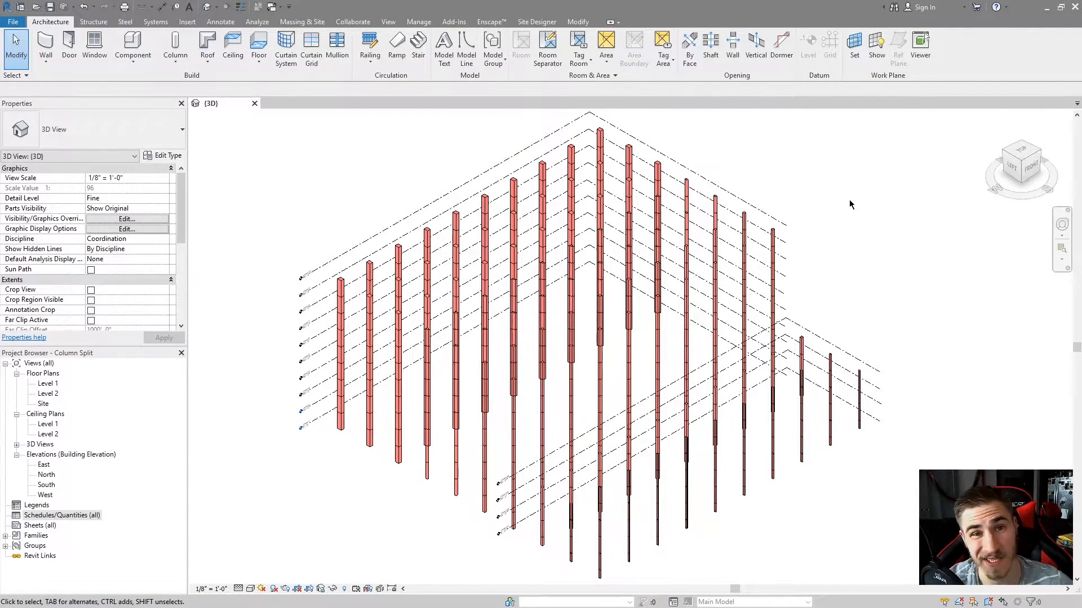
mouse_move(876, 199)
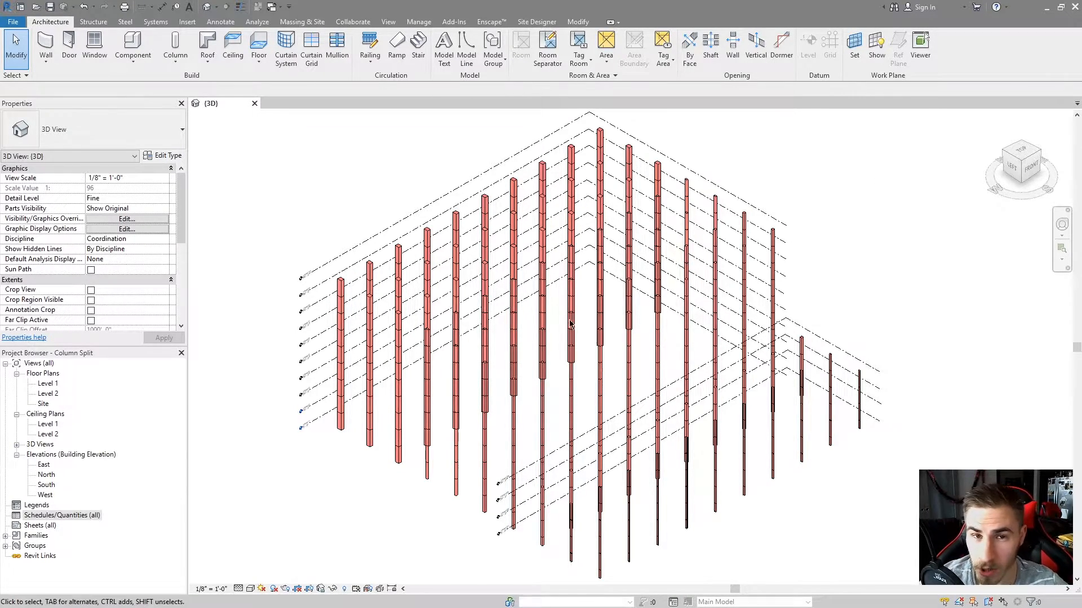
mouse_move(877, 297)
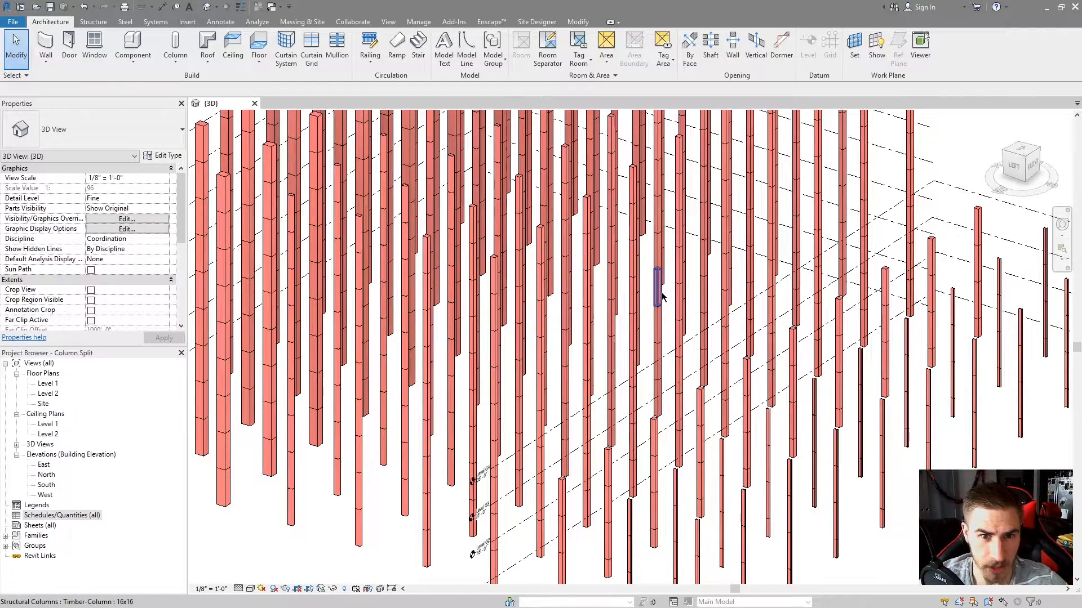
Step: Check the timber and steel column types, then start a schedule for the Structural Columns category
left_click(635, 276)
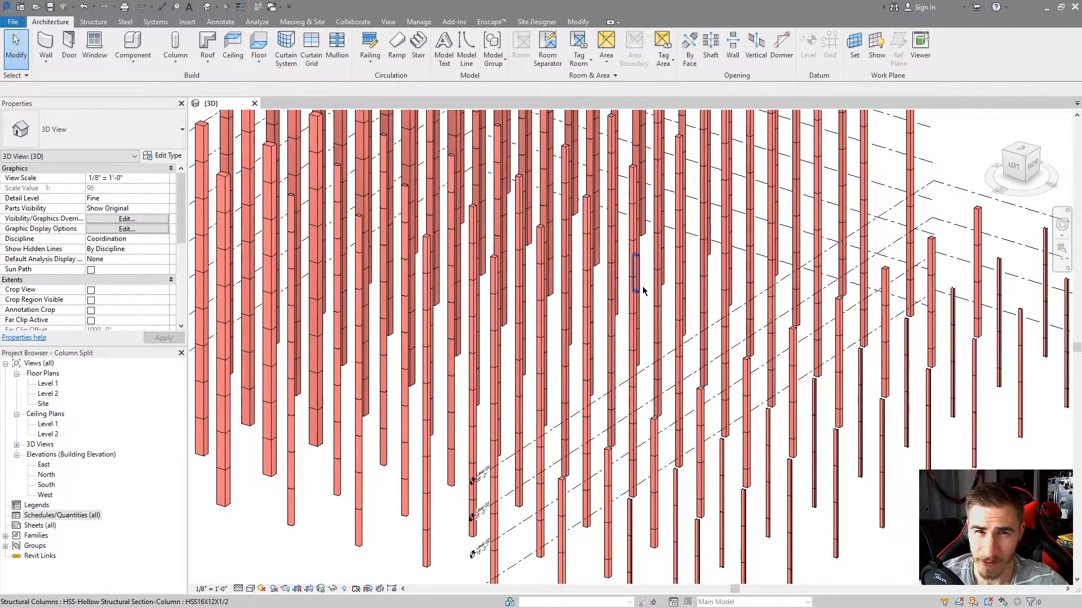
left_click(725, 338)
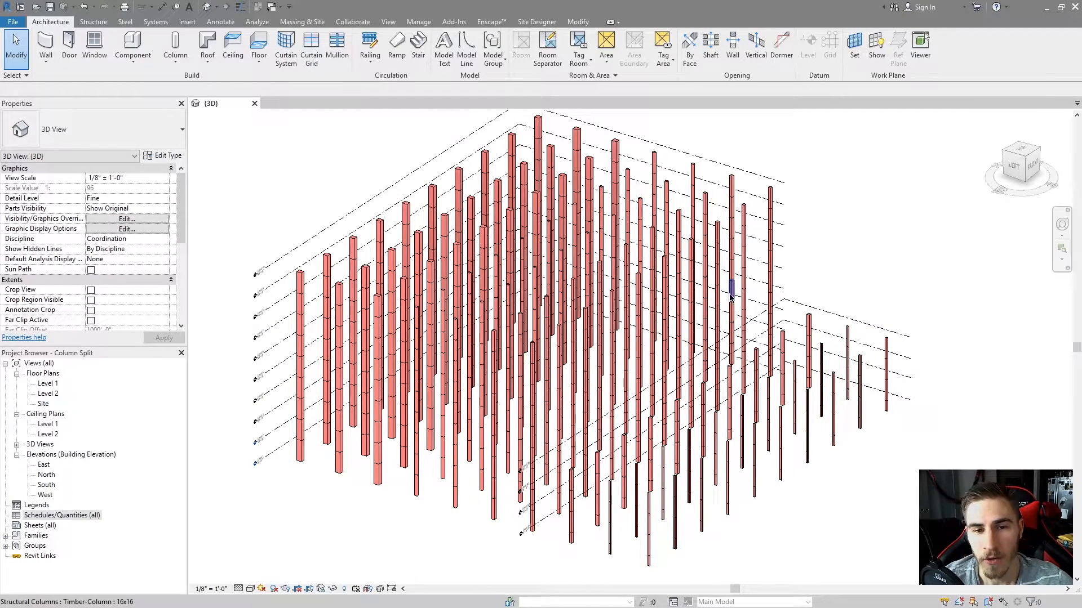
mouse_move(418, 21)
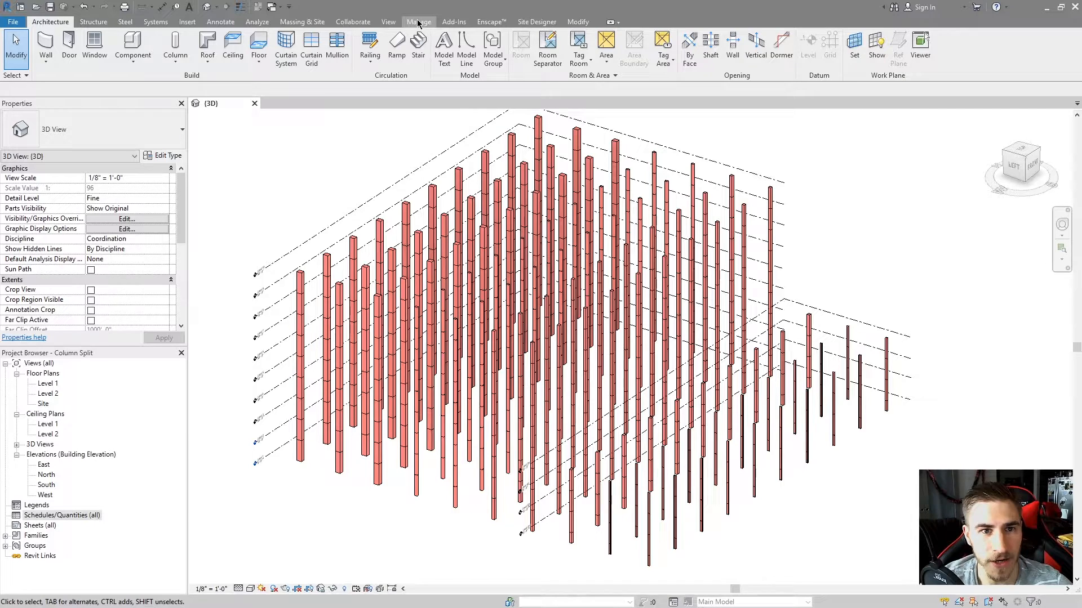
left_click(418, 21)
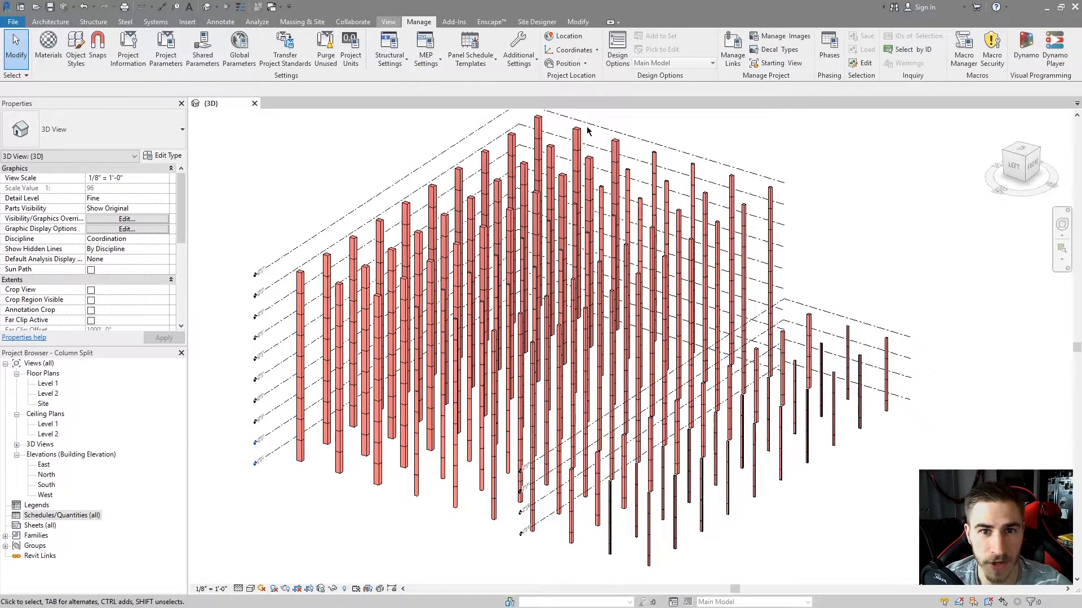
left_click(388, 22)
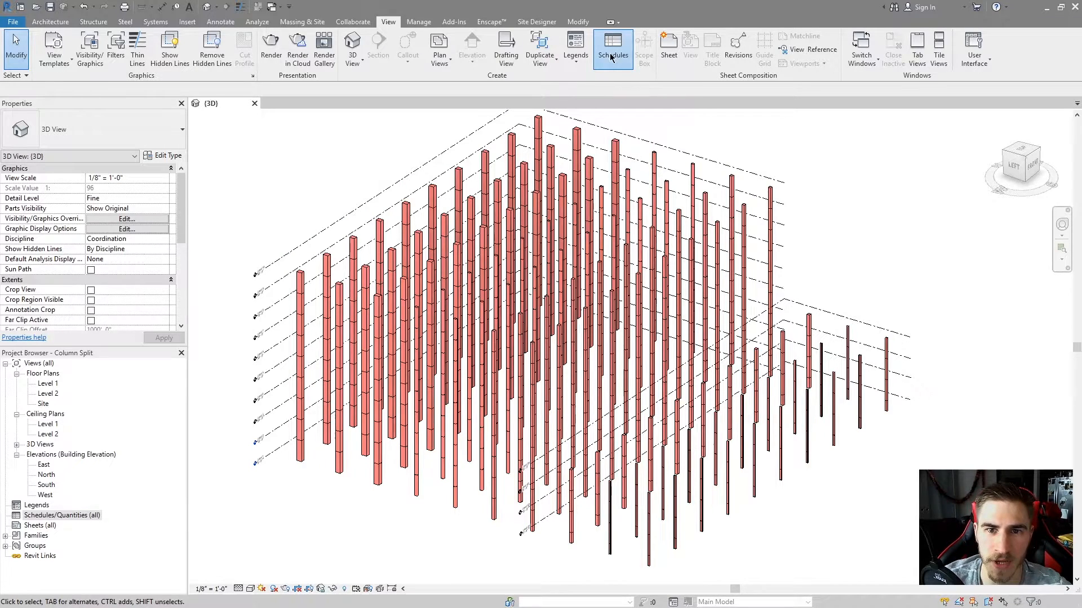
left_click(612, 49)
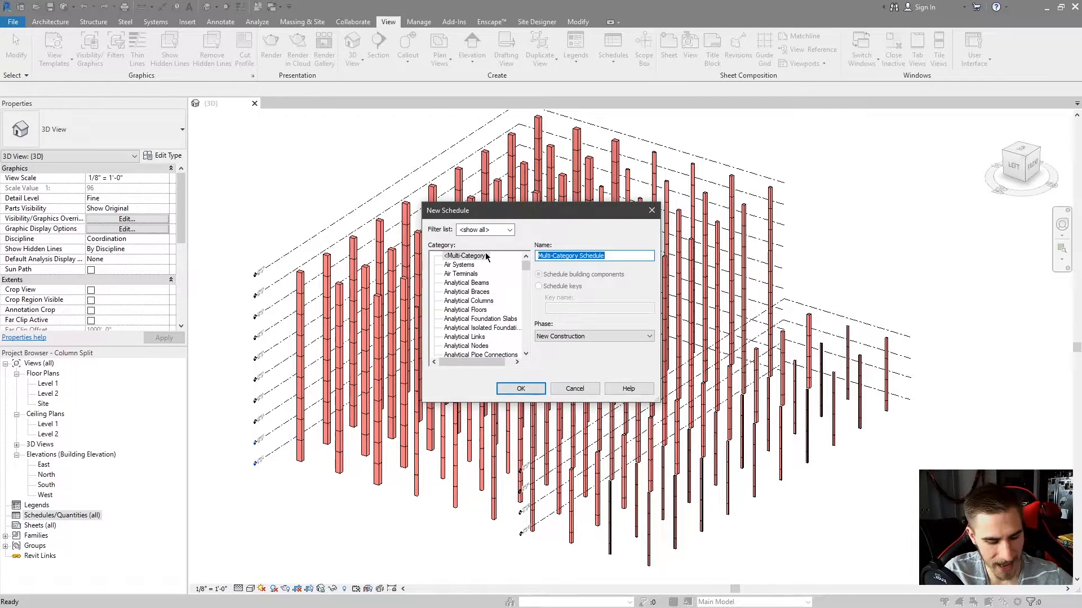
type("Structural Column Schedu")
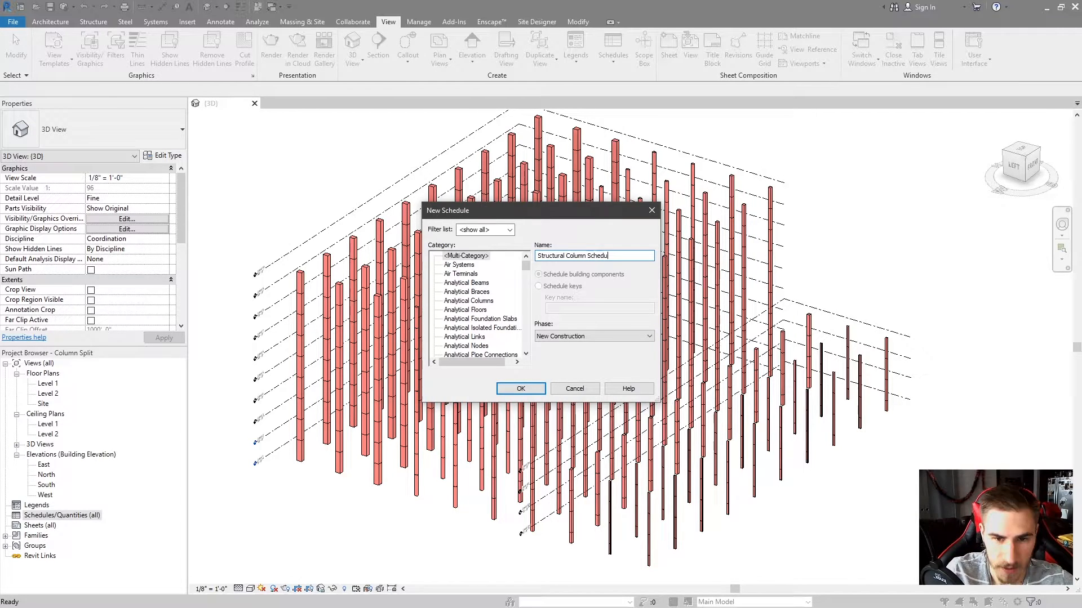
left_click(460, 273)
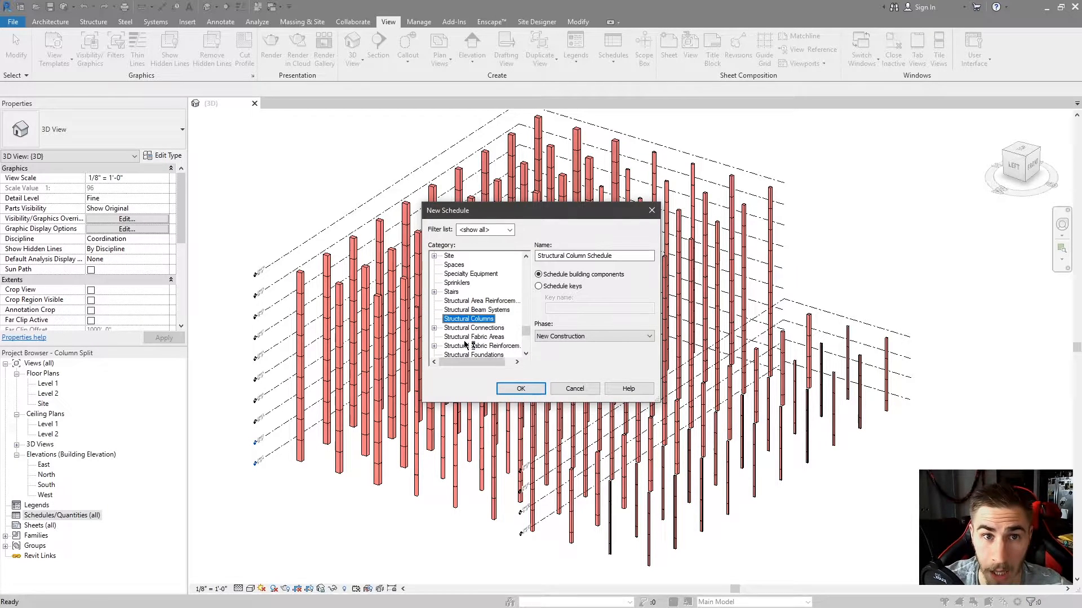
Step: Add Column Location Mark, Base Level, Base Offset and Top Level as scheduled fields
left_click(520, 388)
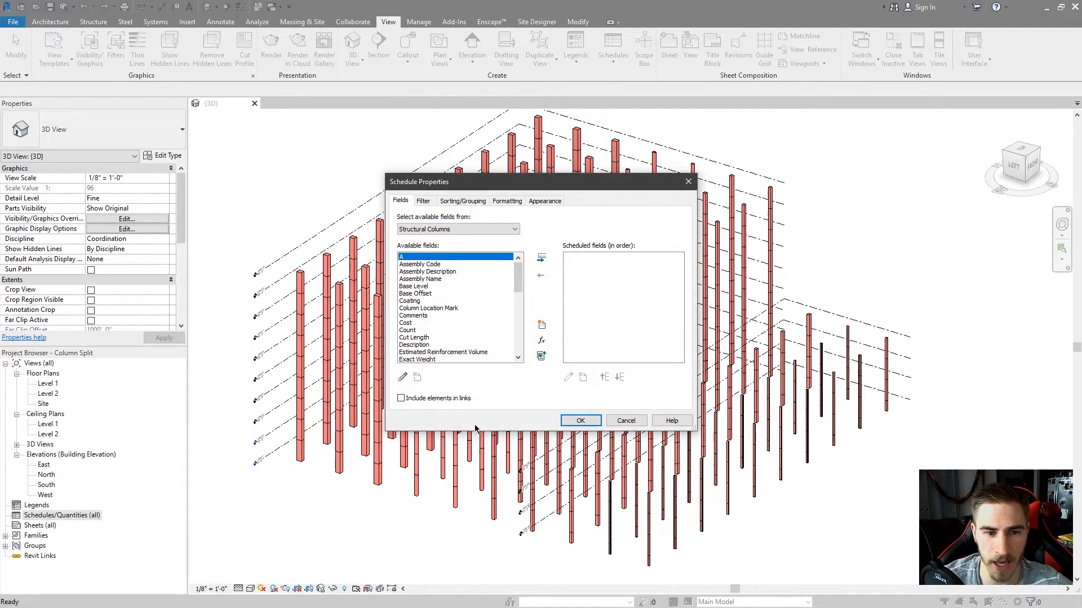
mouse_move(593, 338)
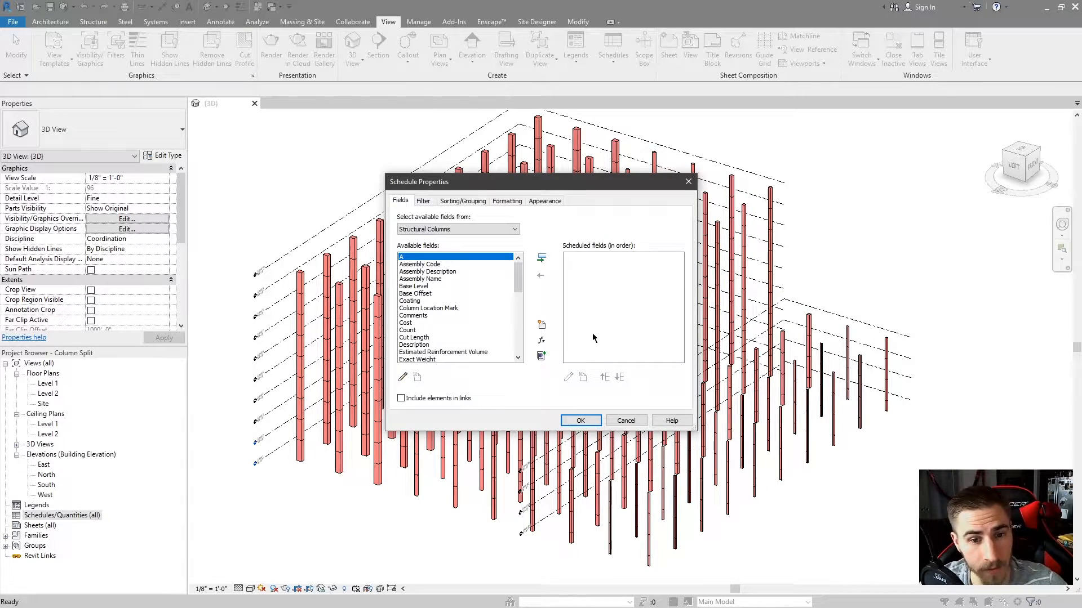
left_click(429, 308)
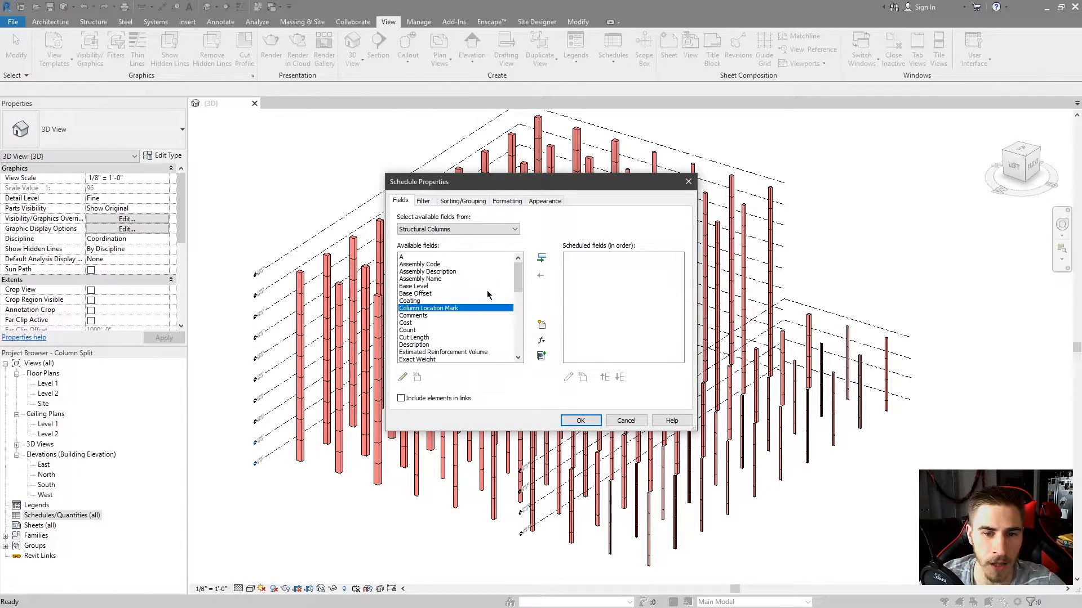
left_click(541, 258)
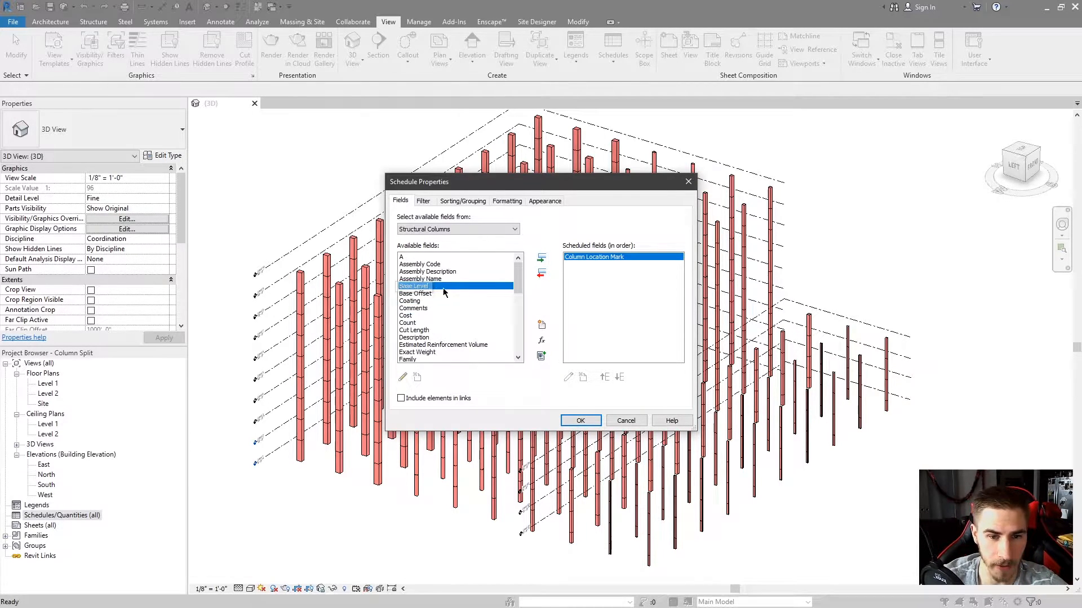
left_click(541, 257)
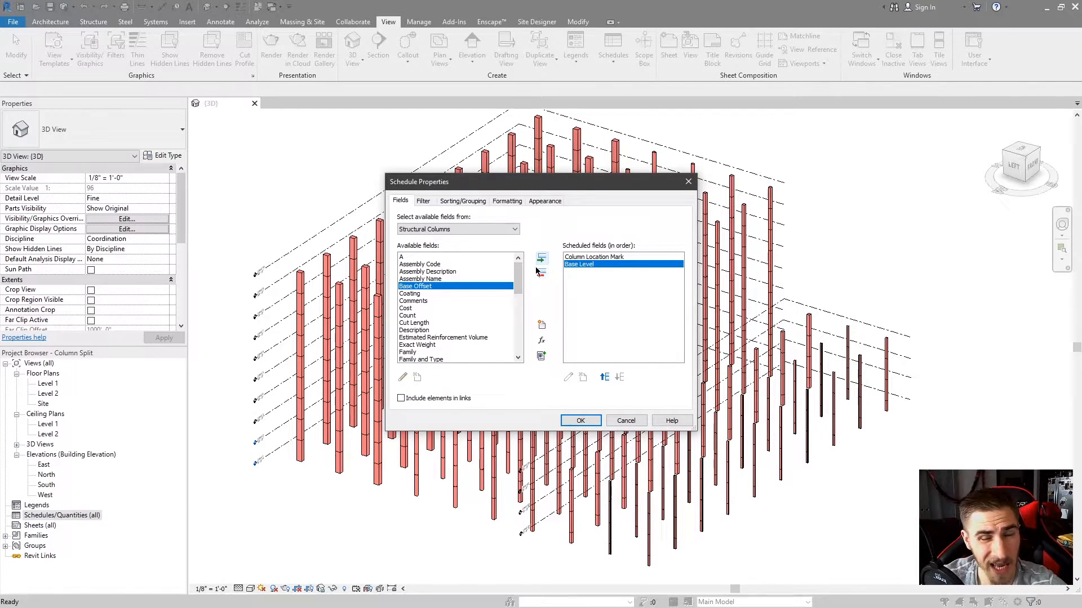
left_click(542, 257)
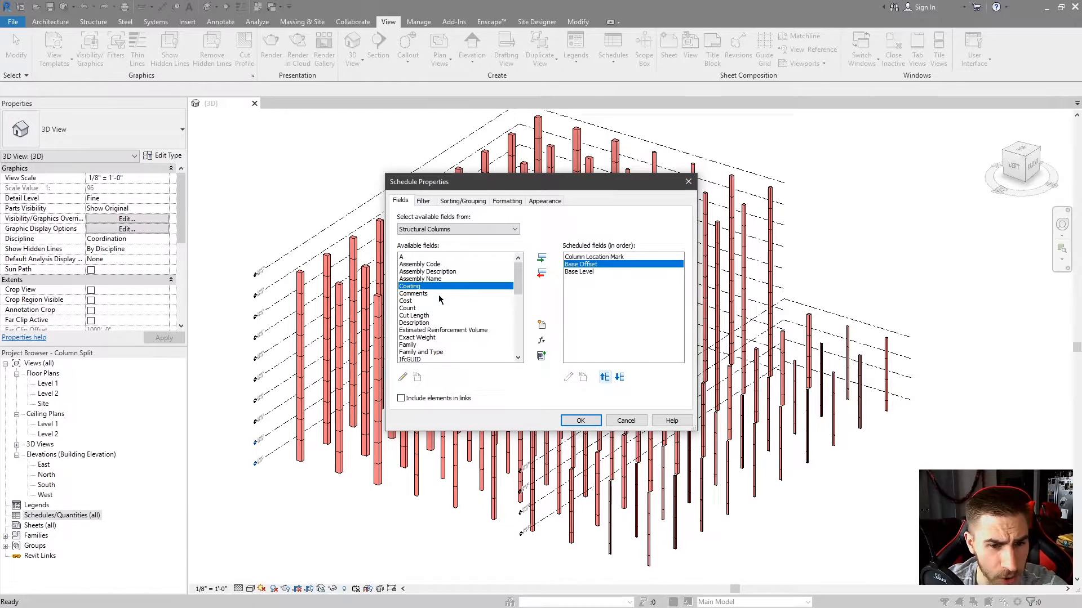
scroll("down", 3)
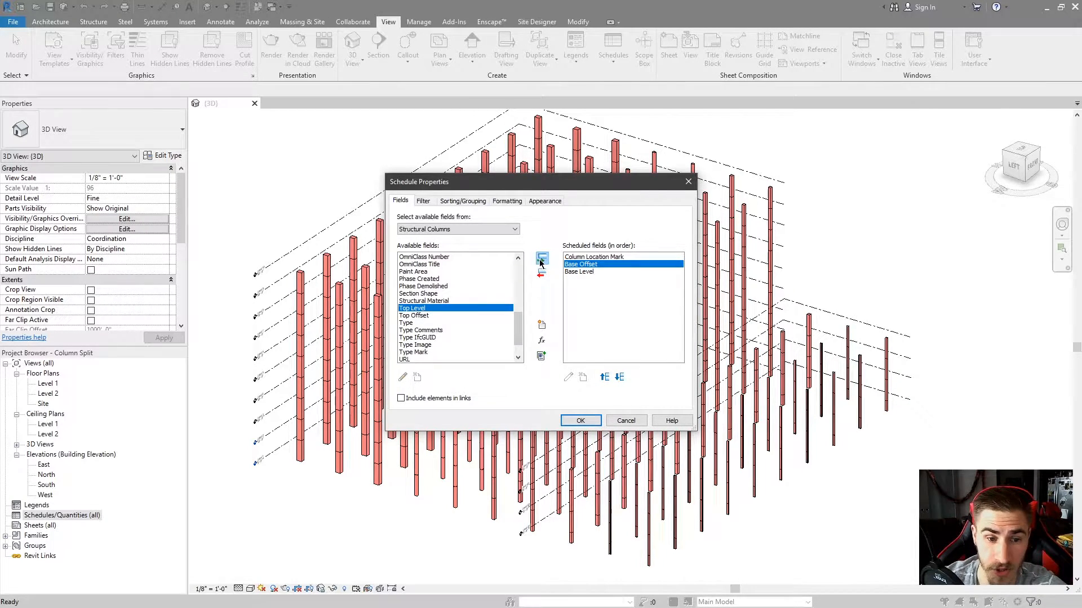
left_click(541, 257)
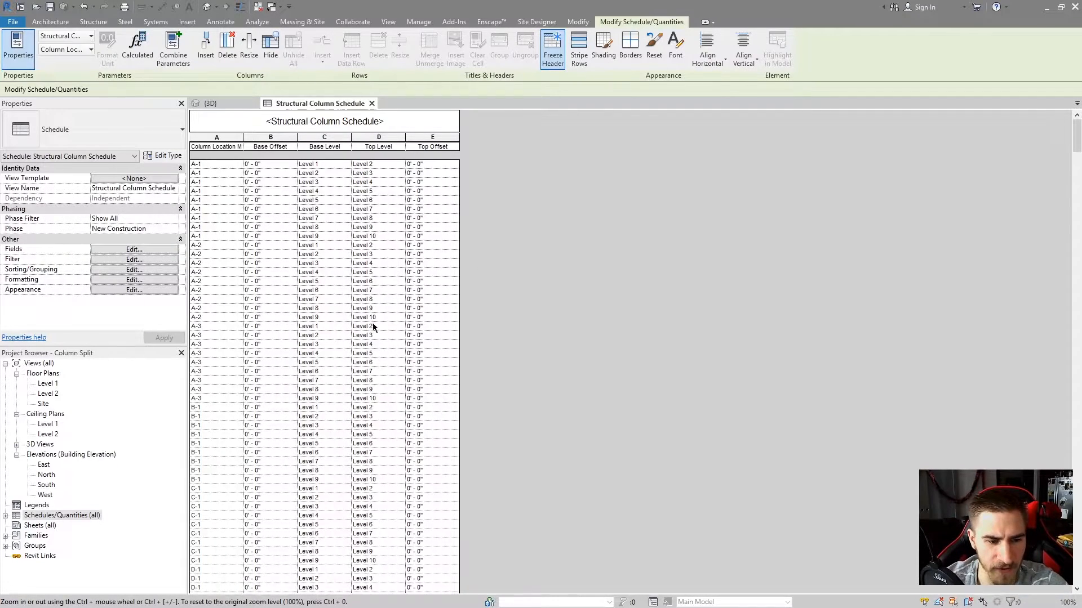
Step: Open Sorting/Grouping from the schedule's Properties palette
scroll("down", 3)
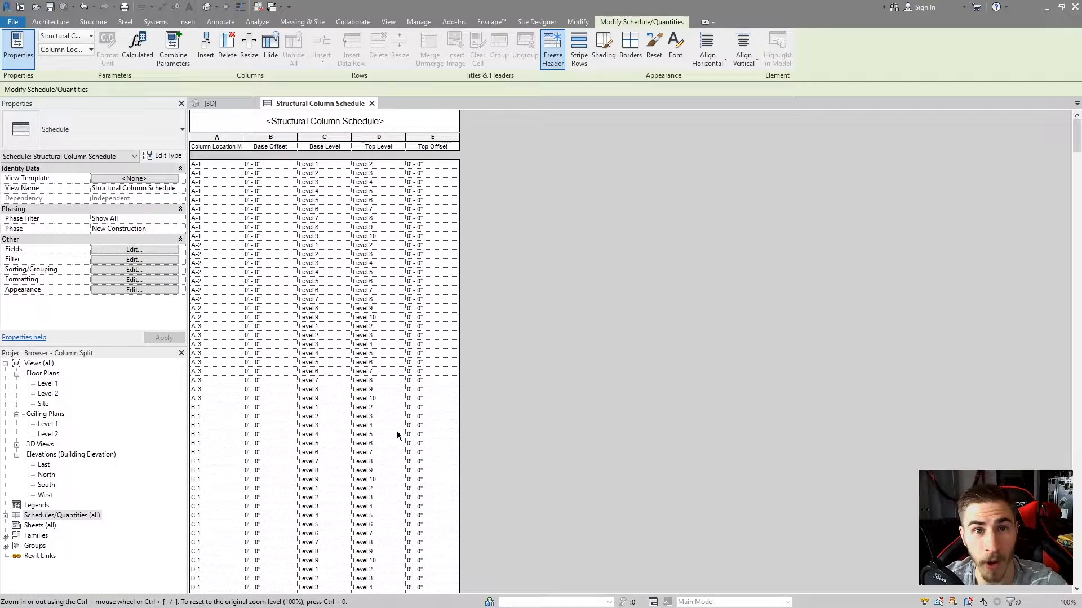
mouse_move(376, 399)
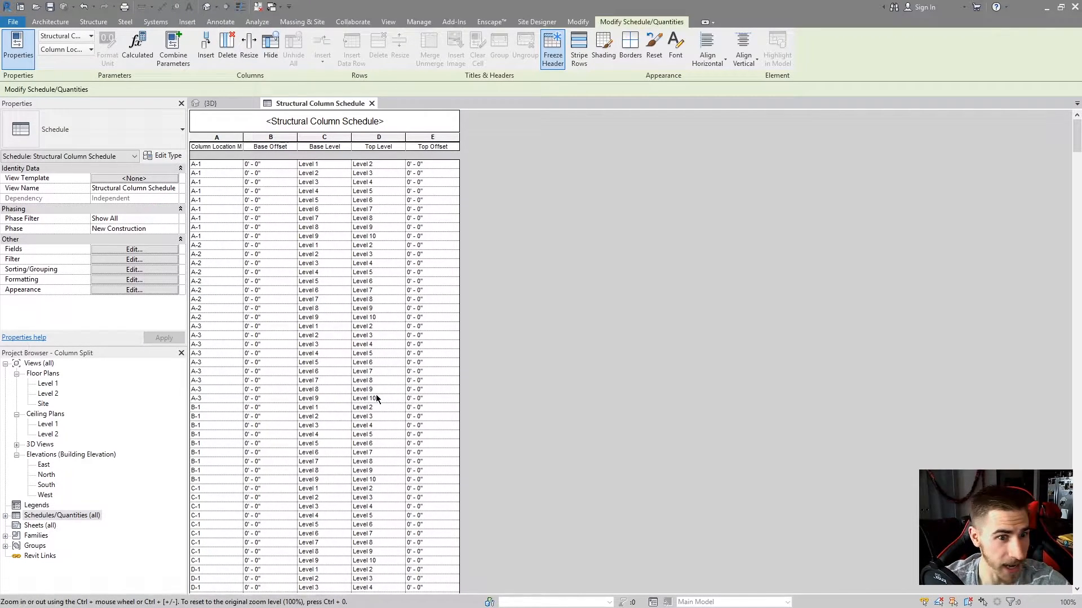
mouse_move(493, 69)
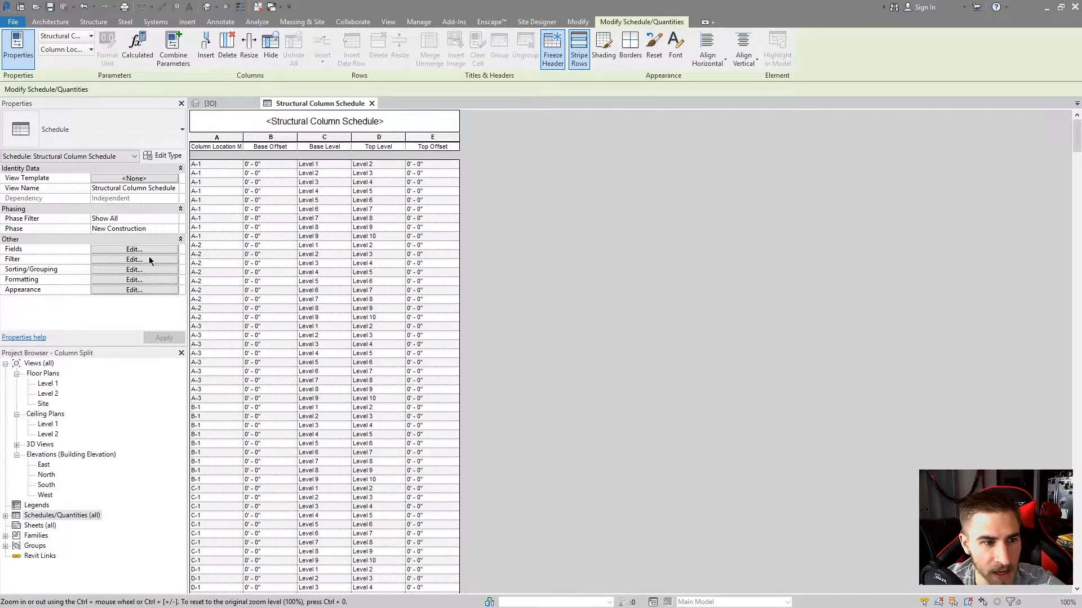
left_click(135, 270)
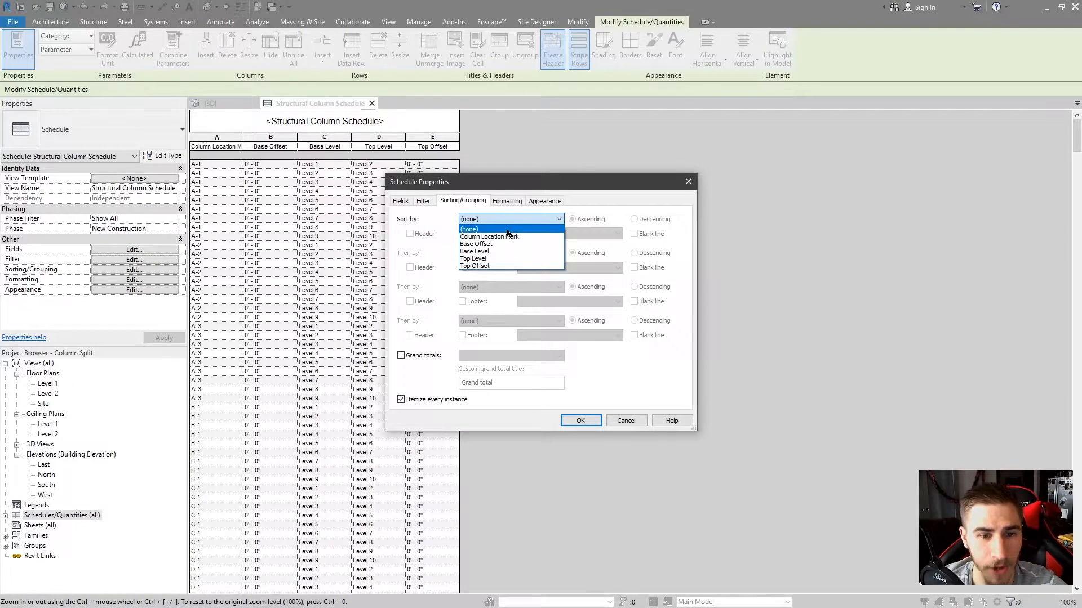
Step: Sort by Column Location Mark with header and blank line, then by Base Level descending
left_click(489, 236)
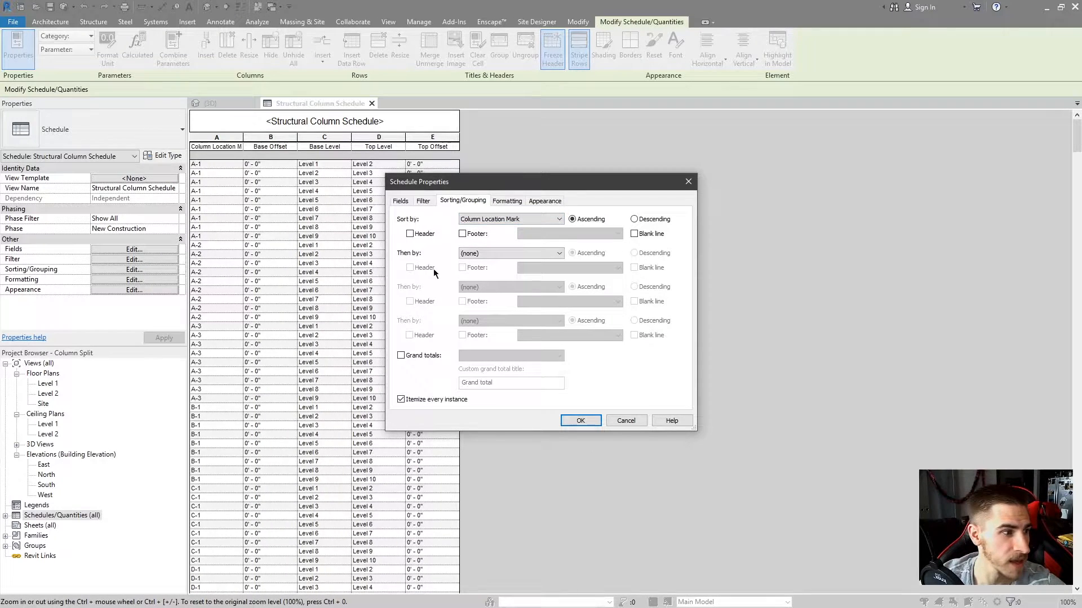
left_click(635, 234)
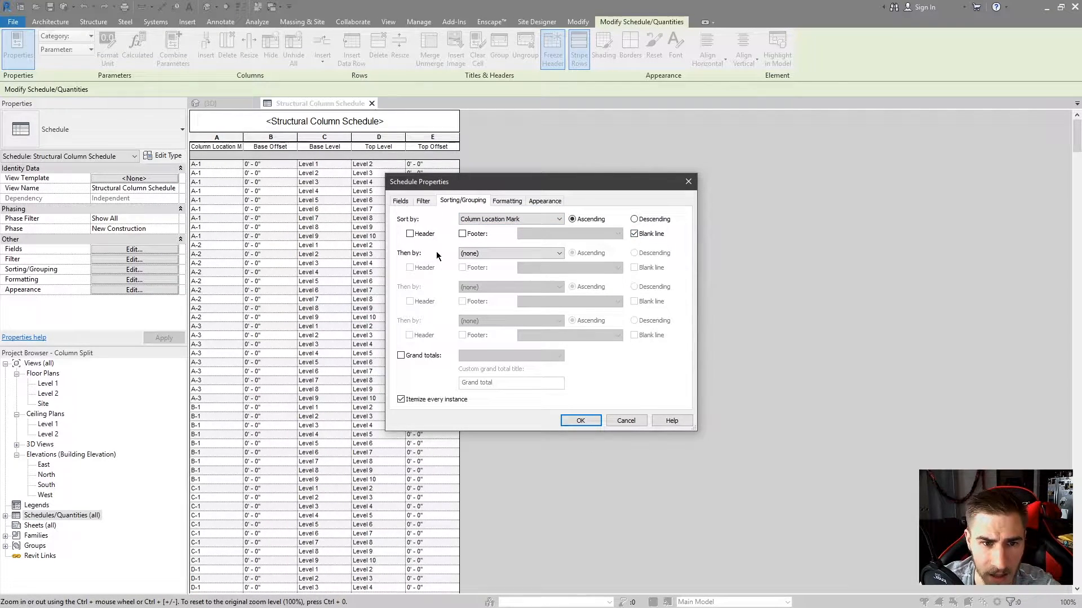
left_click(409, 233)
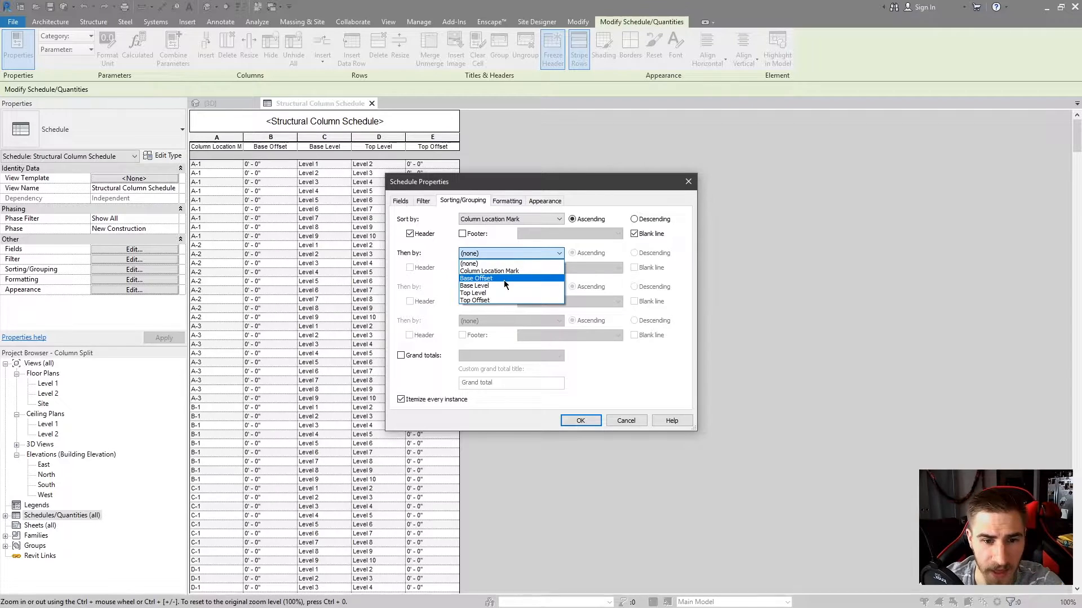
left_click(473, 293)
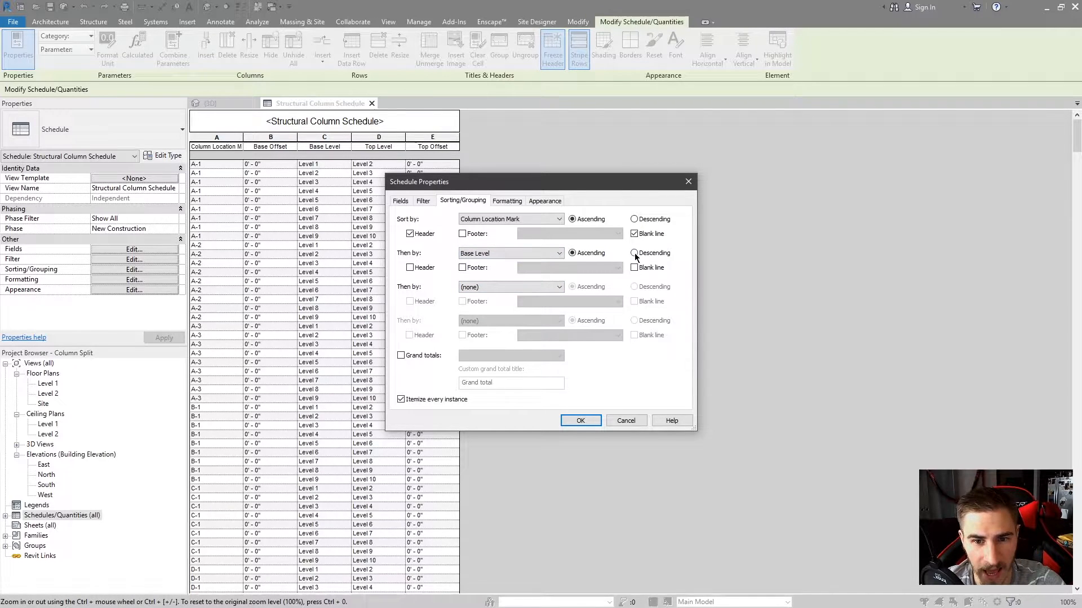
left_click(633, 253)
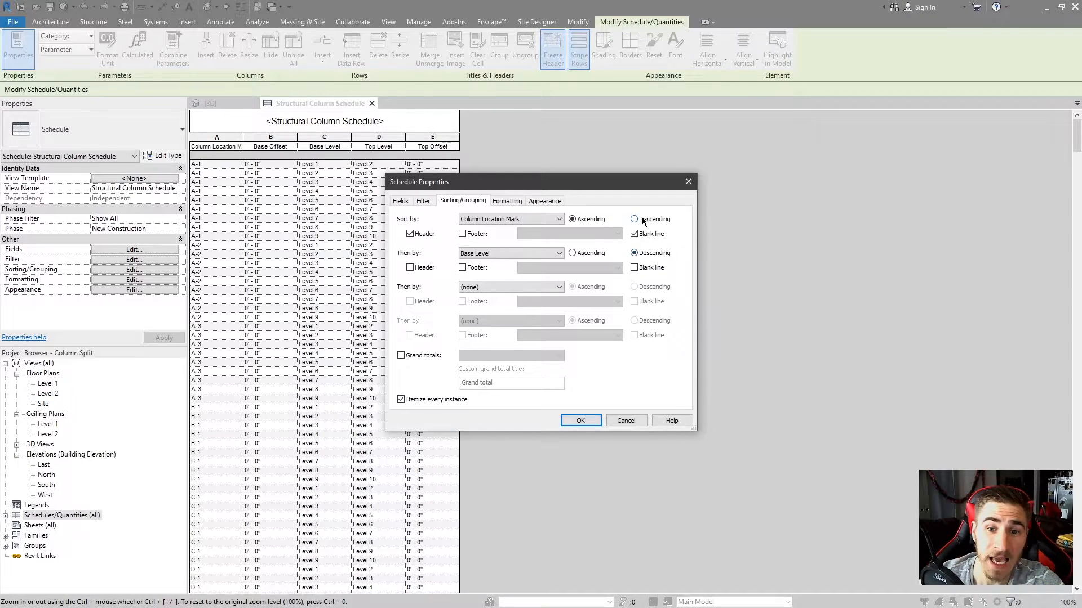
left_click(635, 234)
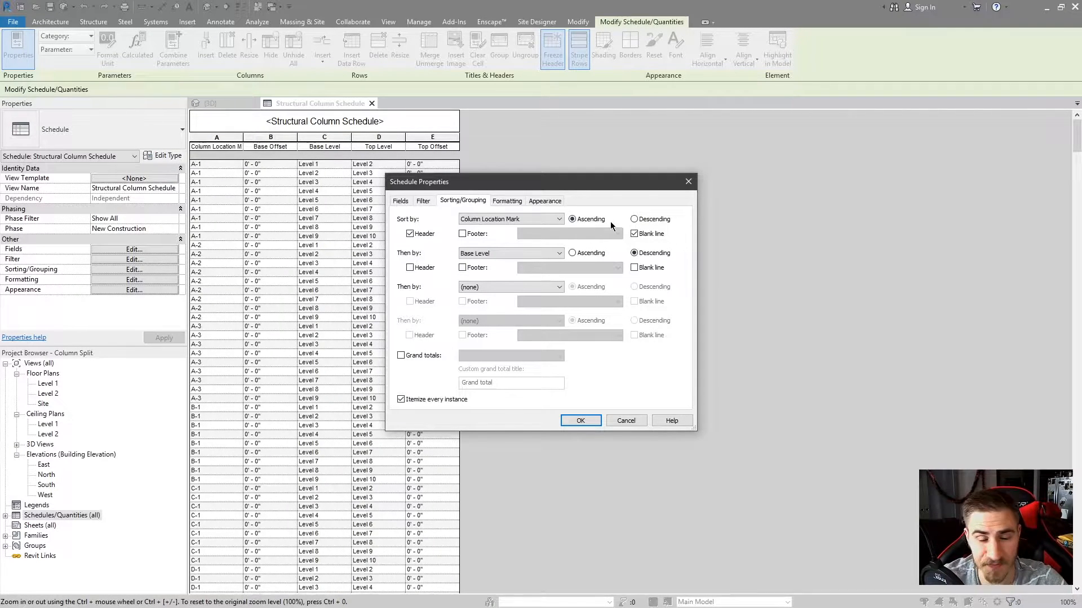
left_click(507, 200)
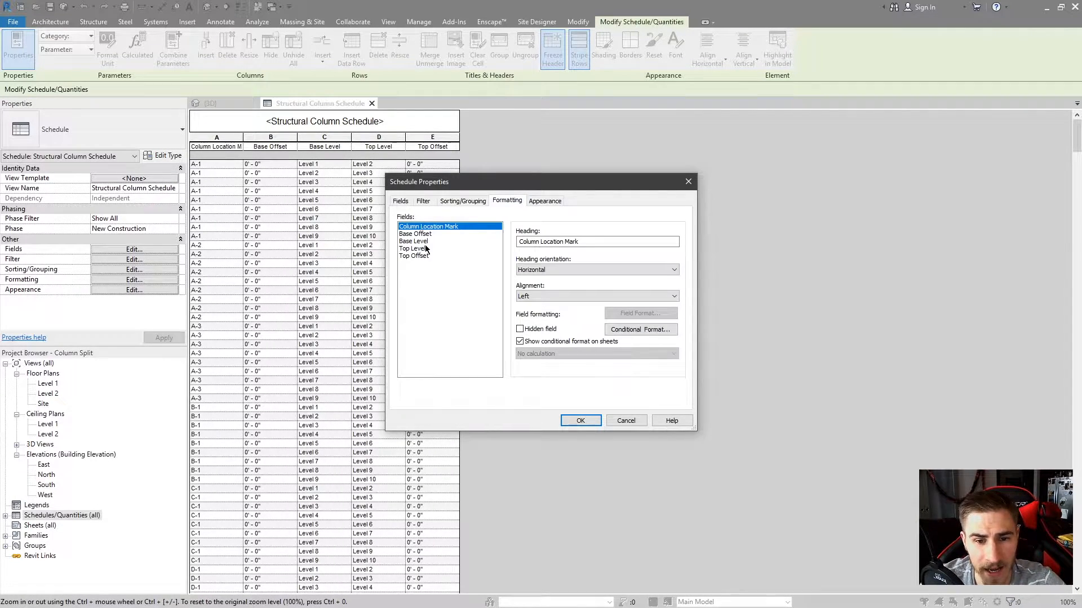
Step: Keep grouping by Column Location Mark with headers, hide that field, and apply
left_click(462, 200)
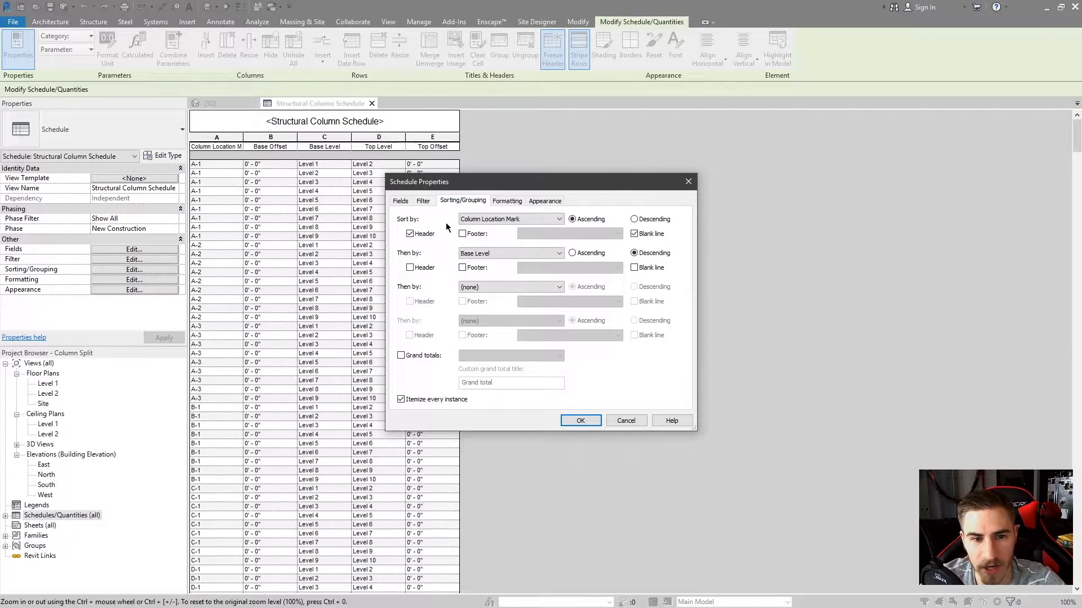
left_click(510, 219)
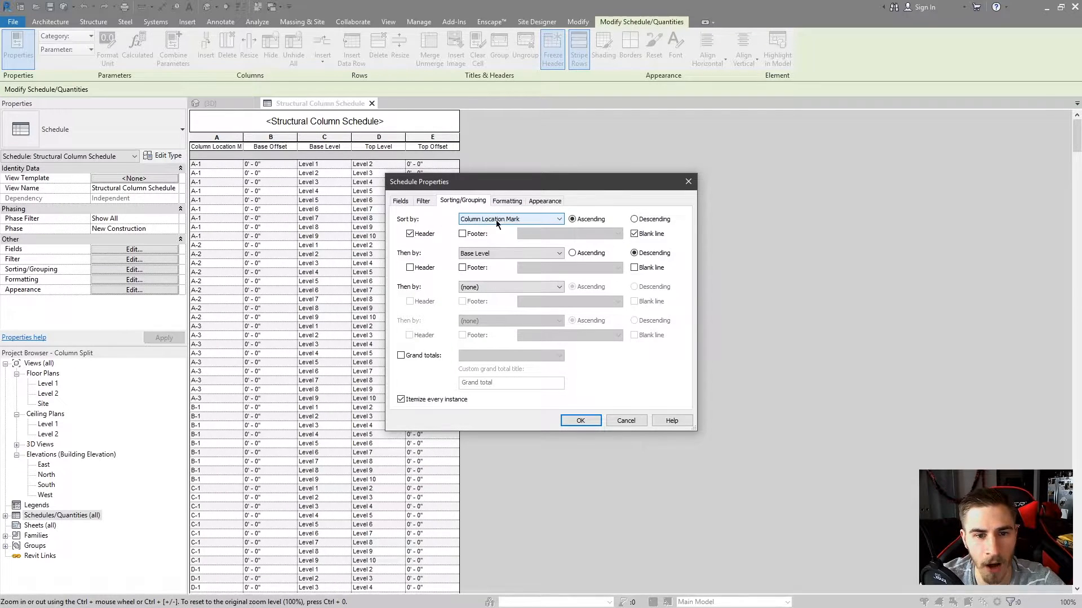
left_click(411, 233)
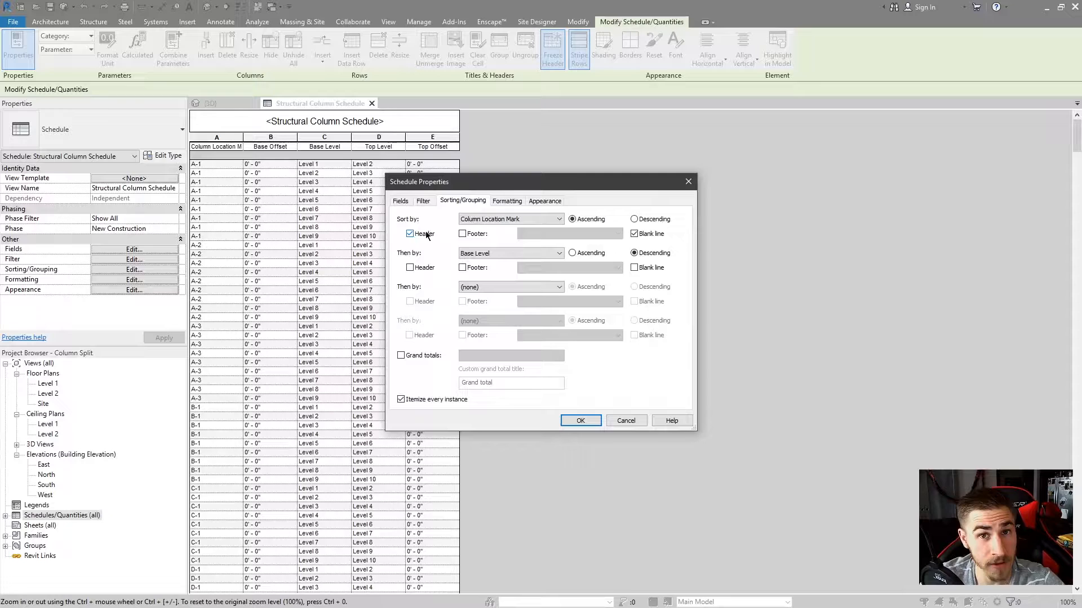
left_click(507, 200)
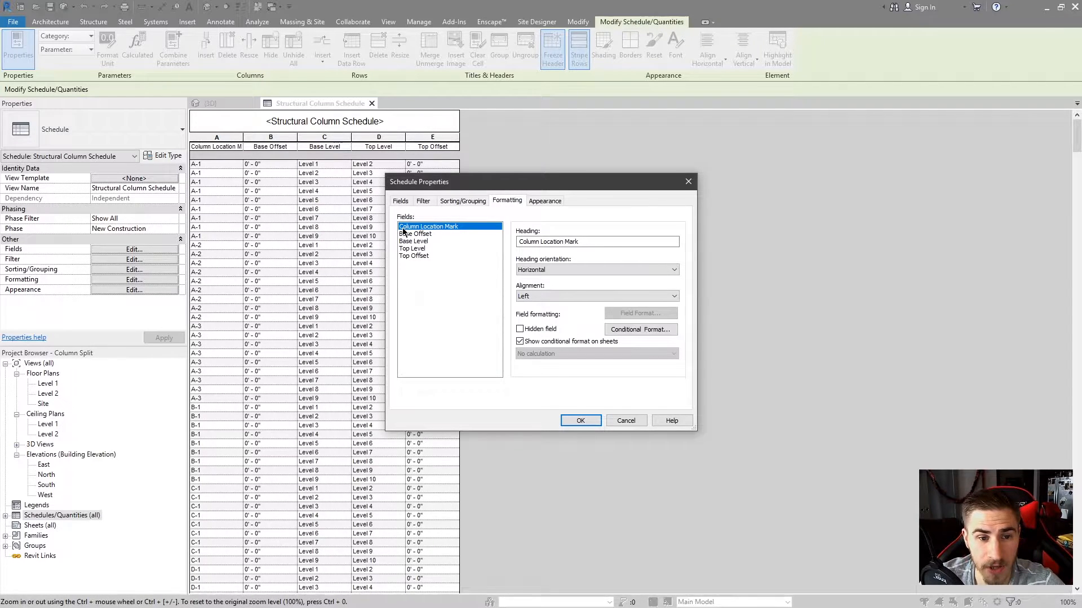
left_click(520, 329)
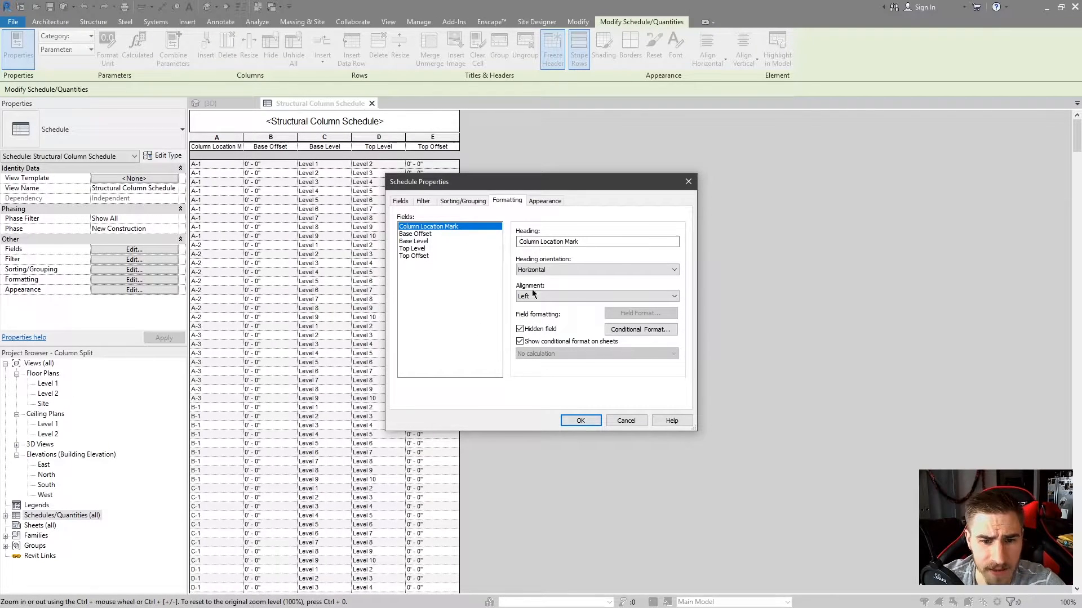
left_click(580, 421)
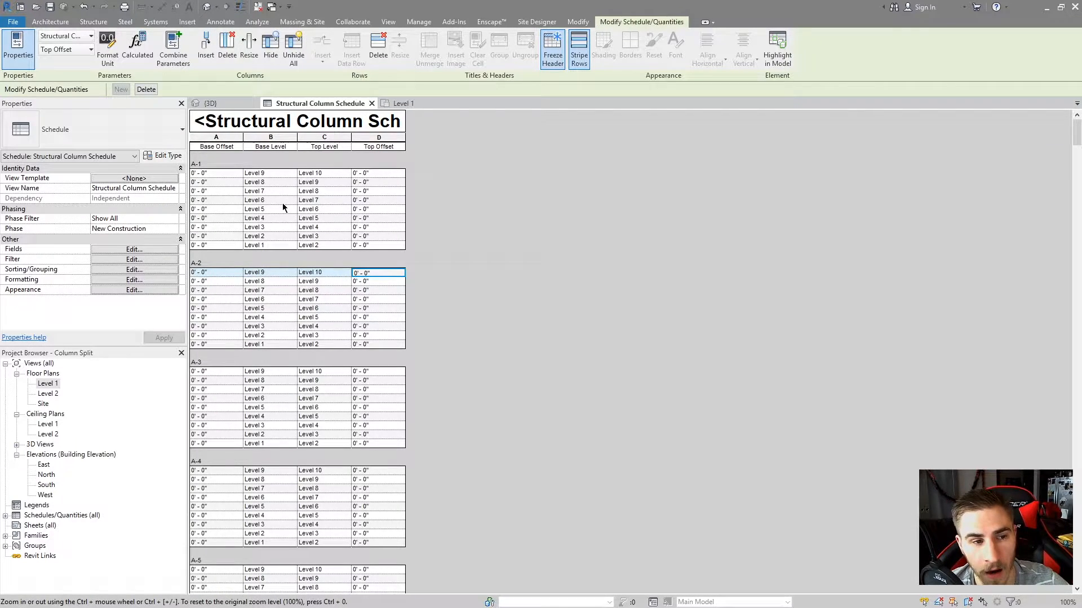
mouse_move(266, 175)
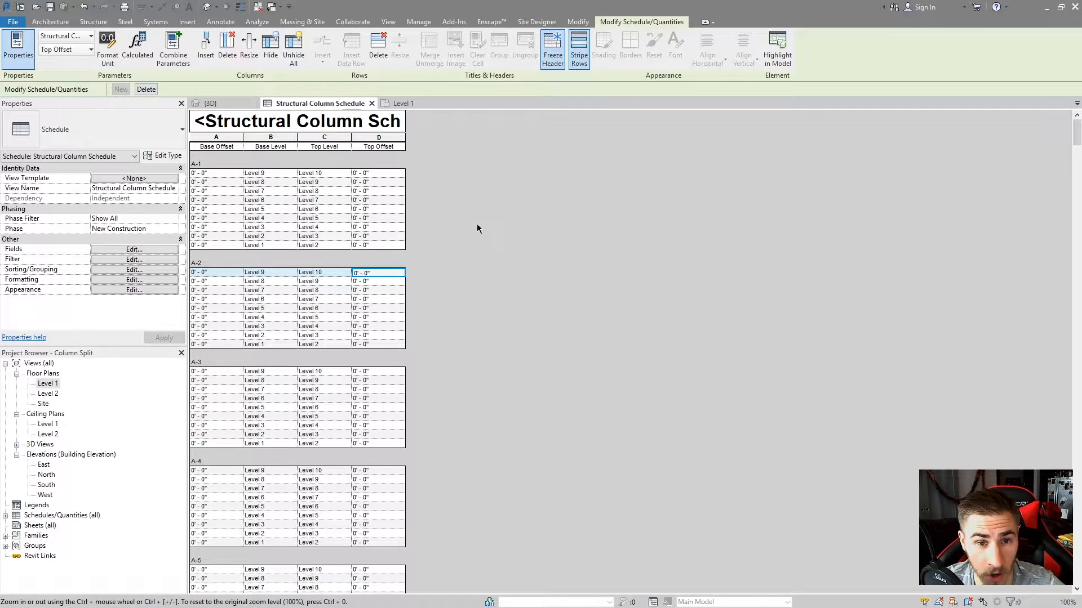
Step: Switch to the Level 1 floor plan
left_click(402, 103)
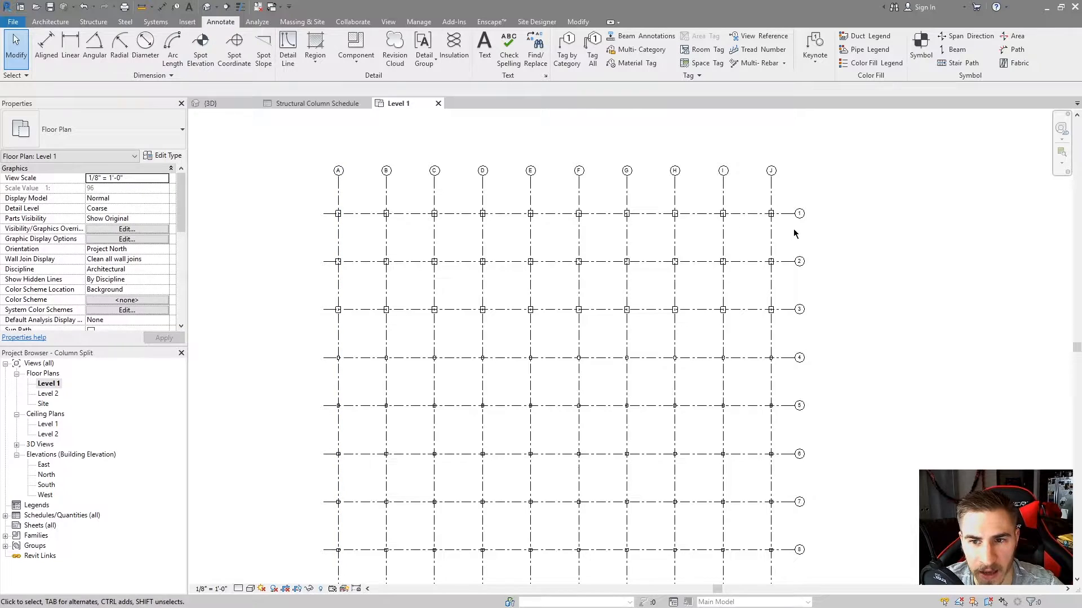
Step: Select and deselect column A-1, then toggle between the 3D view and schedule
left_click(337, 213)
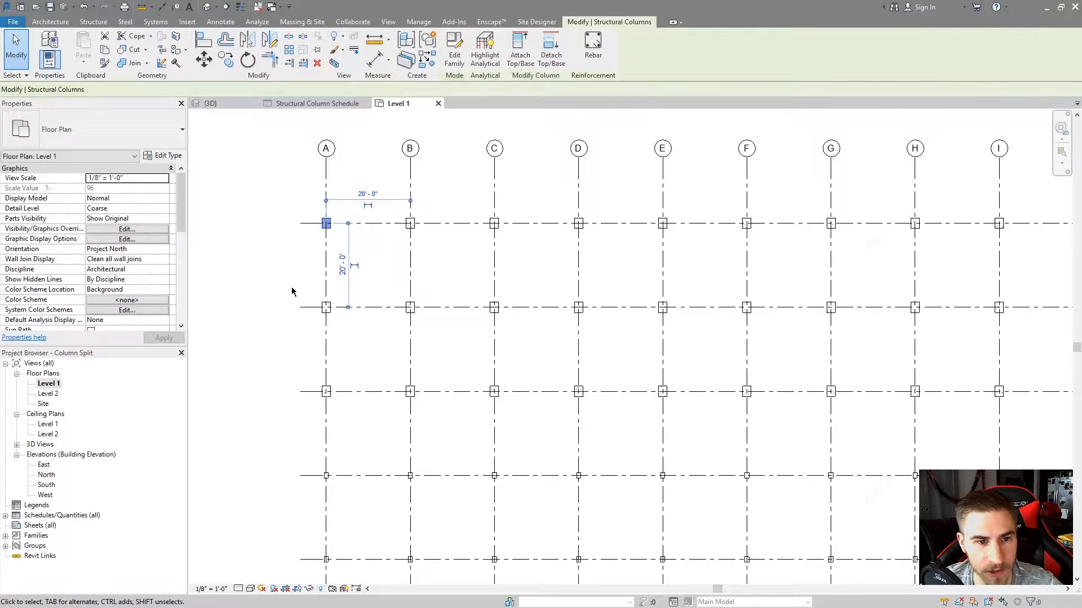
left_click(220, 21)
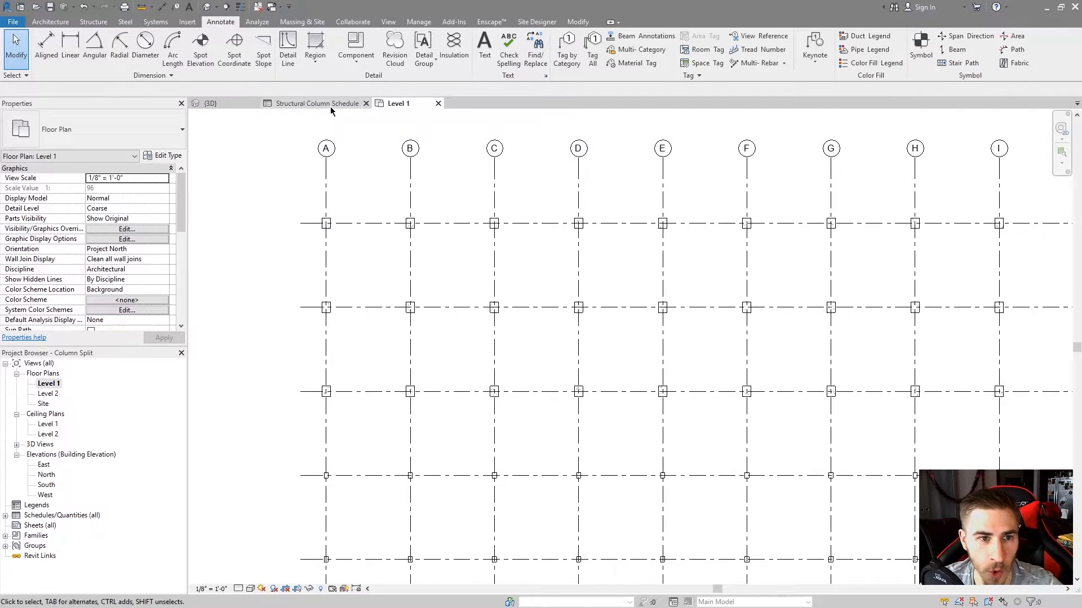
left_click(316, 103)
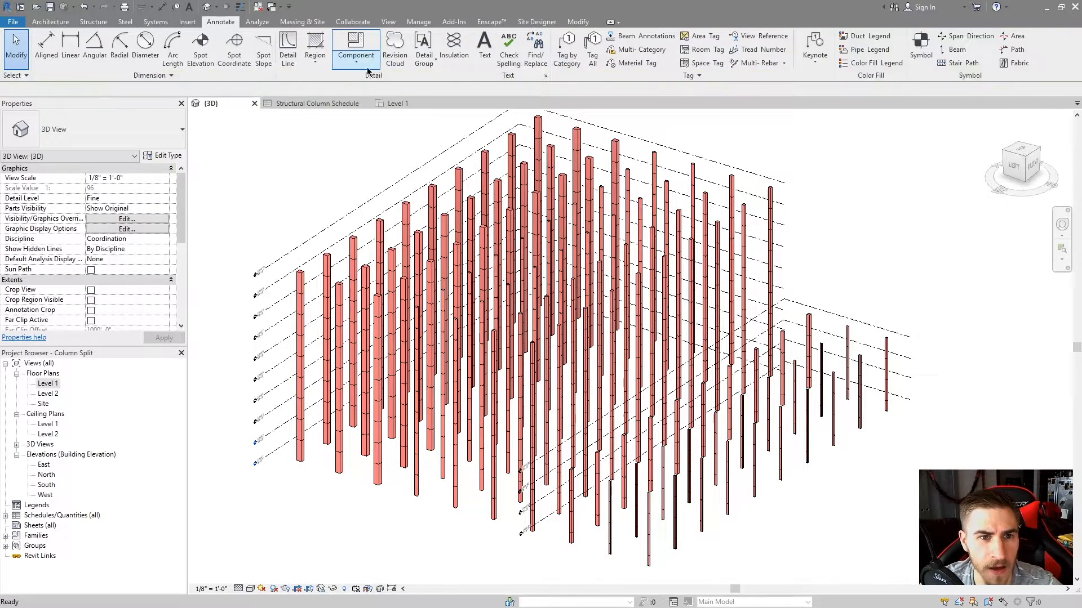
left_click(317, 102)
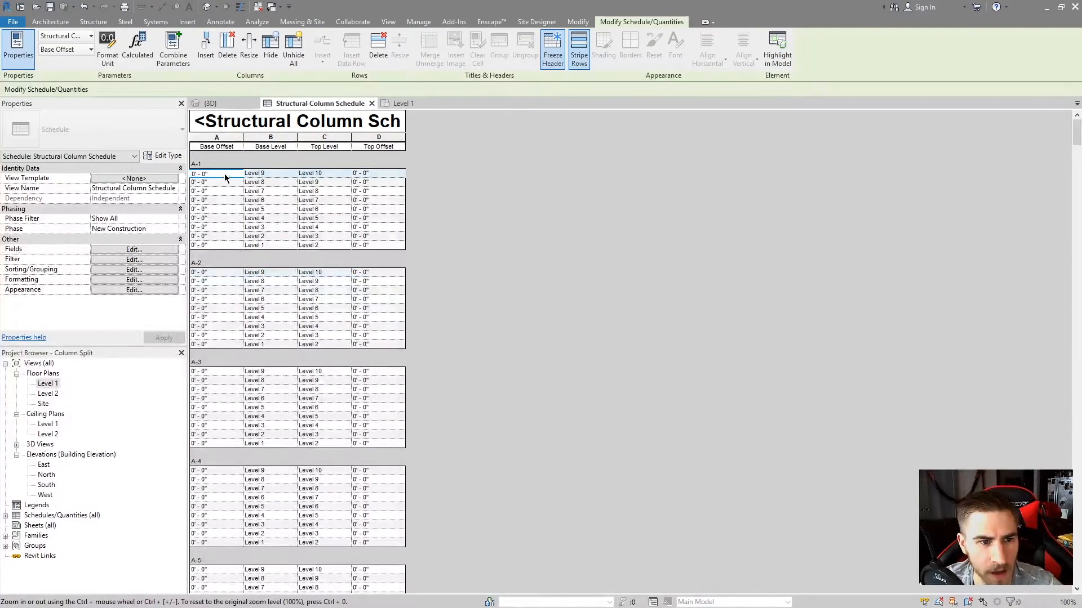
left_click(212, 103)
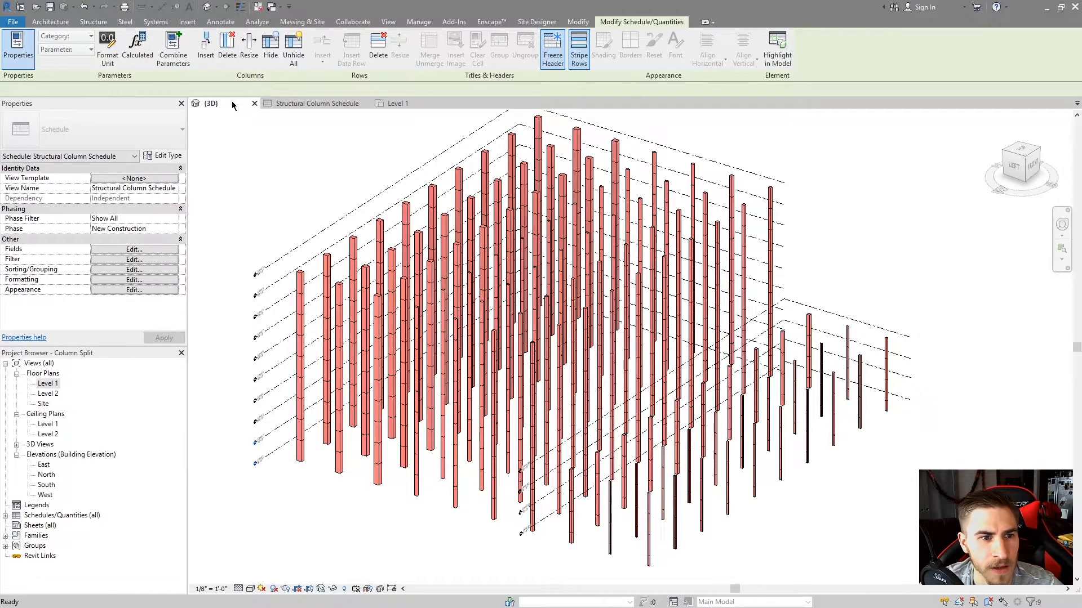
left_click(300, 359)
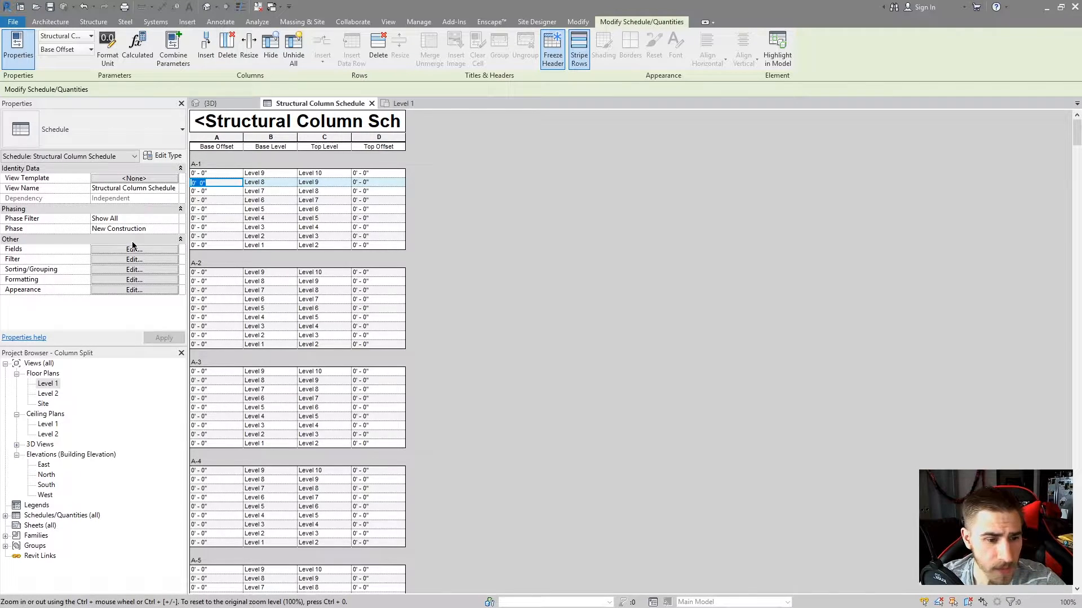
mouse_move(493, 261)
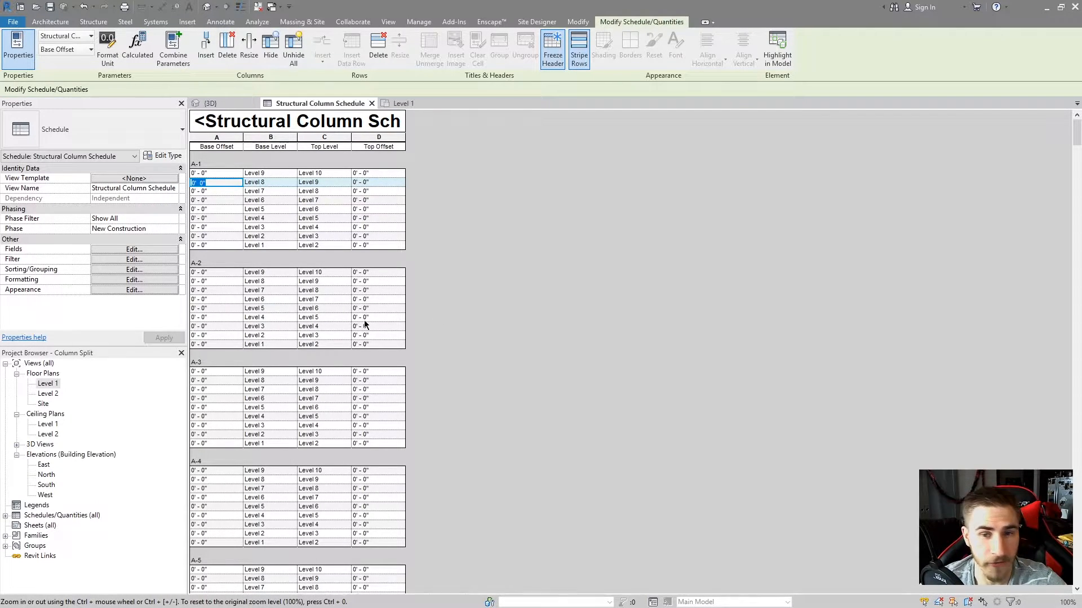
mouse_move(475, 337)
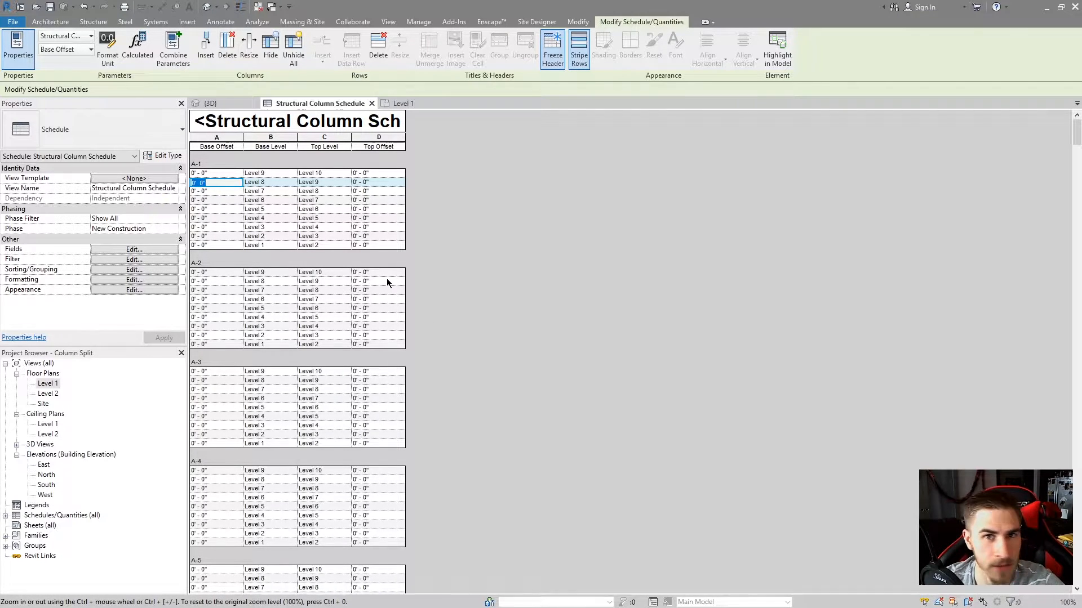
mouse_move(421, 276)
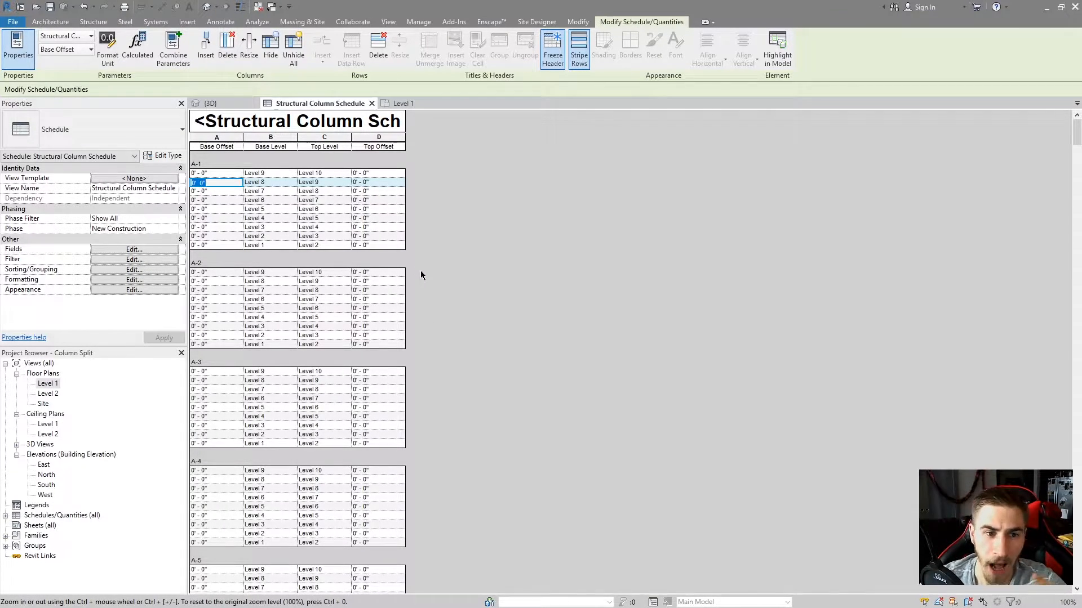
mouse_move(437, 267)
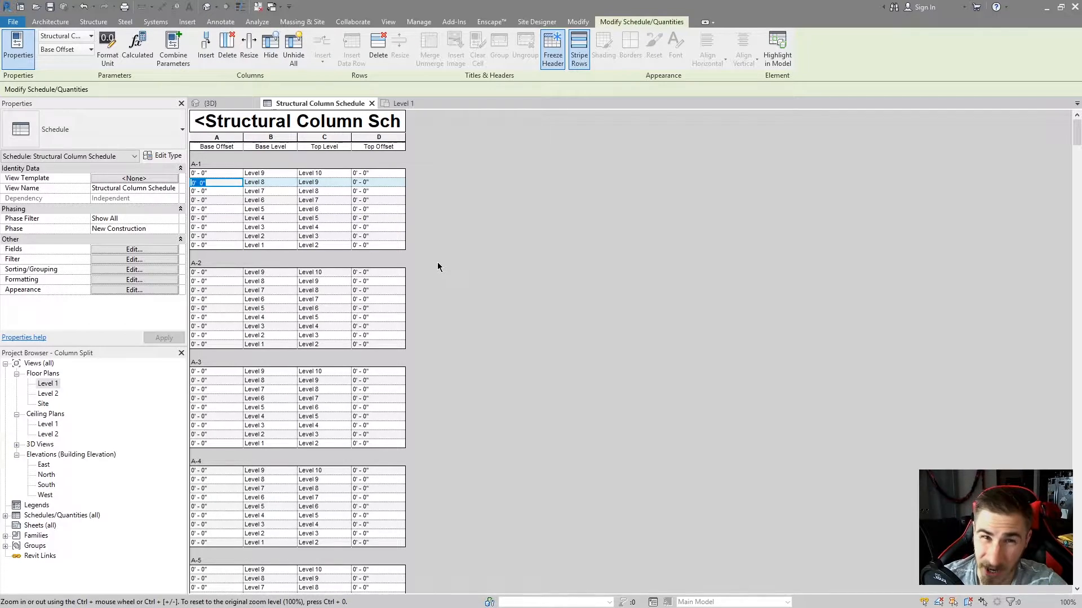
mouse_move(433, 261)
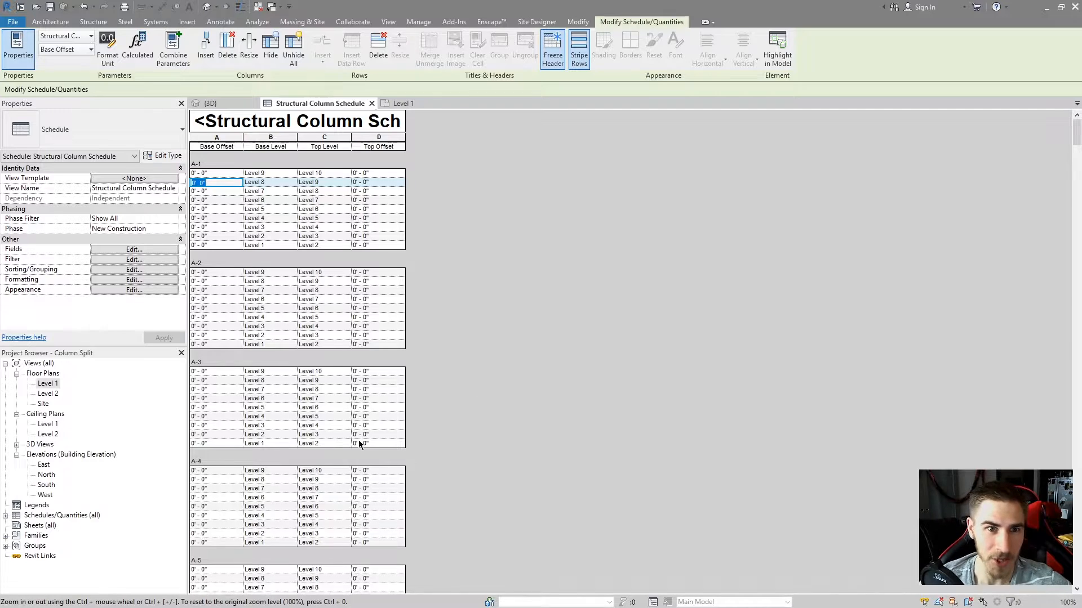
Step: Highlight the A-1 schedule row's column in the Level 1 floor plan
left_click(402, 103)
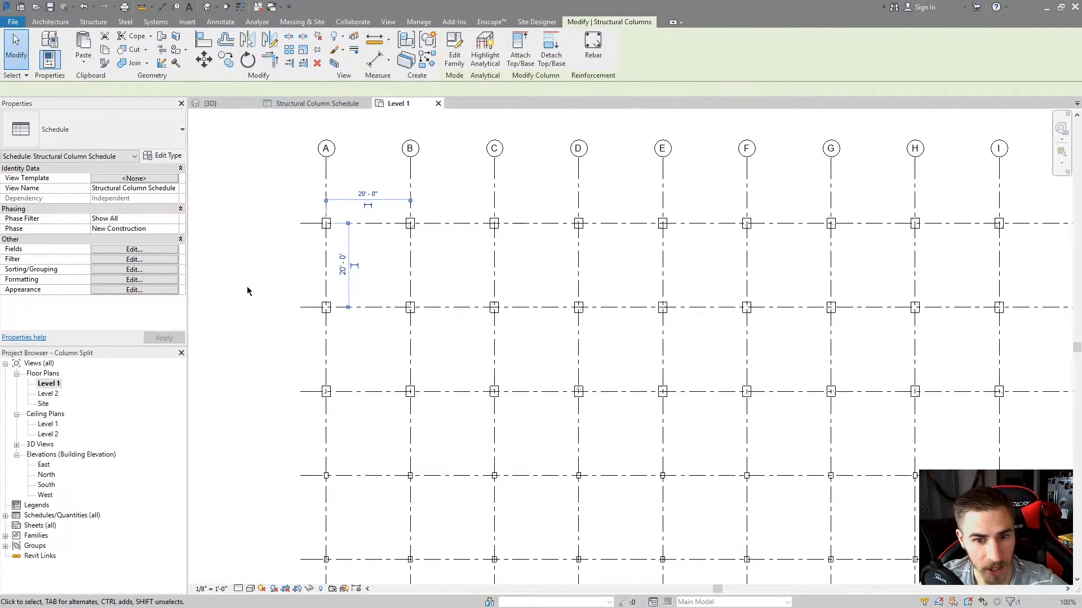
Step: Select a column in the 3D view, then return to the schedule's field settings
left_click(210, 102)
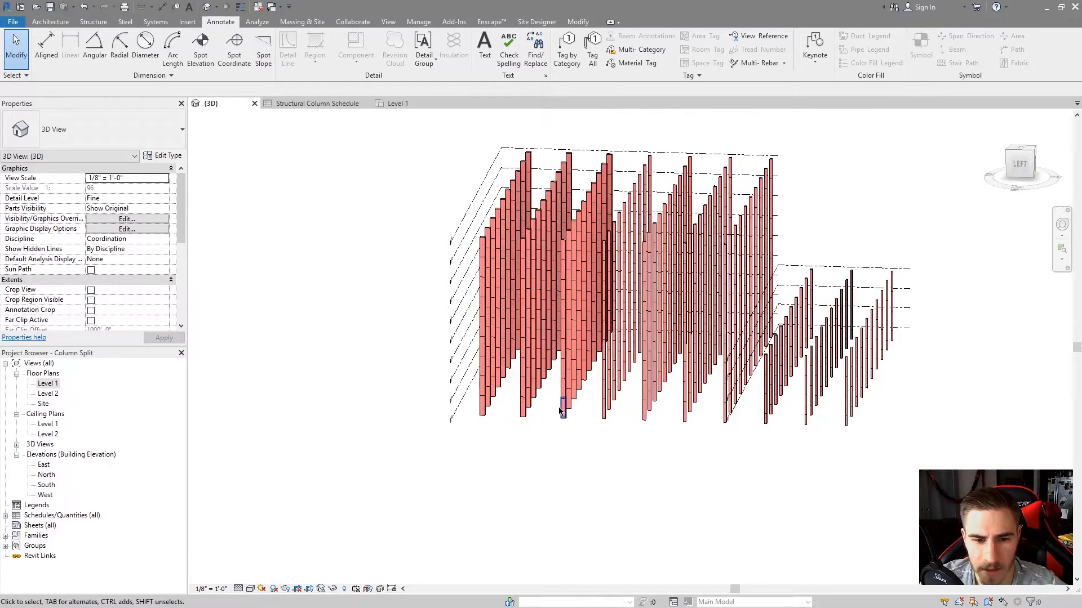
left_click(589, 266)
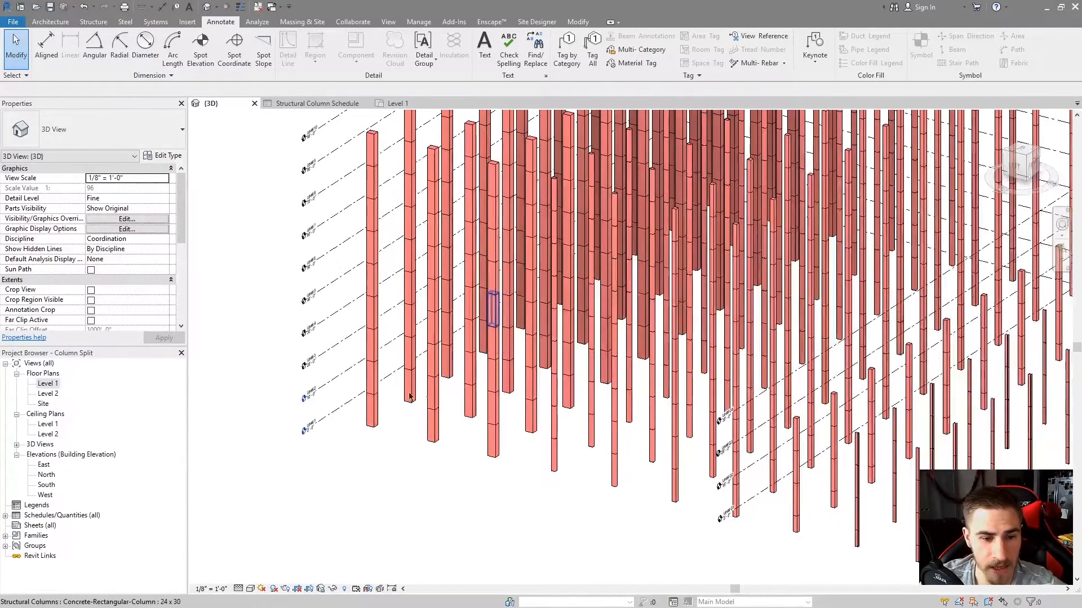
left_click(398, 103)
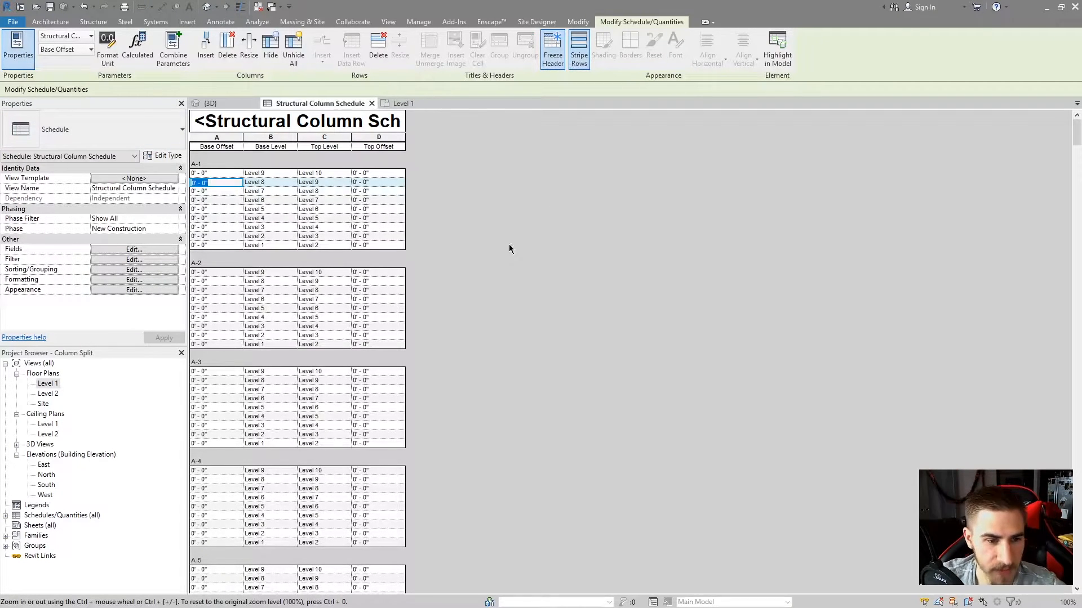
mouse_move(310, 249)
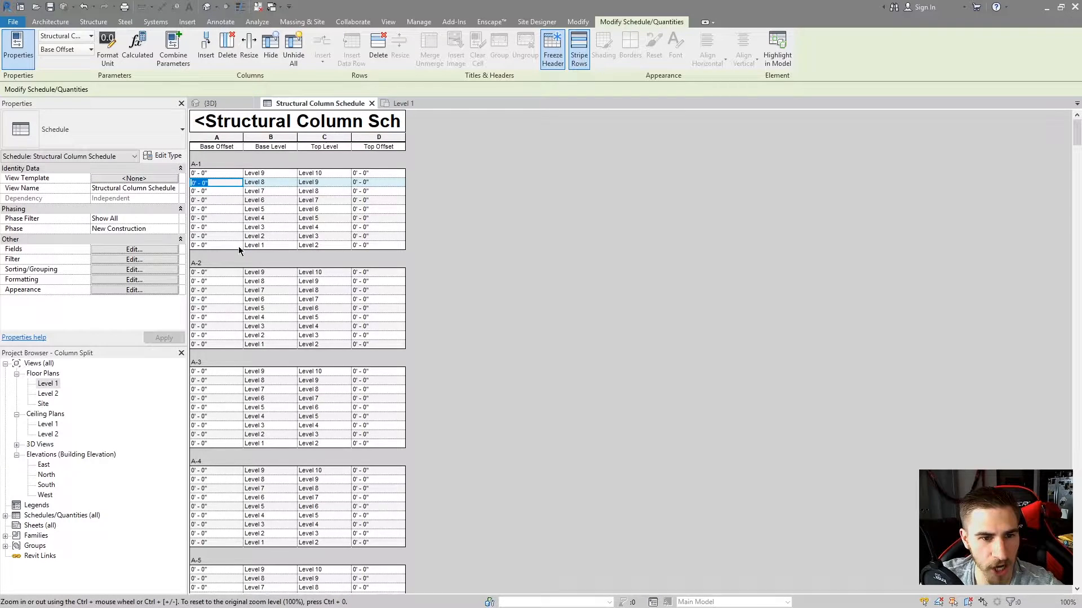
mouse_move(338, 255)
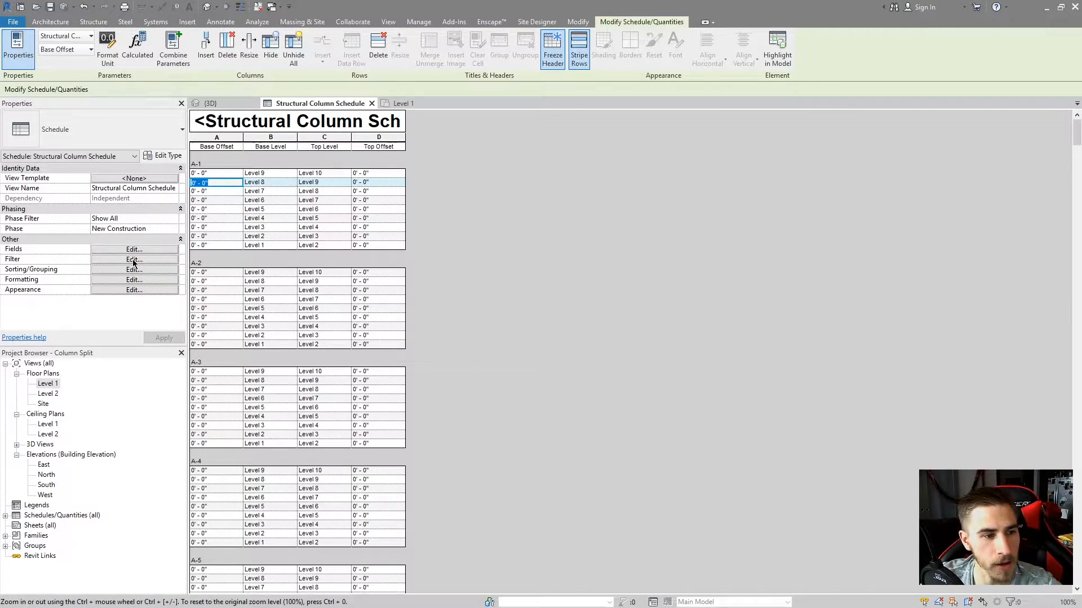
left_click(133, 249)
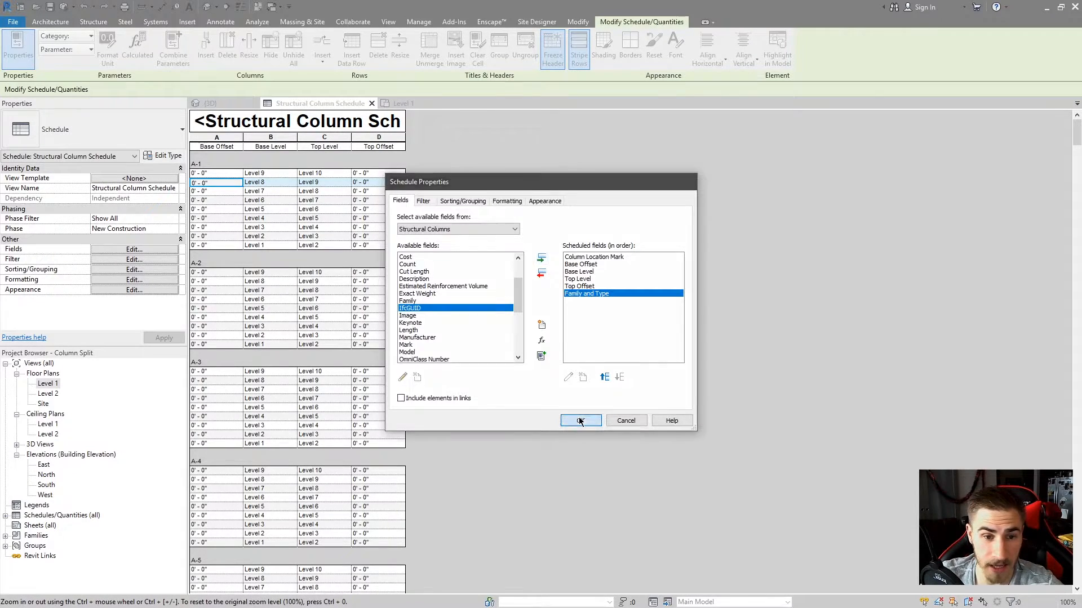
Step: Confirm adding the Family and Type field to the schedule
left_click(579, 420)
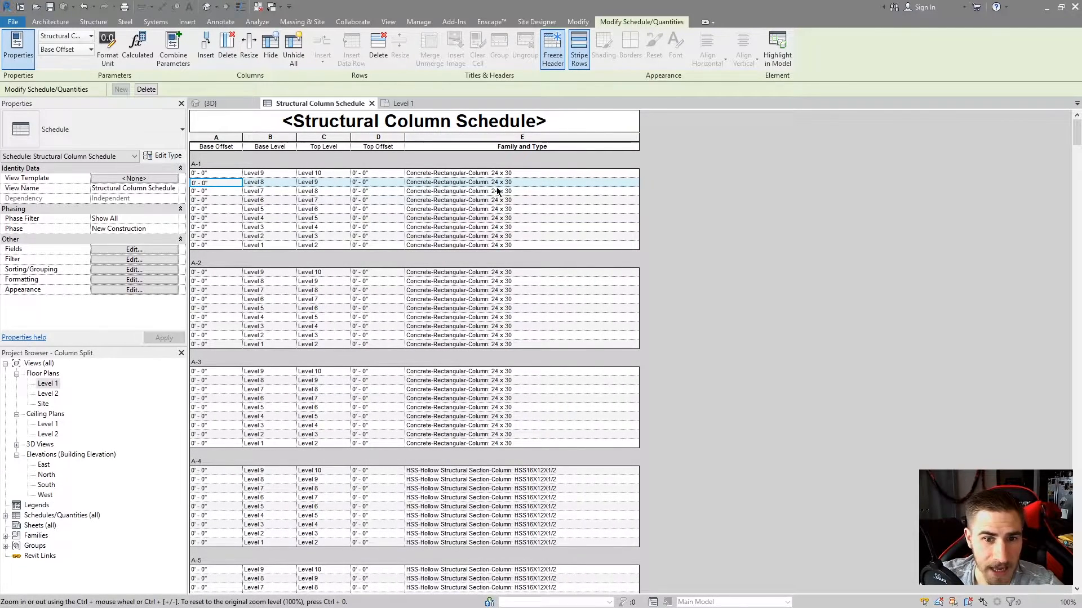
mouse_move(507, 176)
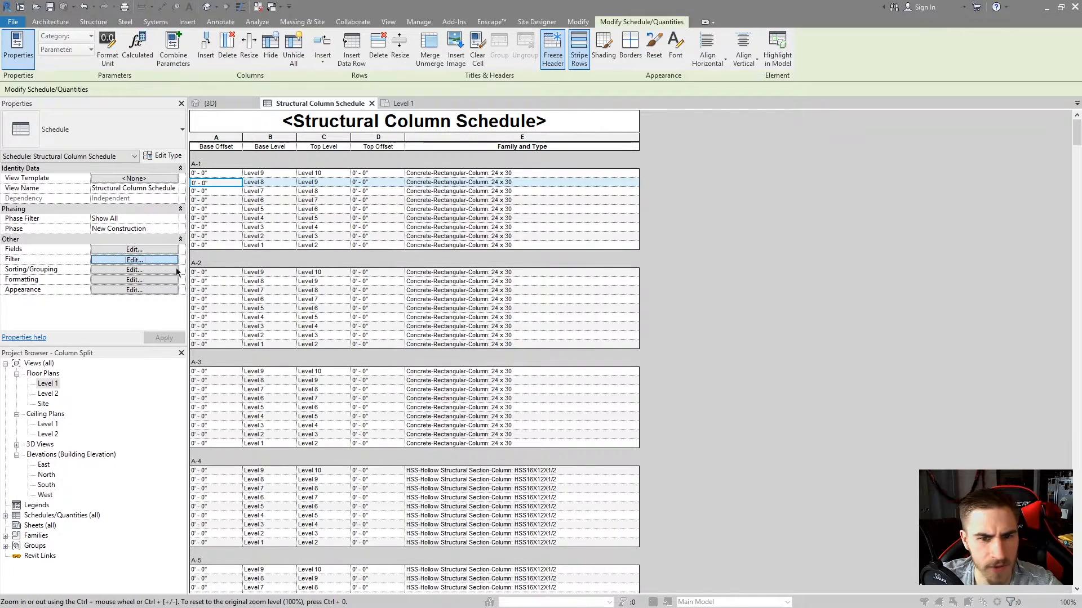
Step: Replace the combined Family and Type field with separate Family and Type schedule columns
left_click(134, 259)
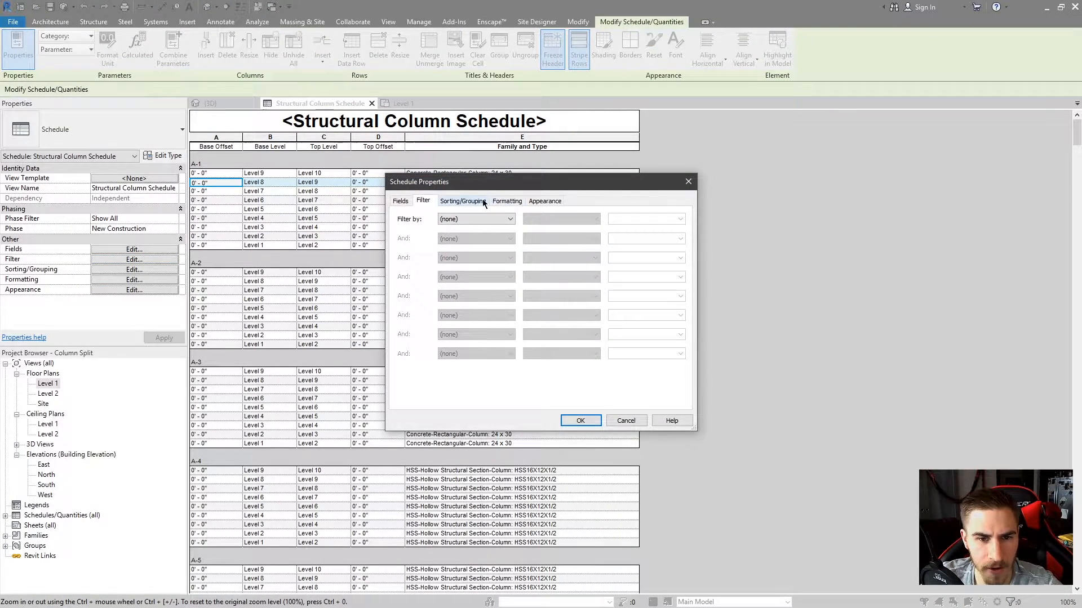
left_click(400, 200)
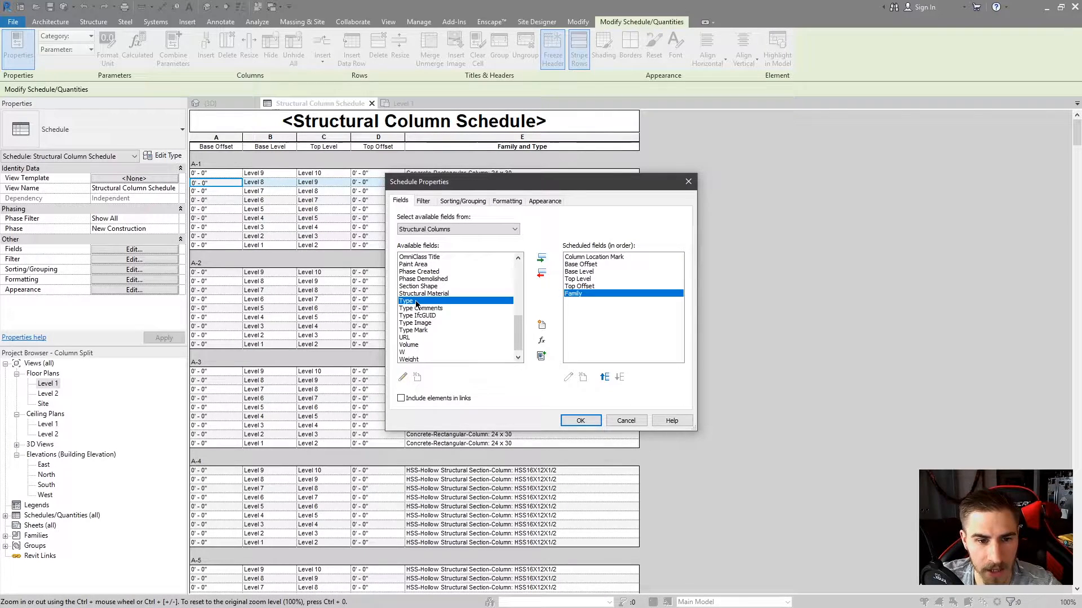
left_click(580, 421)
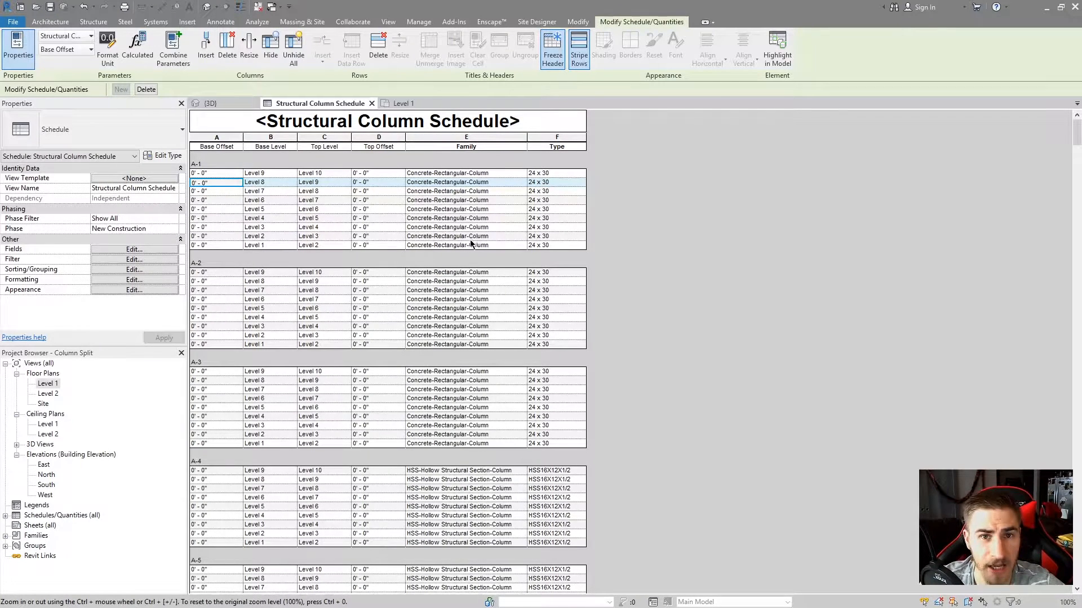
left_click(557, 246)
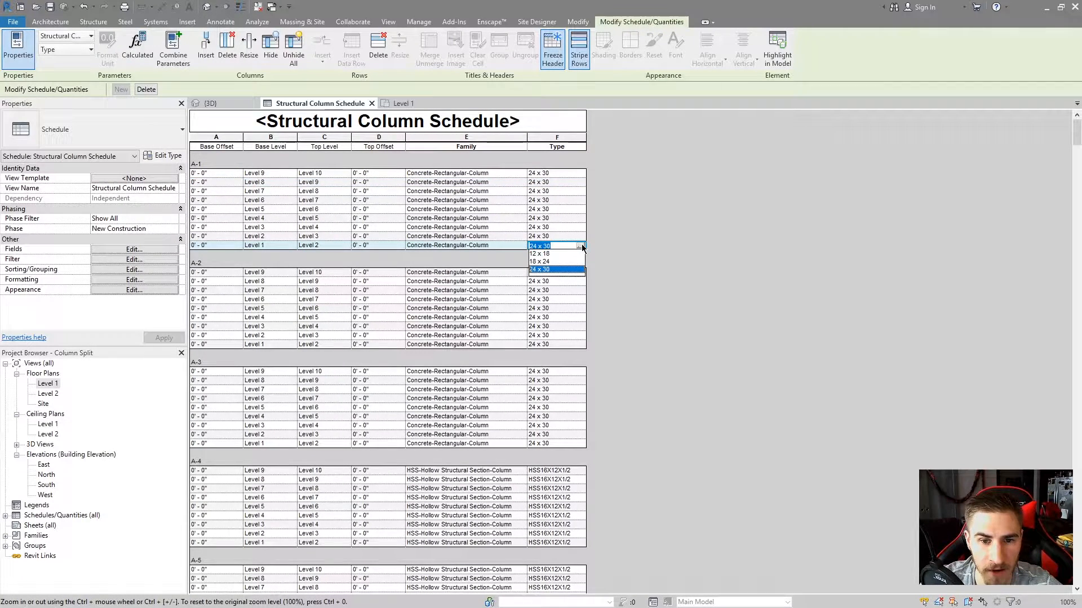
Step: Change the upper A-1 and A-2 column types to 12 x 18 in the schedule
left_click(539, 269)
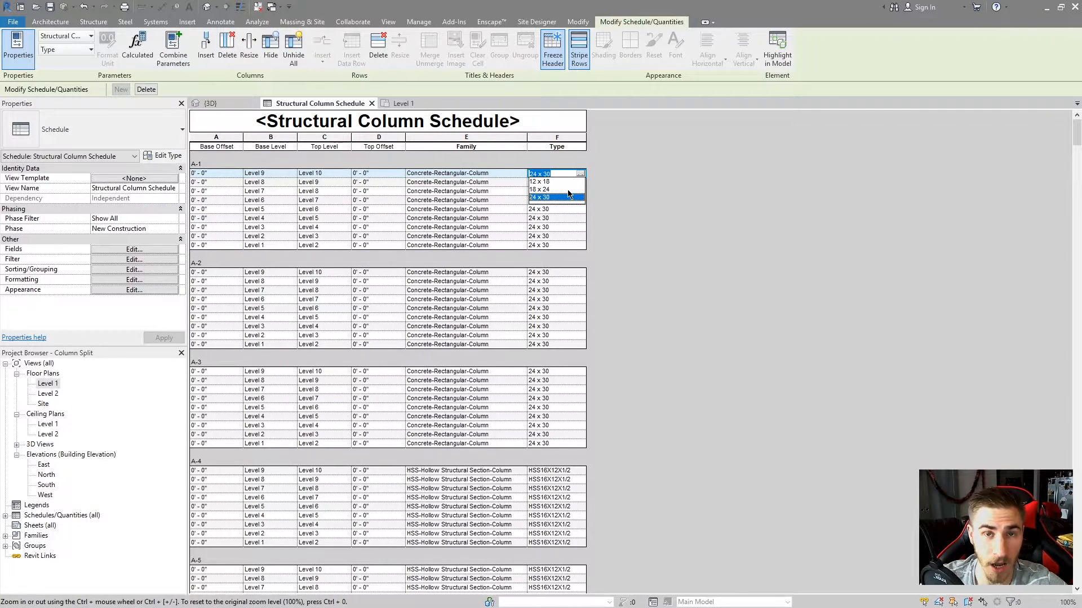
left_click(541, 200)
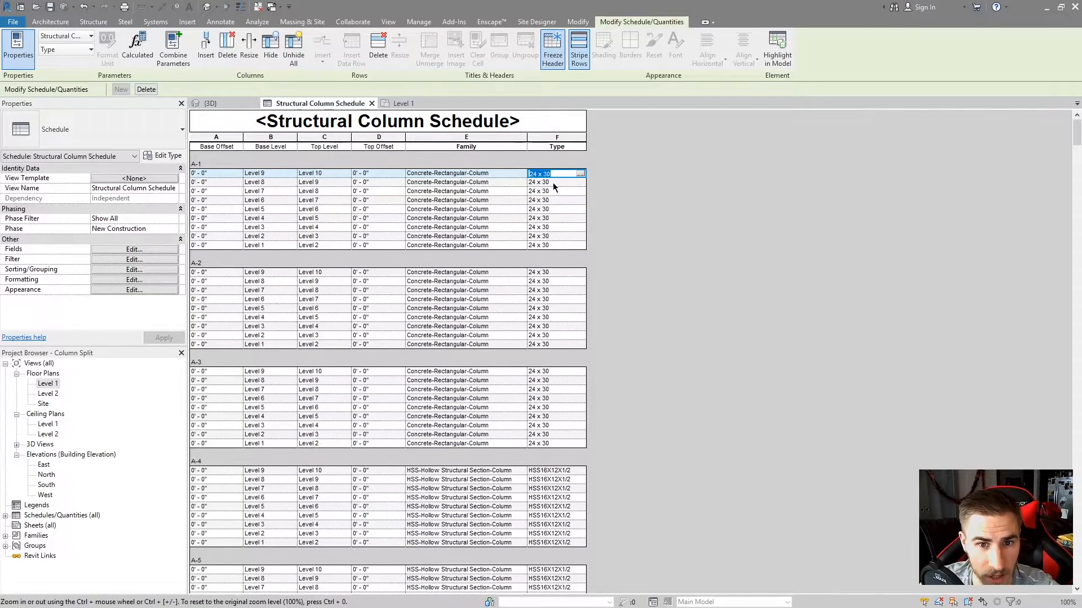
left_click(580, 191)
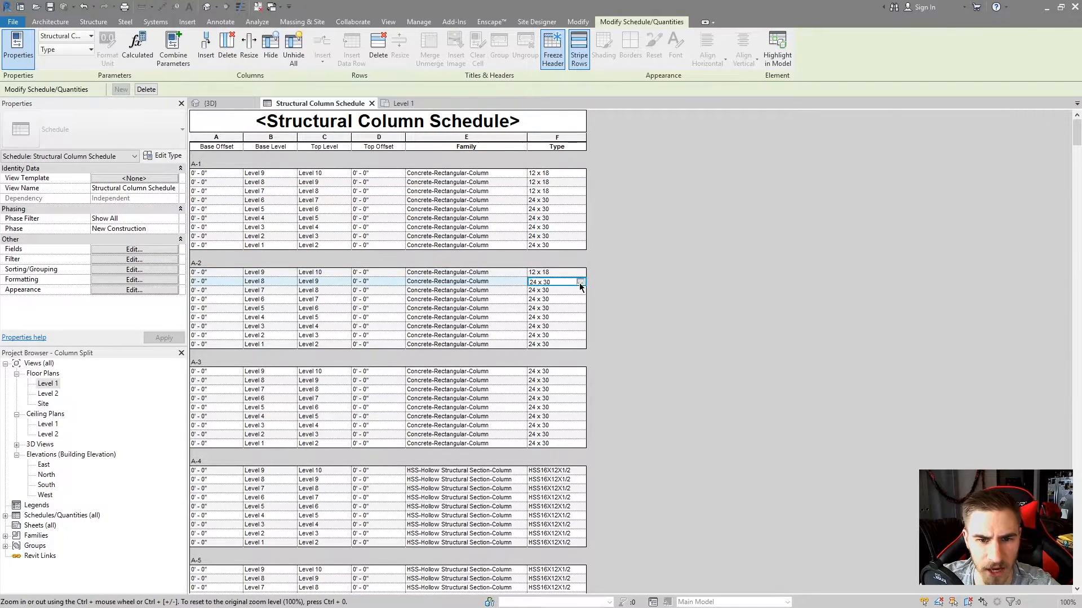
left_click(541, 289)
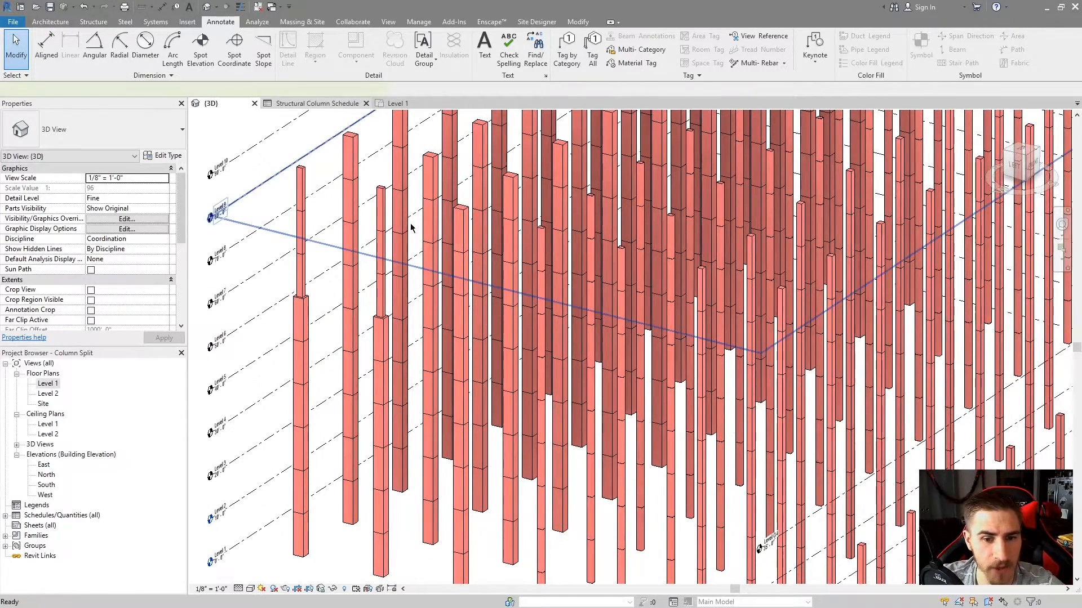
Step: Set the remaining top A-2 column segments to 12 x 18, matching A-1
left_click(320, 103)
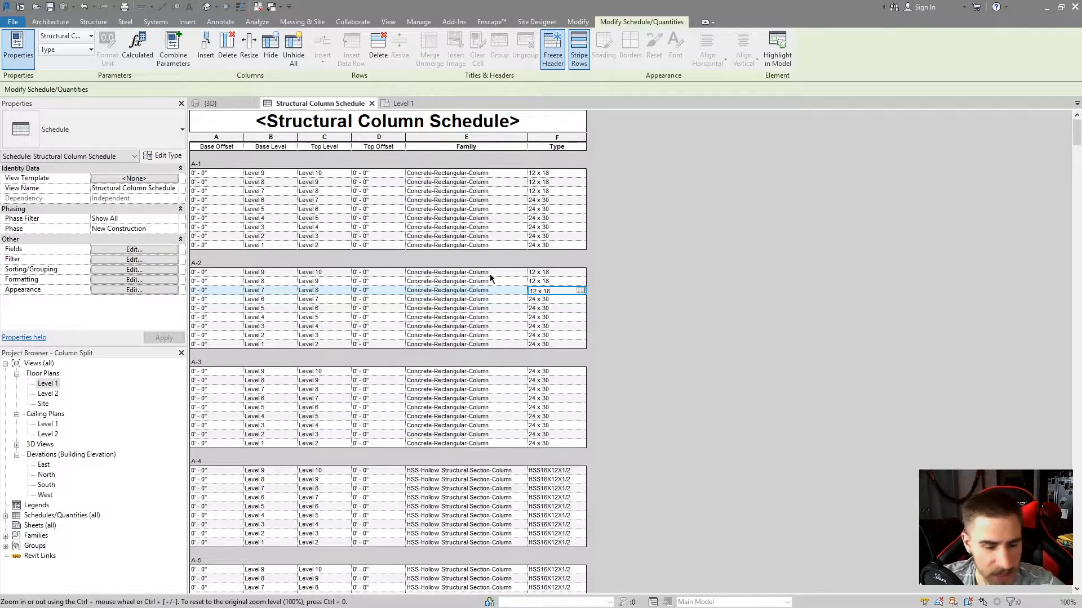
mouse_move(398, 331)
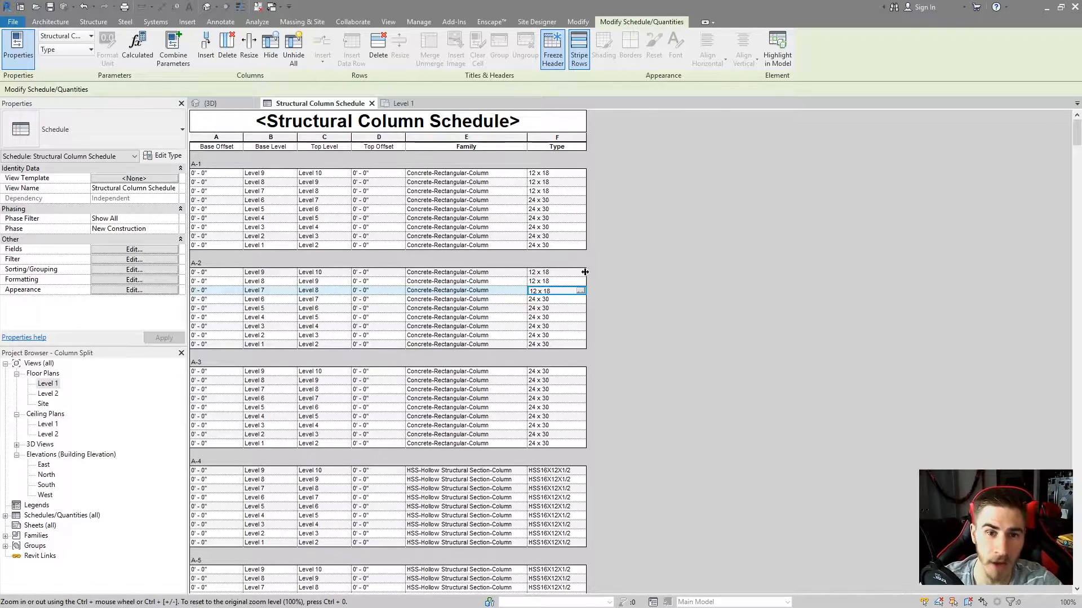
mouse_move(566, 293)
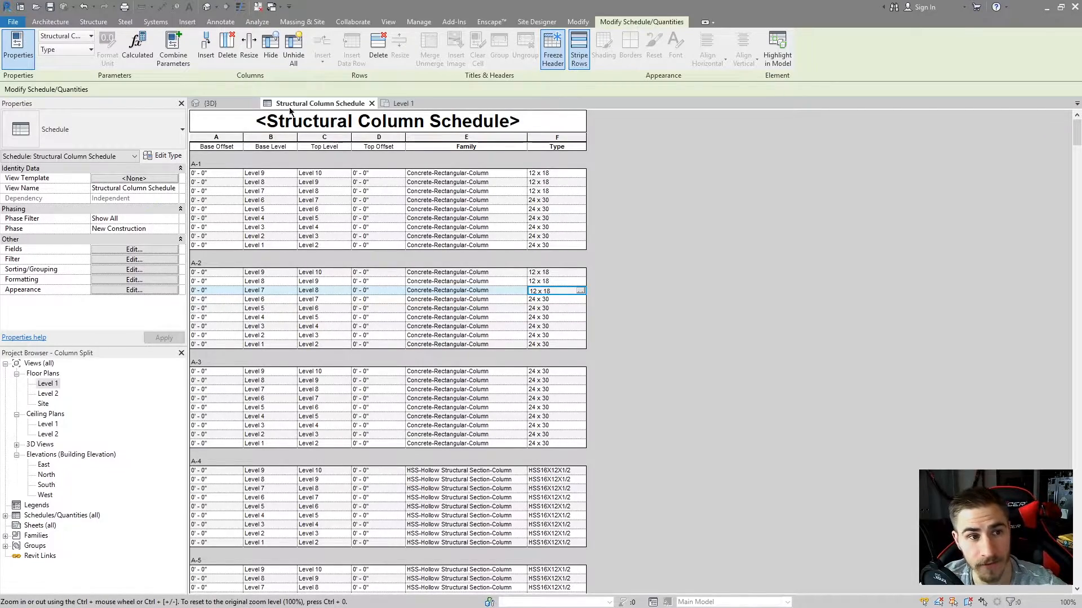
left_click(210, 102)
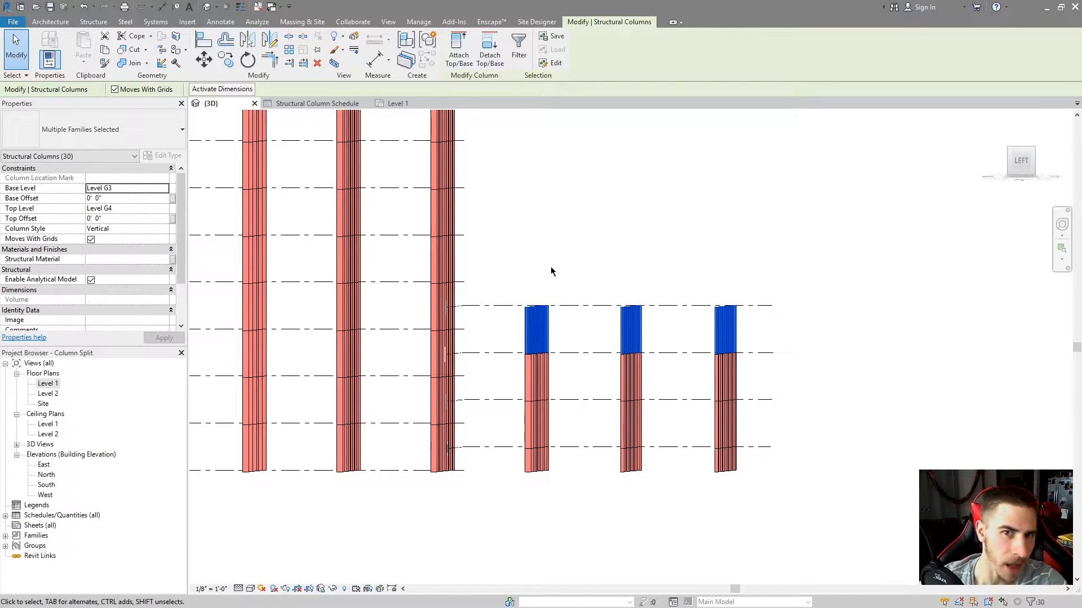
mouse_move(630, 242)
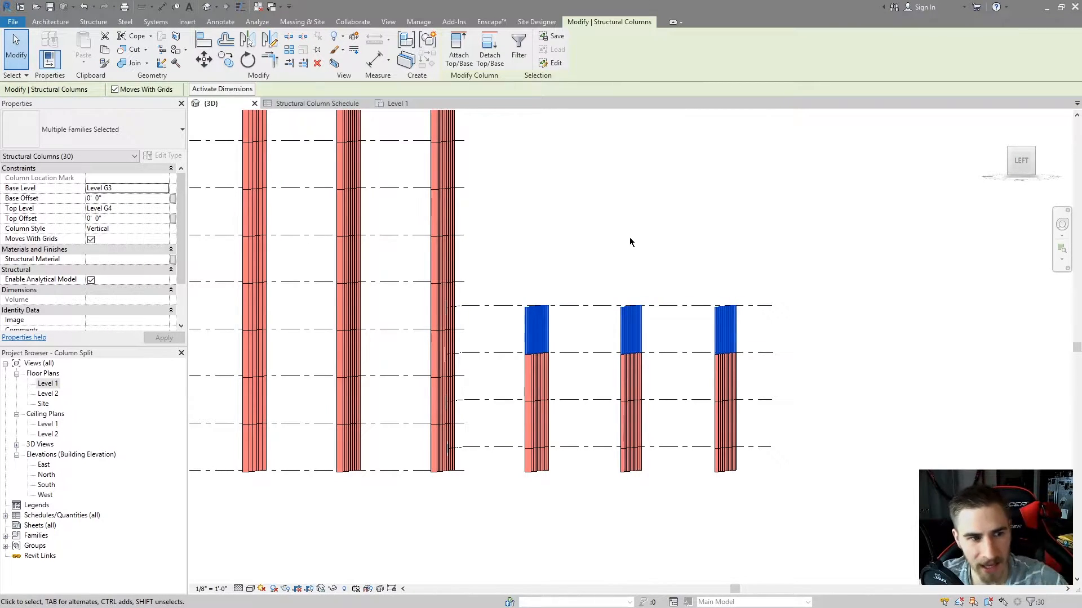
mouse_move(399, 246)
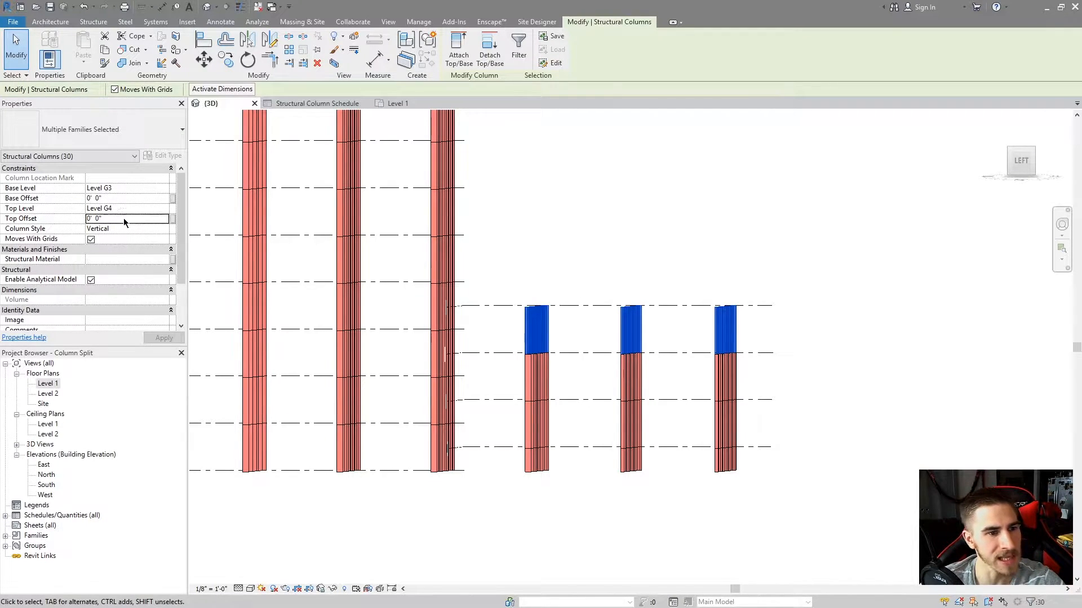
Step: Give the 30 selected structural columns a Top Offset of 3' 6"
type("3.5")
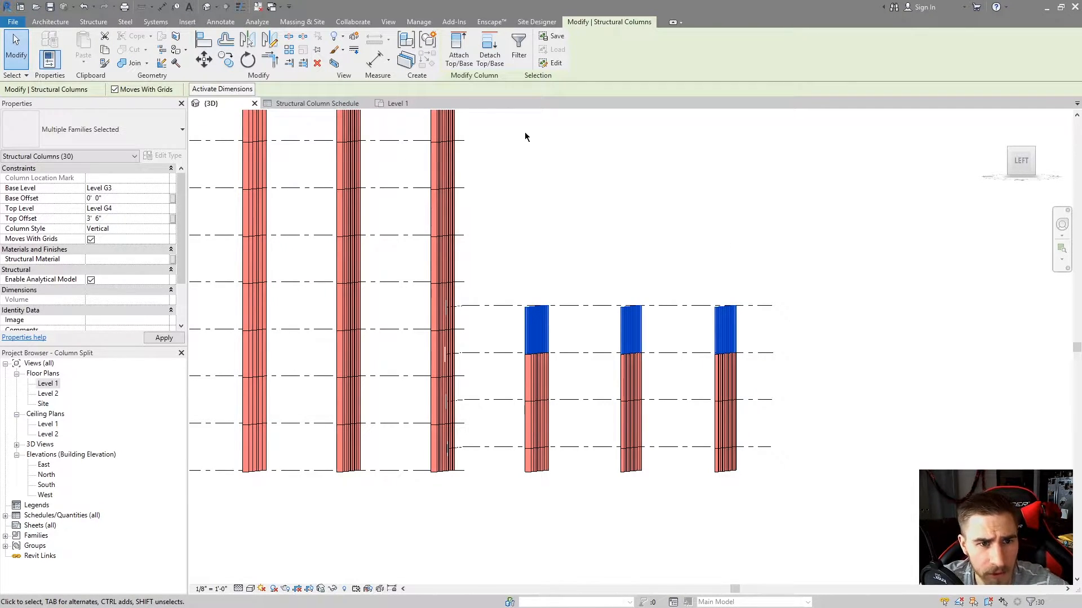
left_click(399, 103)
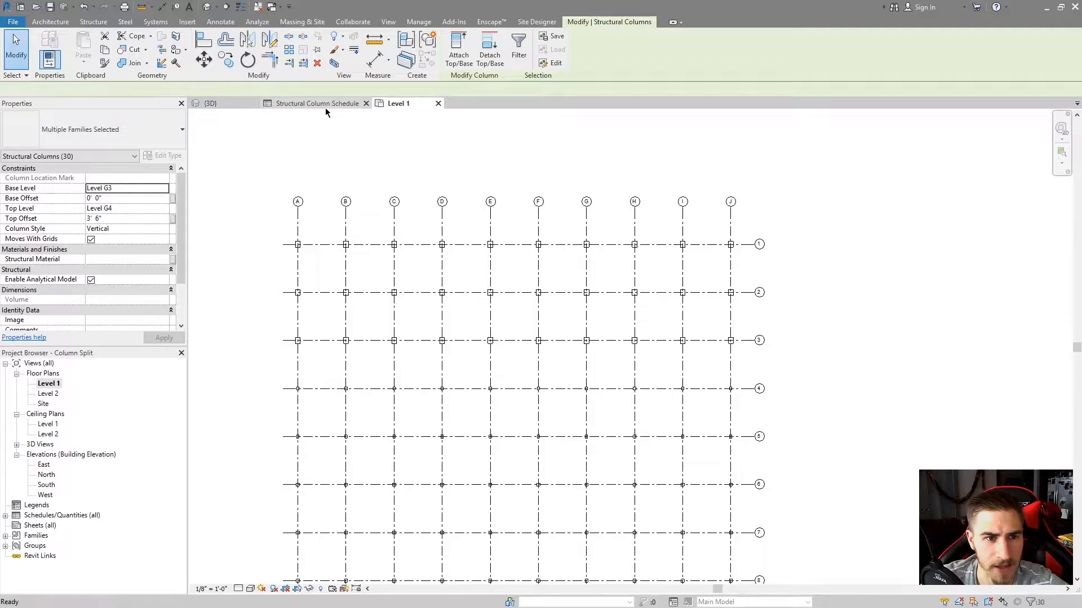
Step: Scroll the schedule to the 3' 6" top offsets on grids A-8 through A-10
left_click(318, 102)
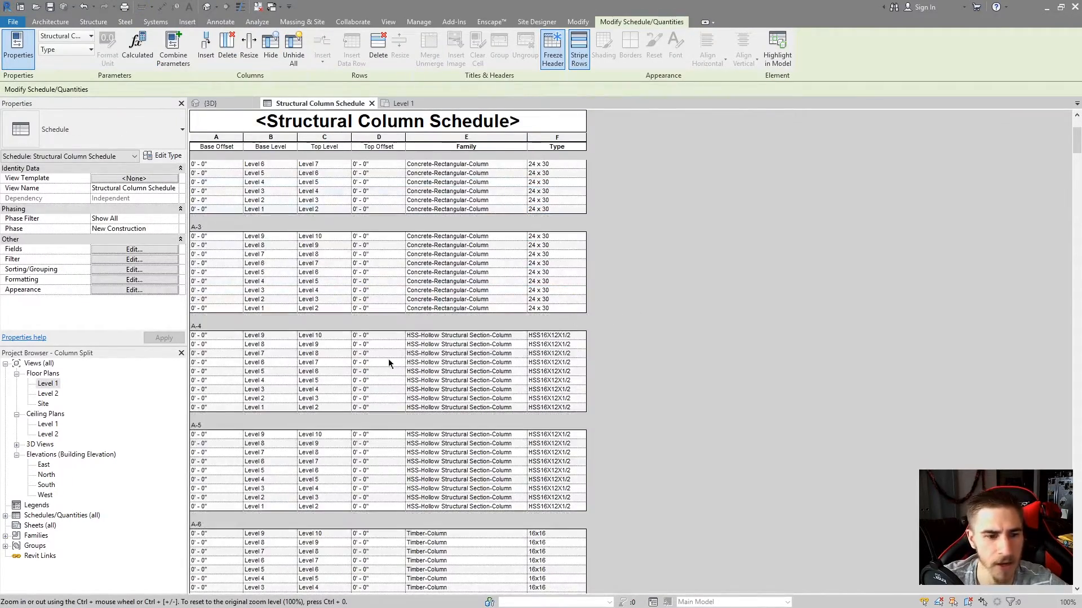
scroll("down", 3)
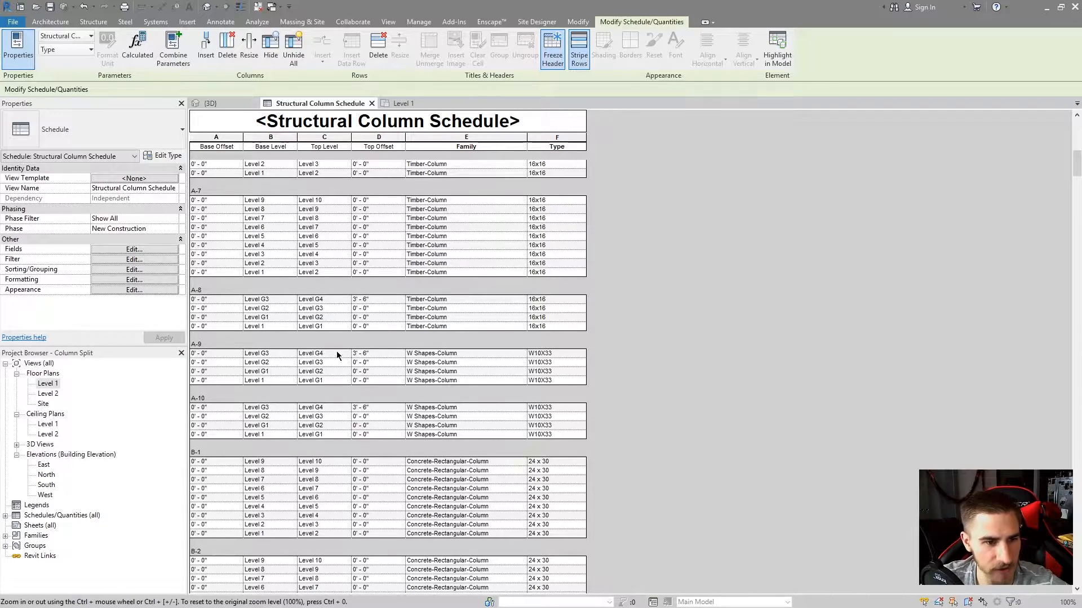
mouse_move(351, 309)
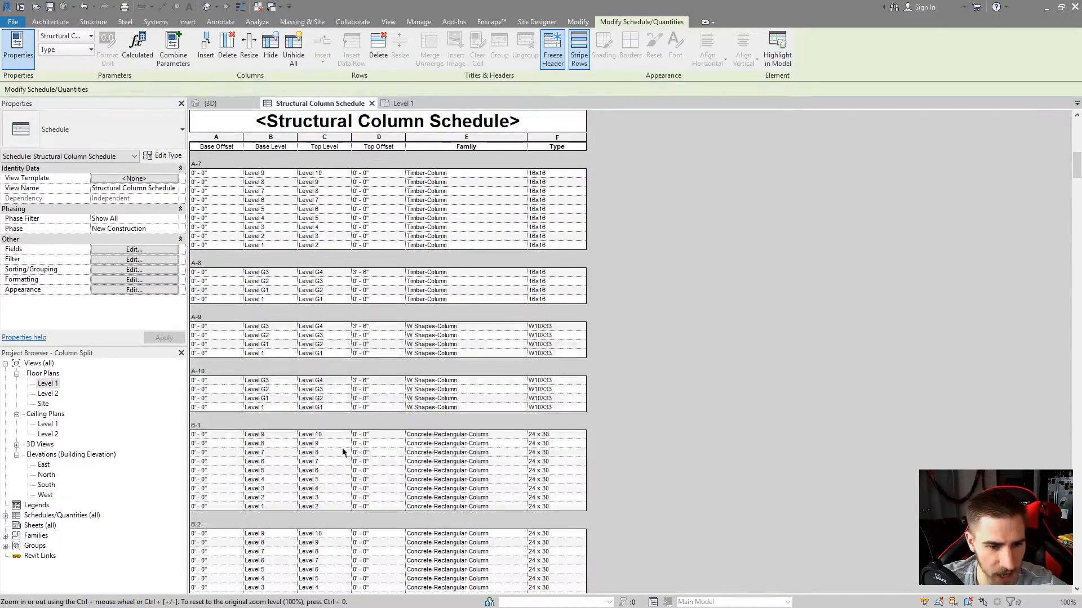
scroll("down", 3)
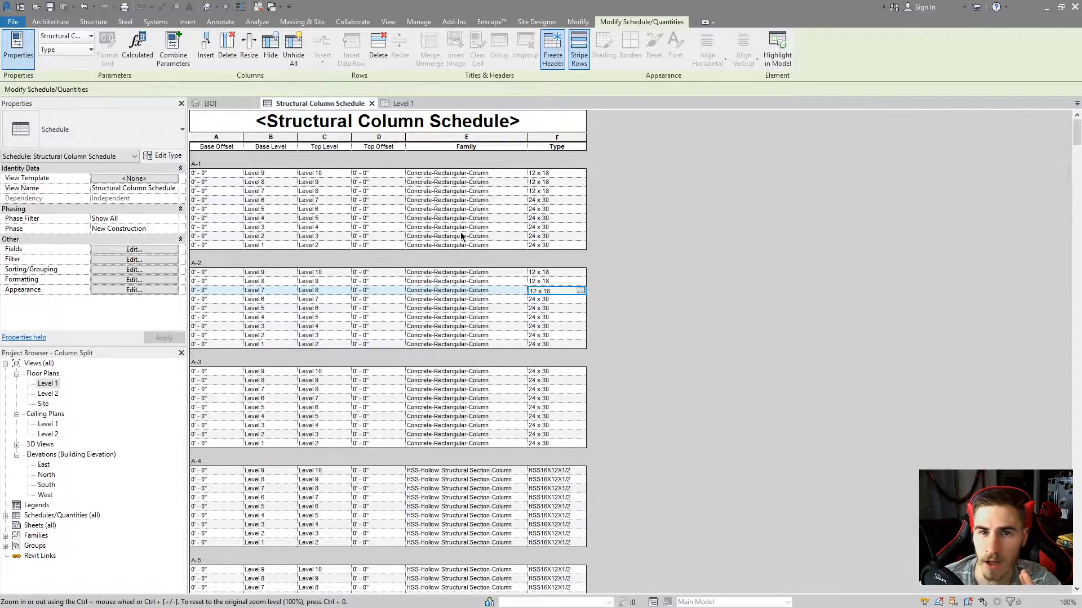
scroll("down", 3)
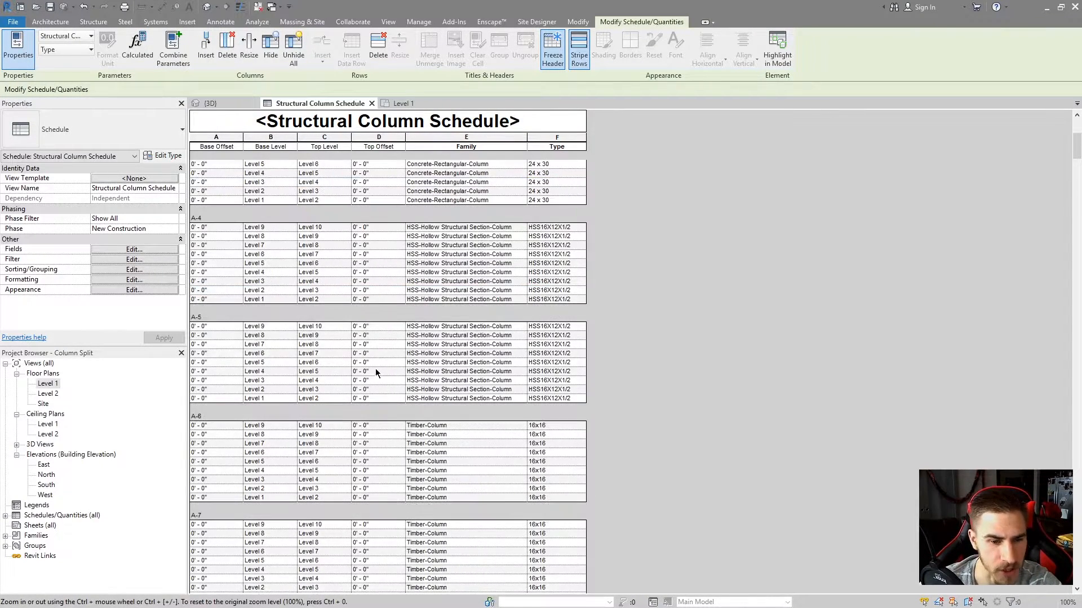
scroll("down", 3)
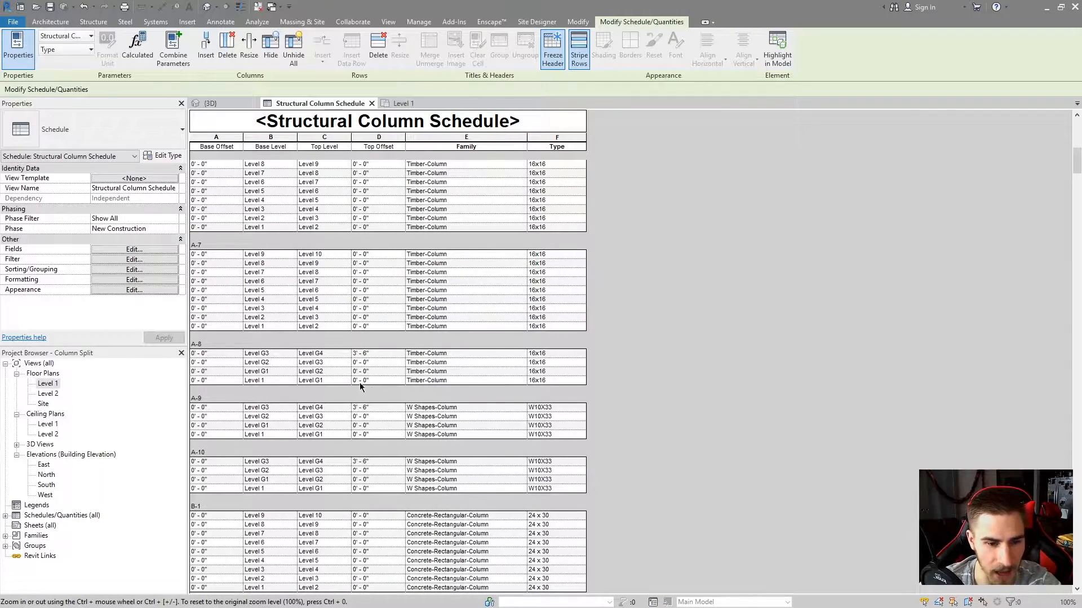
left_click(363, 406)
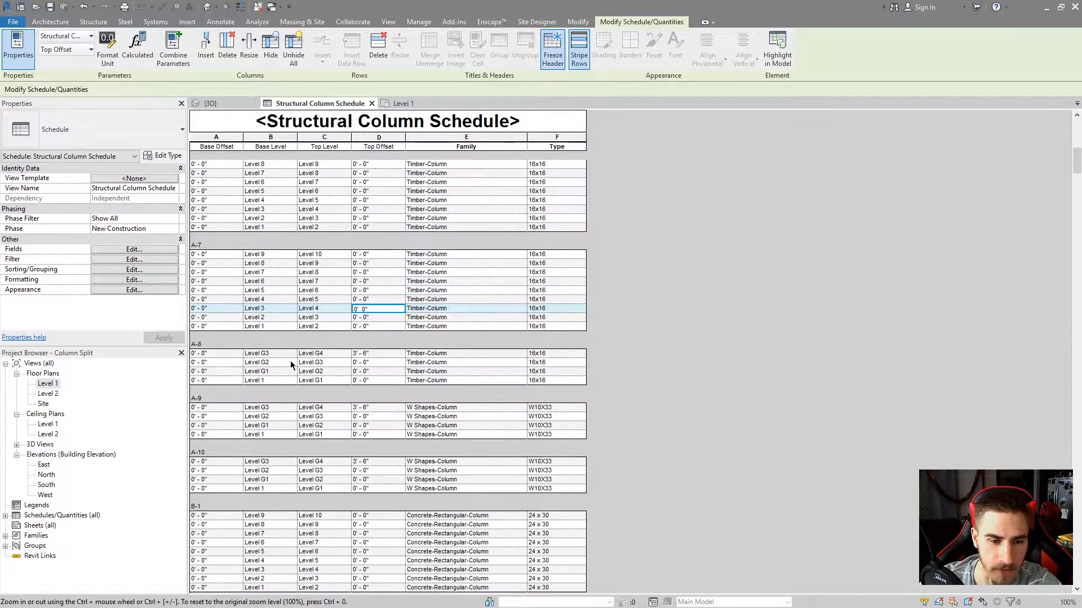
mouse_move(390, 375)
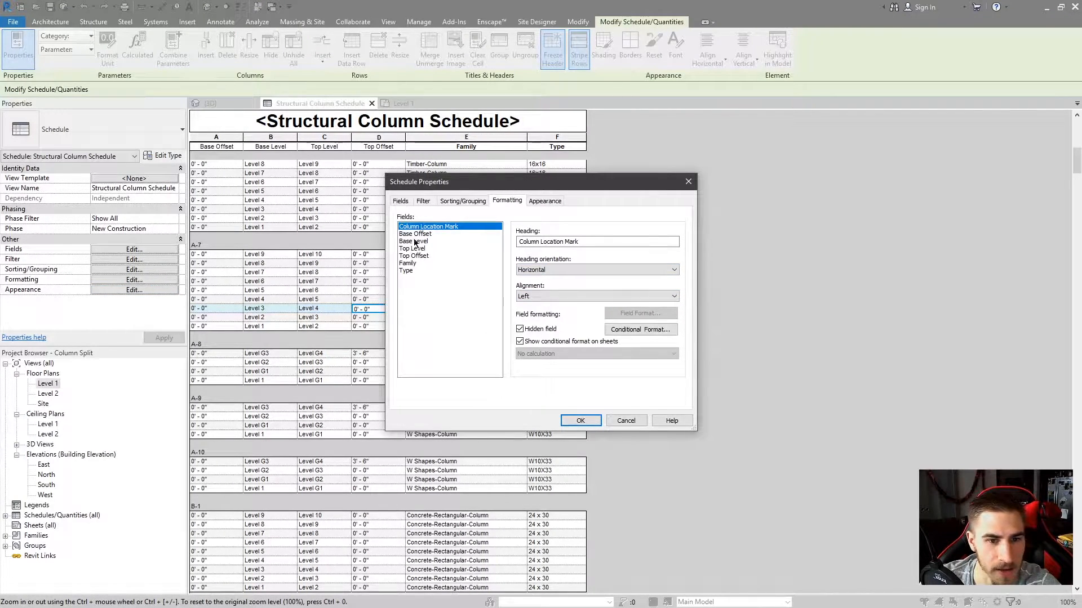
Step: Shade Base Offset values not equal to 0' - 0" with a red background
left_click(415, 234)
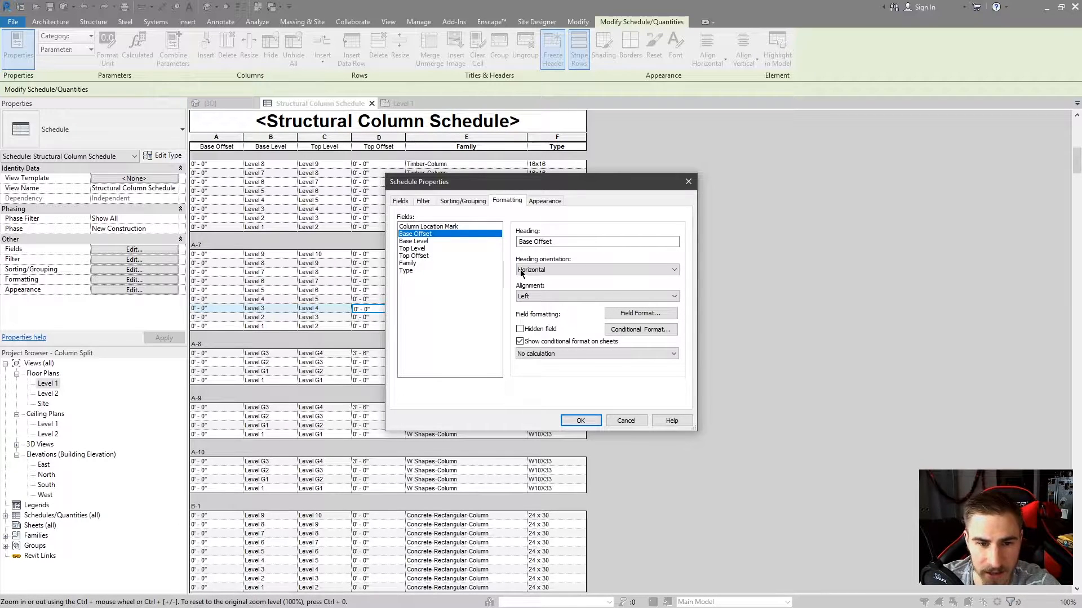
left_click(638, 329)
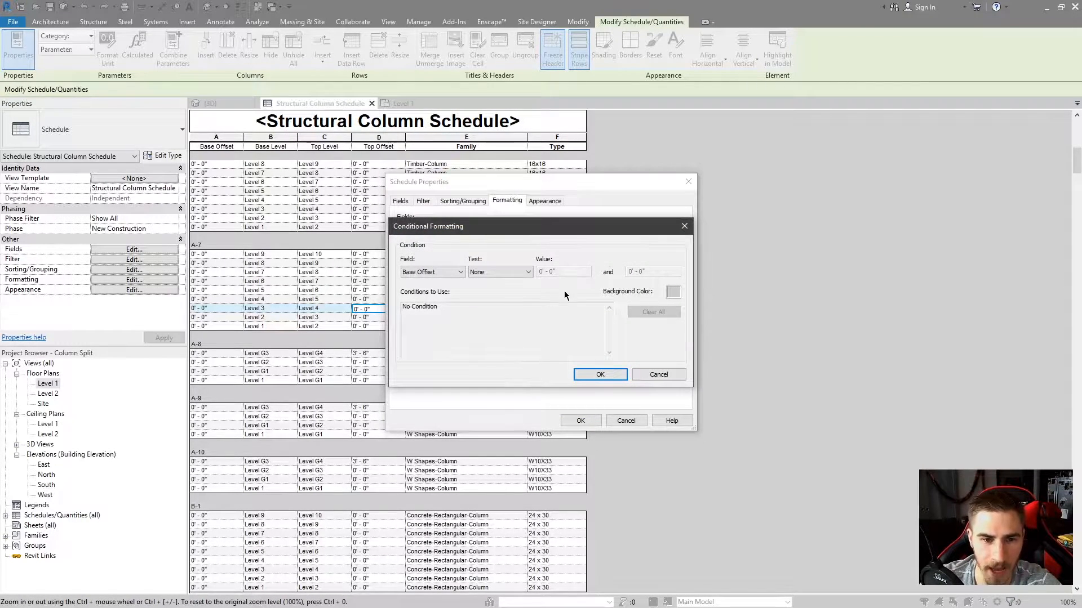
left_click(528, 271)
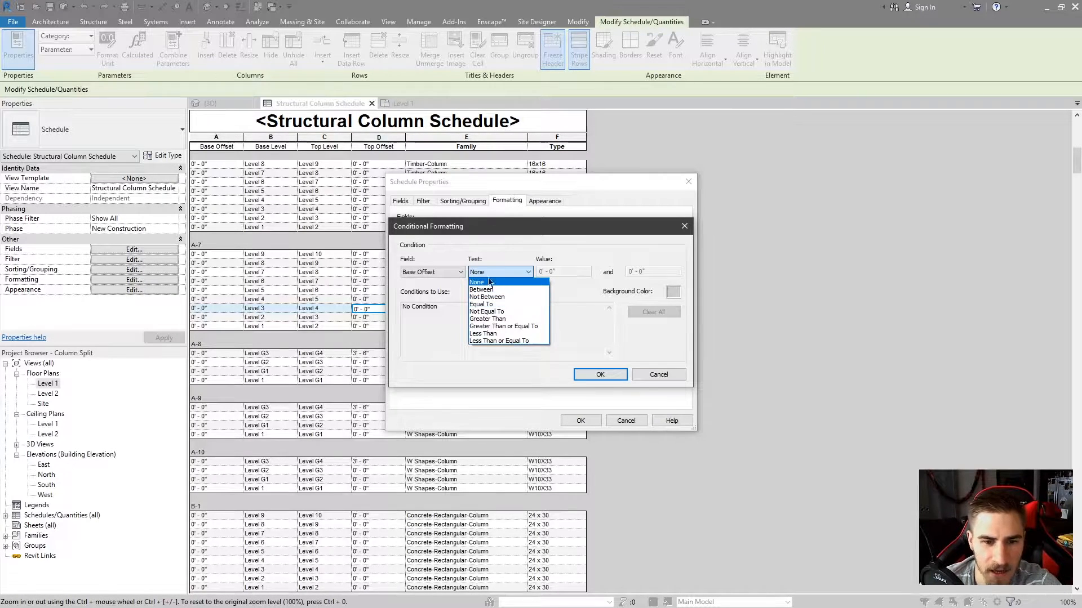
left_click(487, 311)
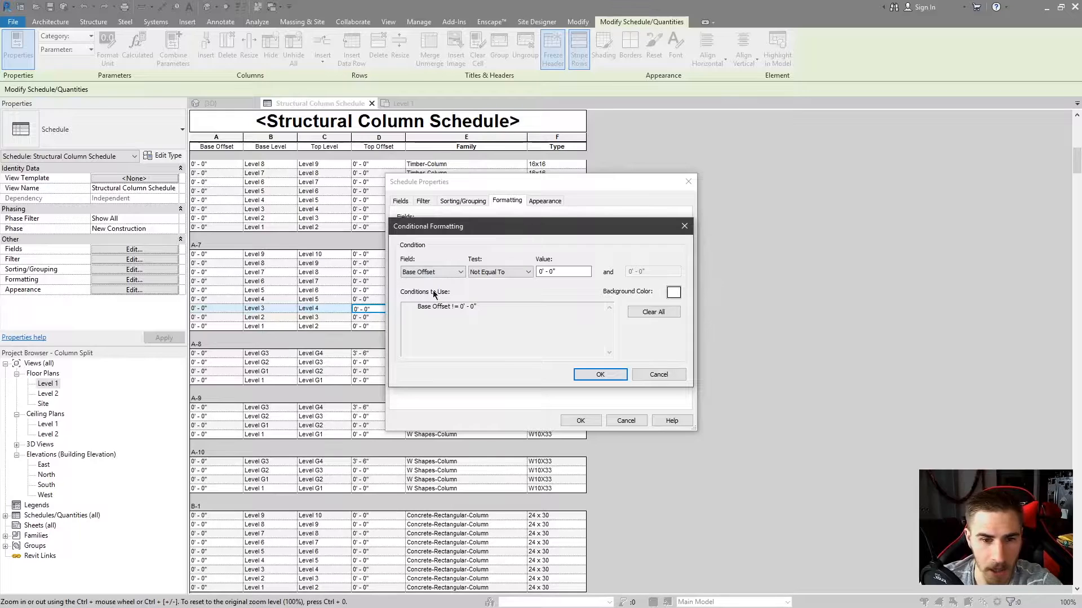
left_click(673, 292)
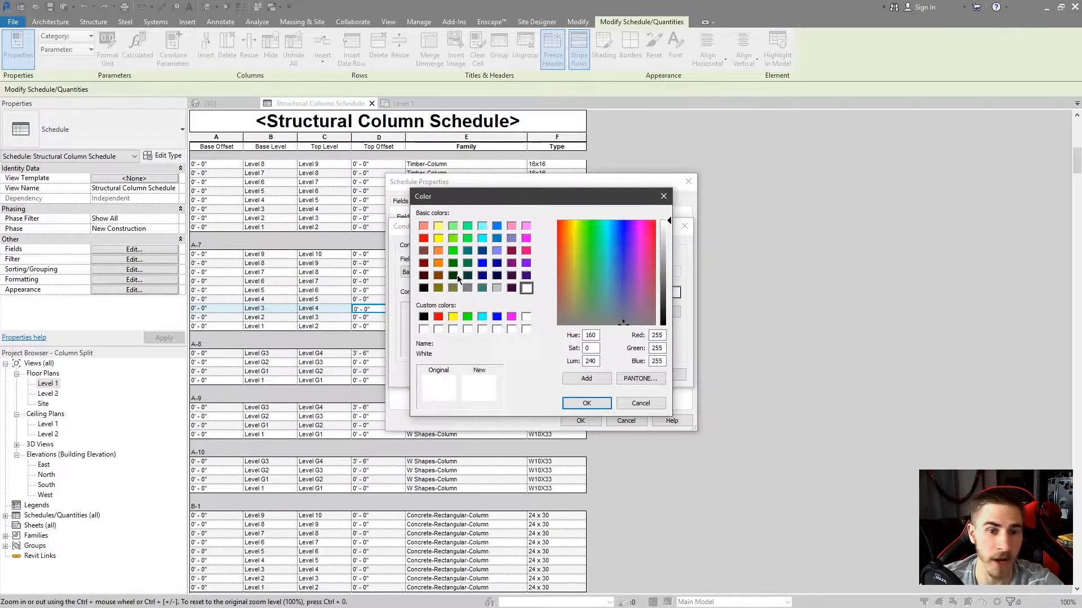
left_click(424, 226)
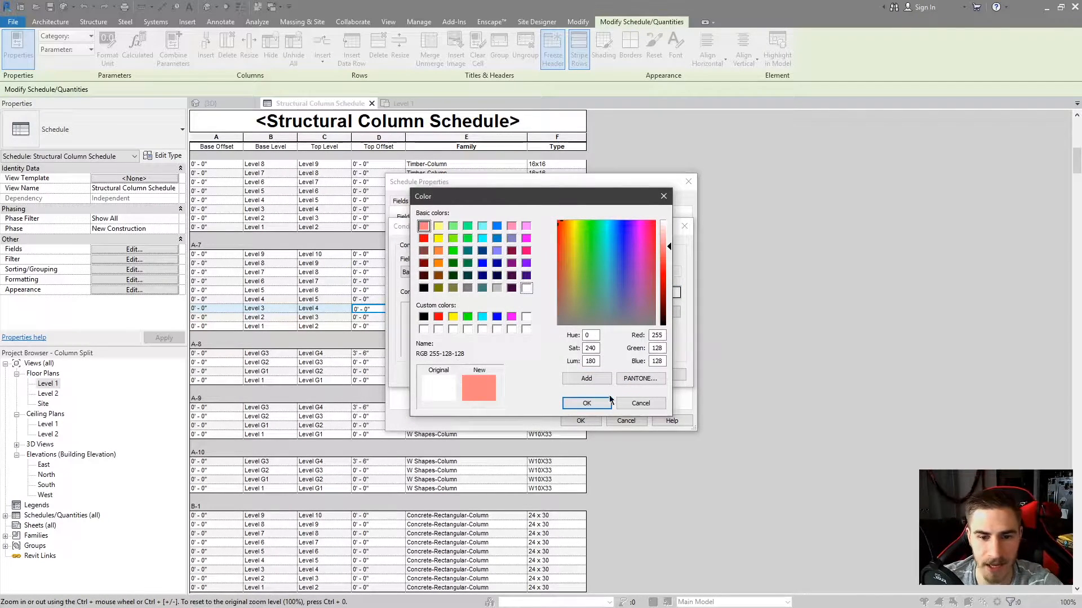
left_click(586, 403)
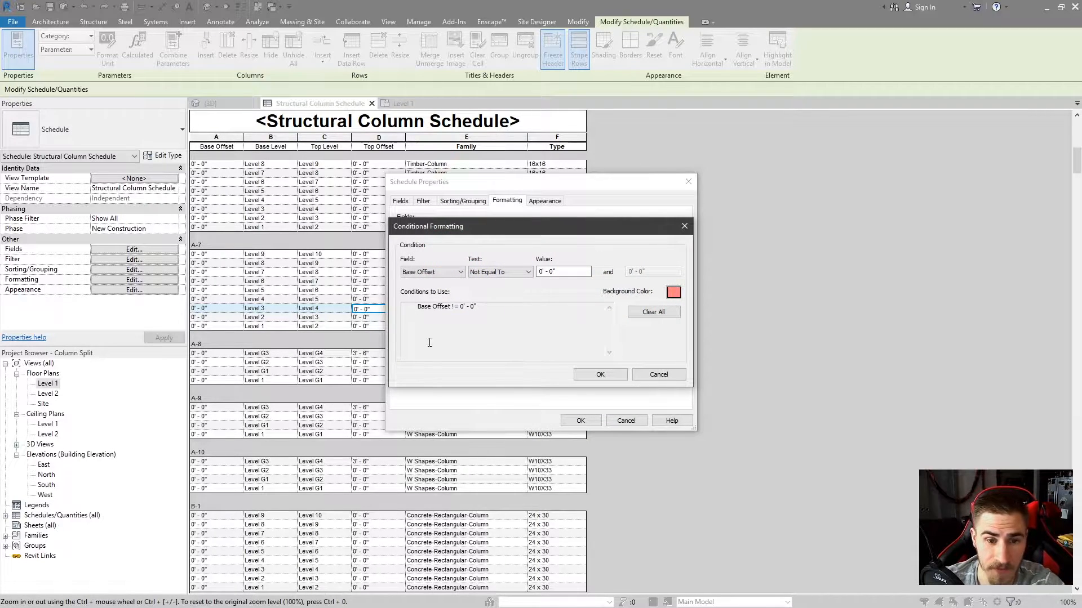
left_click(600, 374)
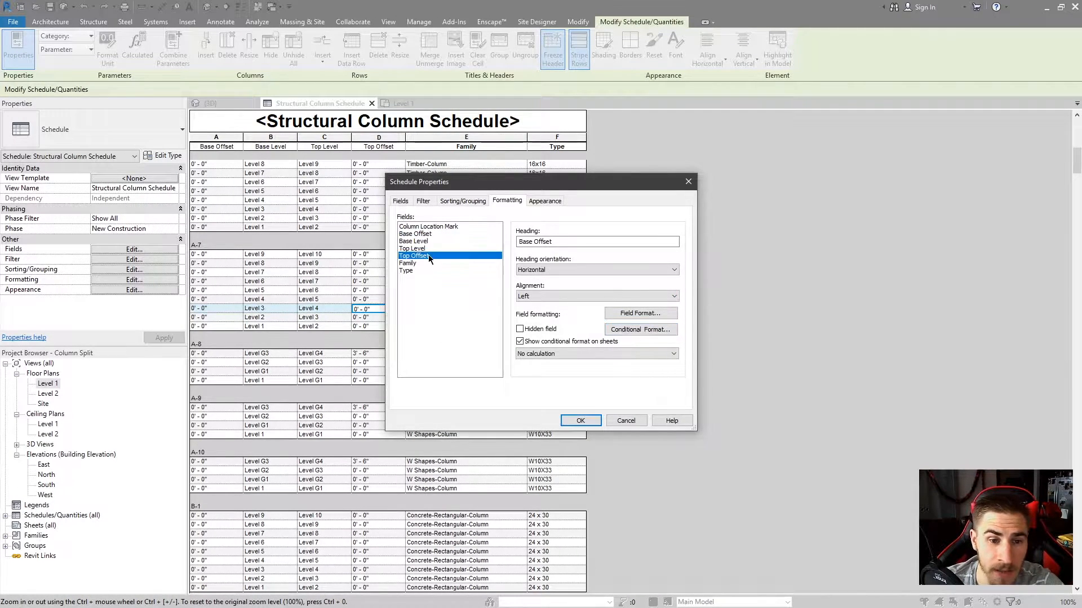
Step: Add a red background rule for Top Offset values not equal to 0' - 0"
left_click(414, 256)
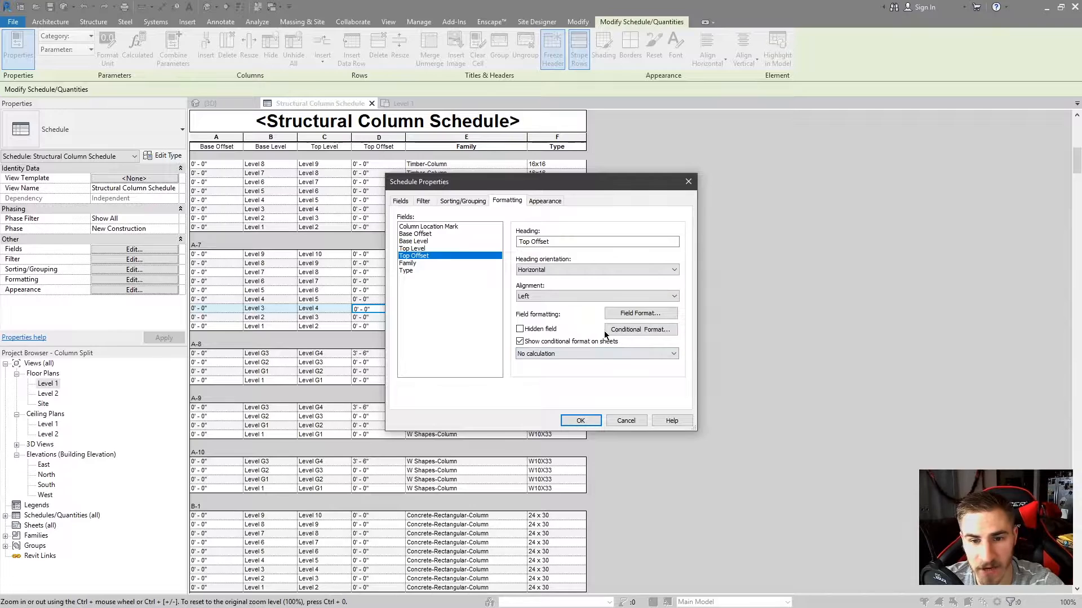
left_click(639, 329)
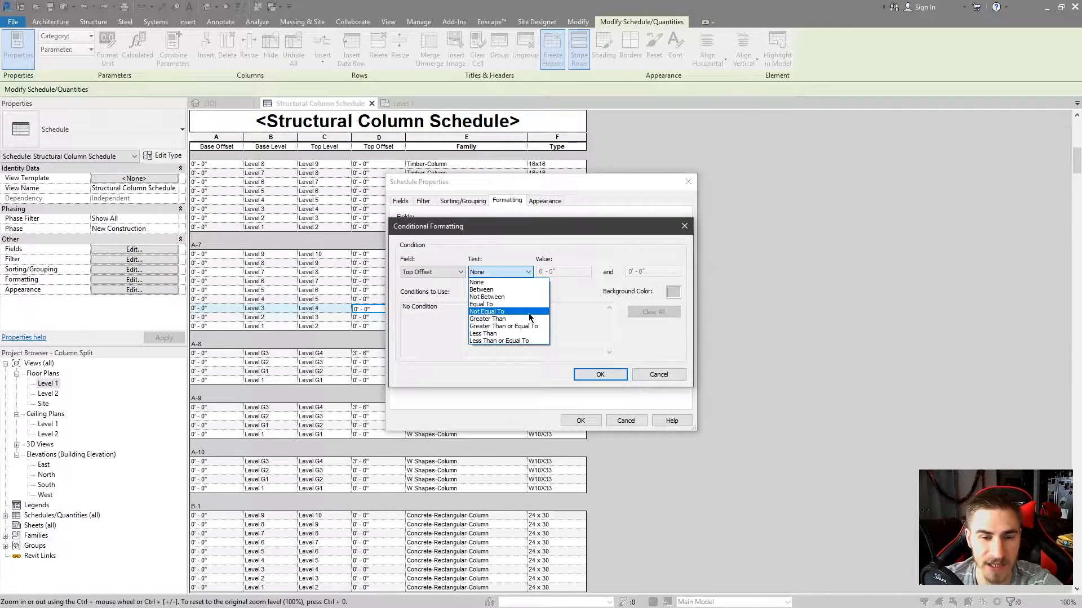
left_click(486, 311)
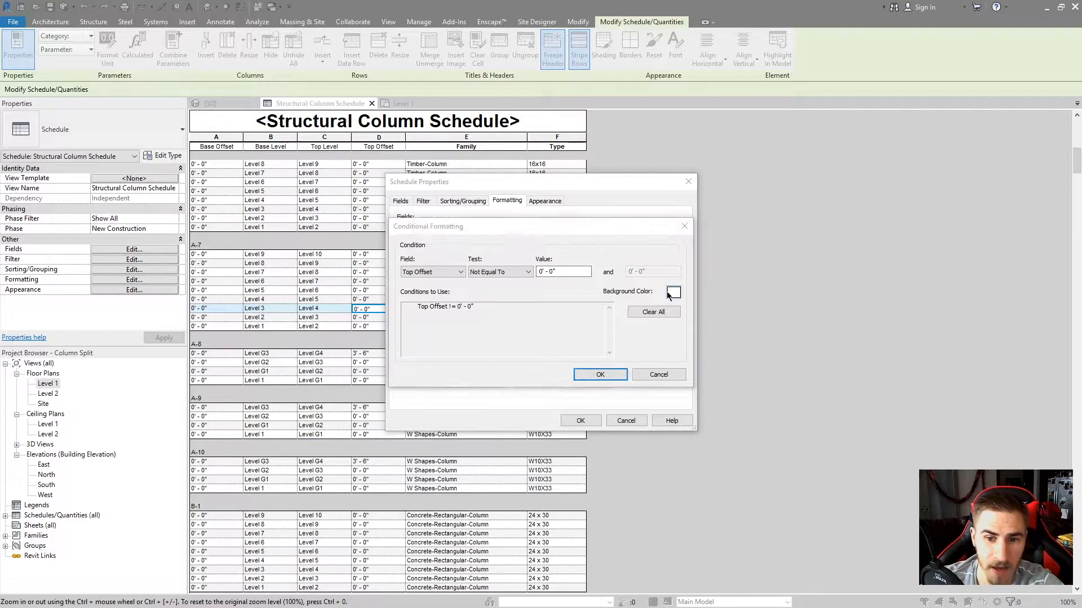
left_click(673, 291)
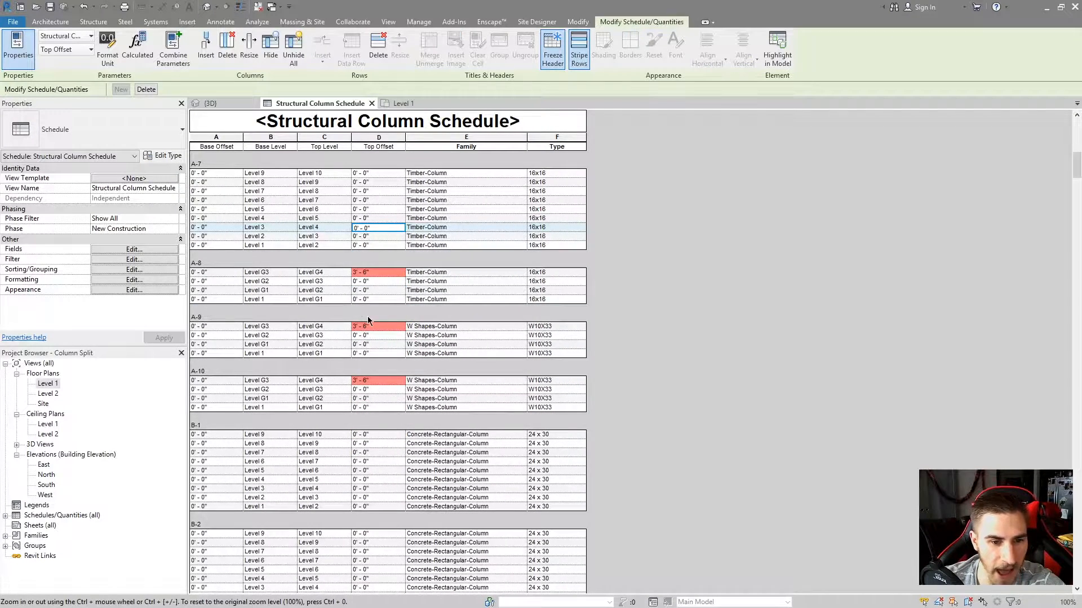
mouse_move(382, 333)
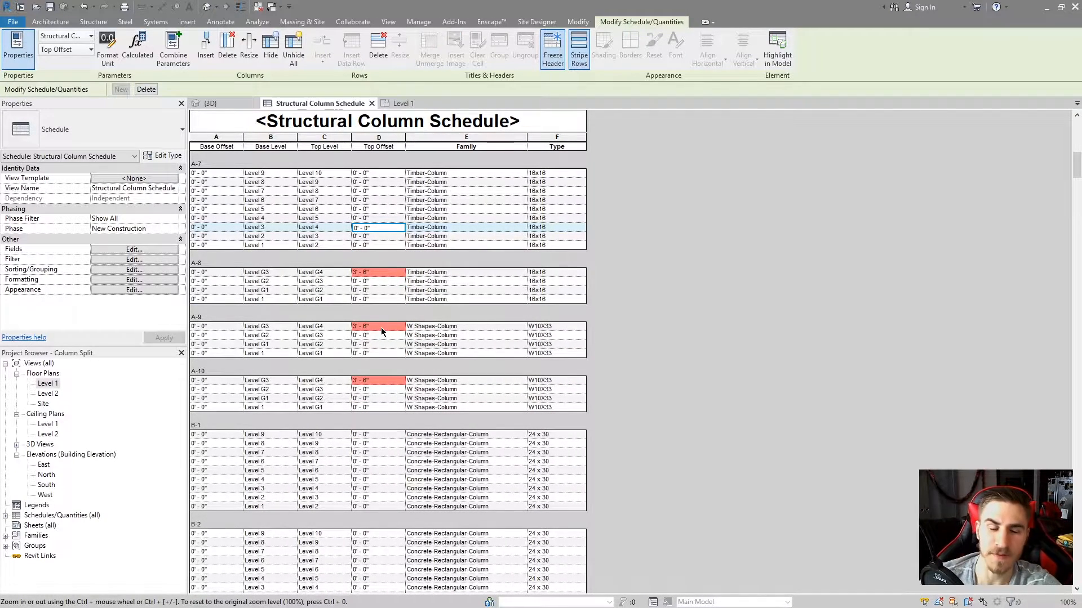
mouse_move(375, 285)
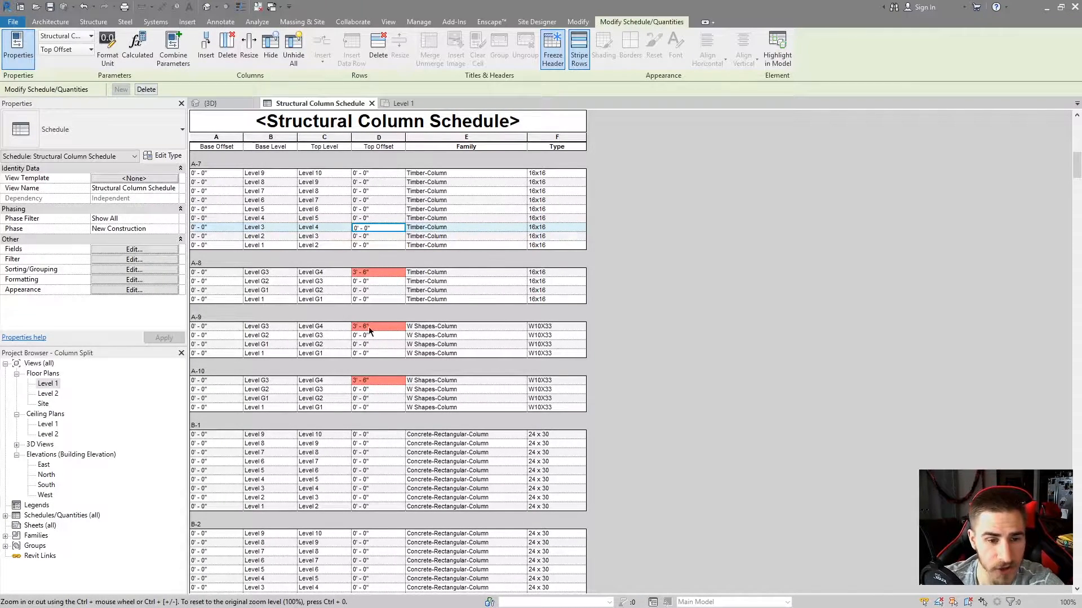
mouse_move(347, 255)
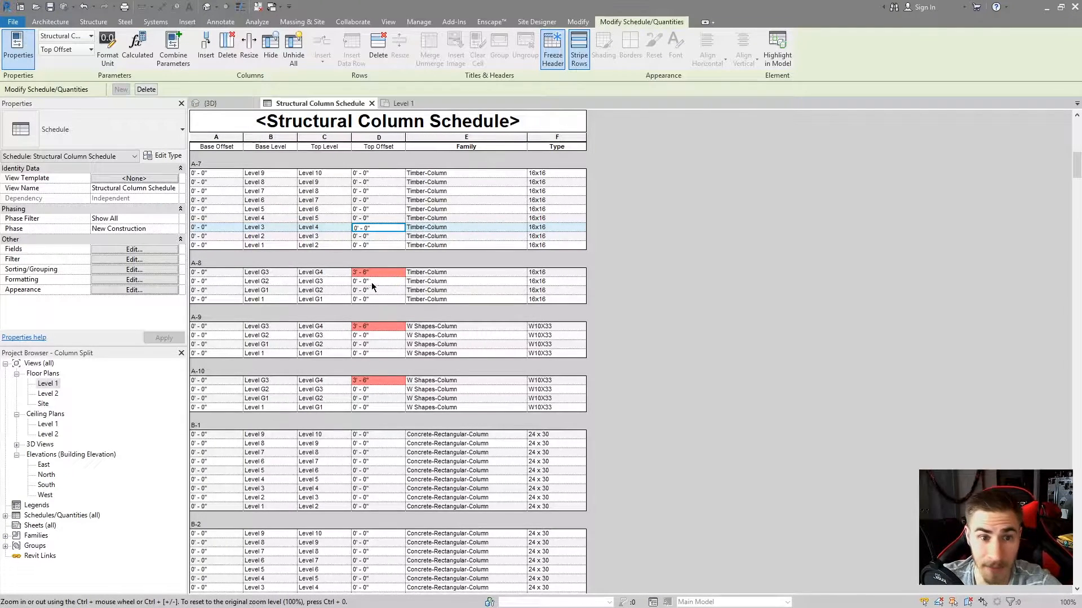
scroll("down", 3)
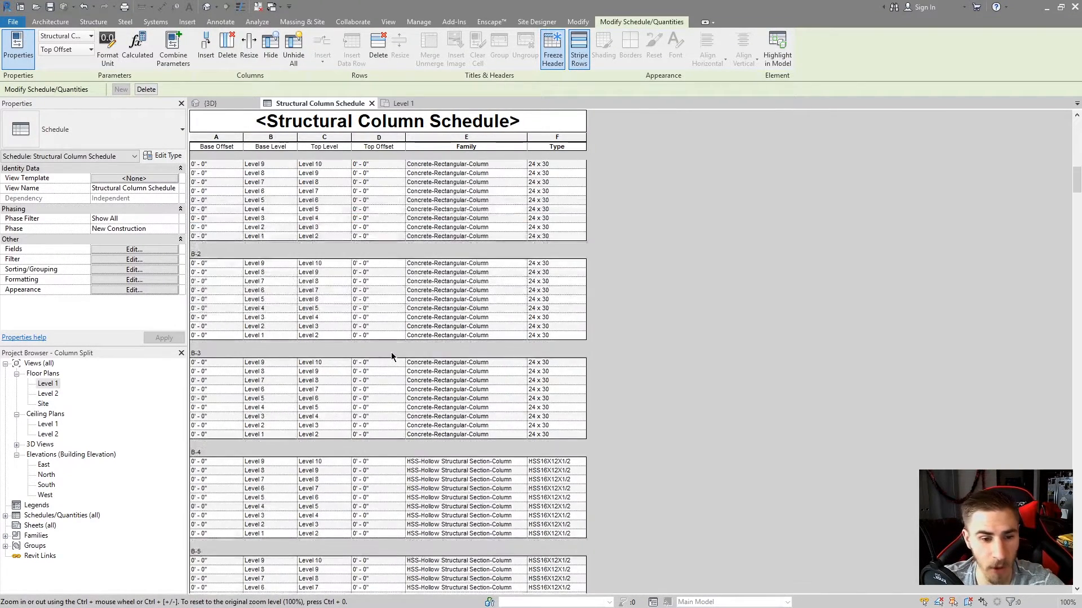
scroll("down", 3)
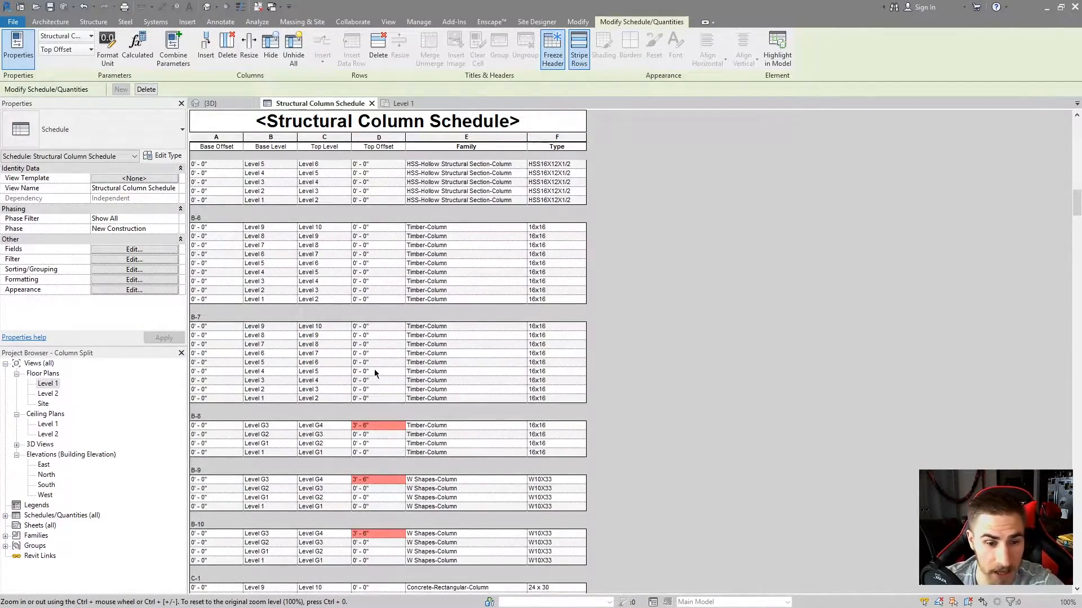
left_click(378, 362)
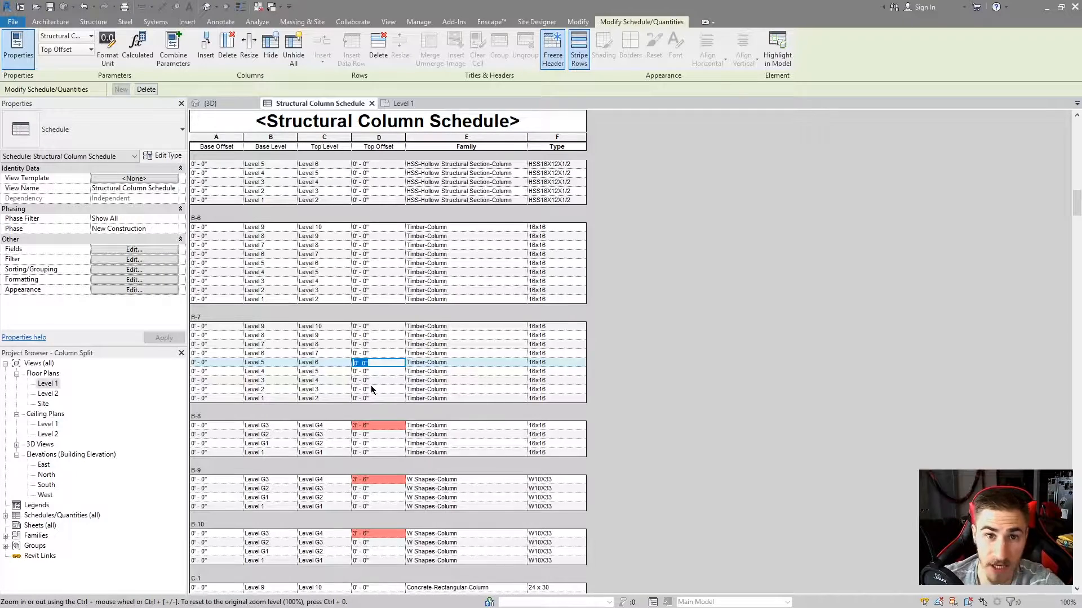
type("1")
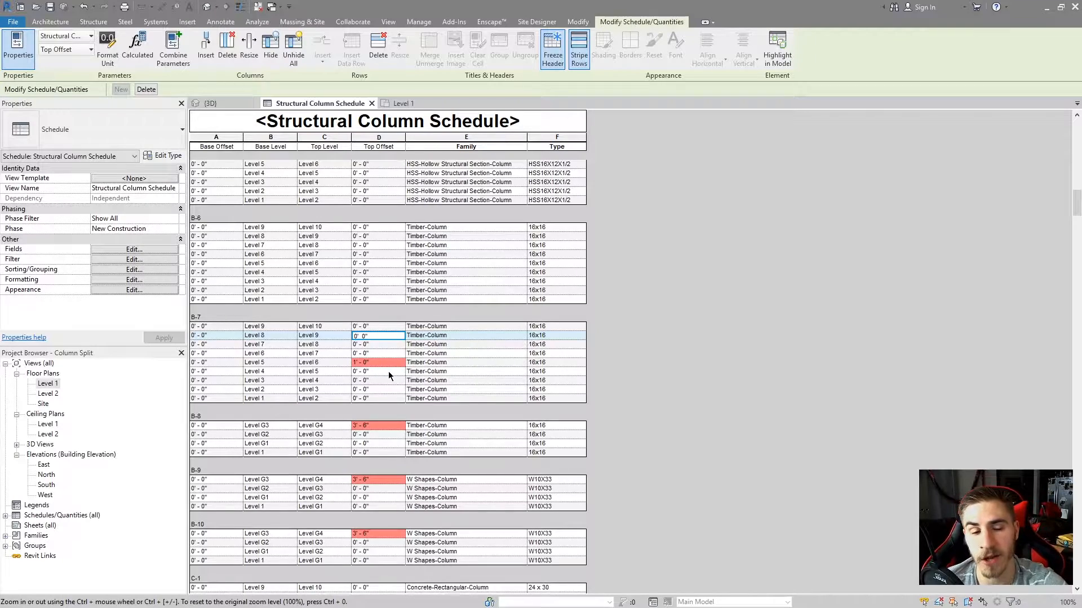
left_click(377, 362)
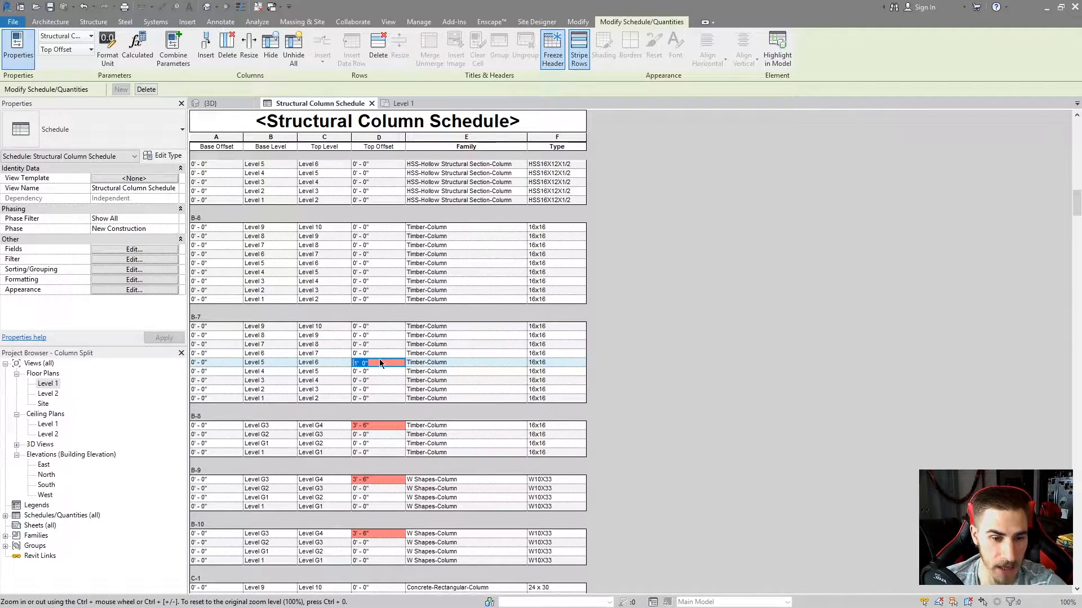
mouse_move(376, 347)
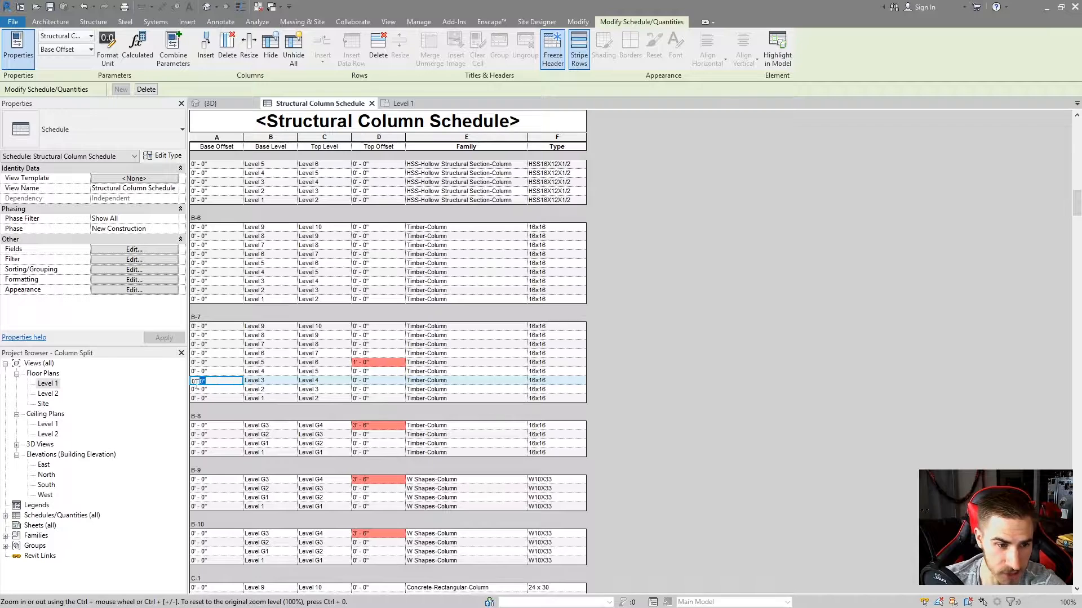
type("1/4\"")
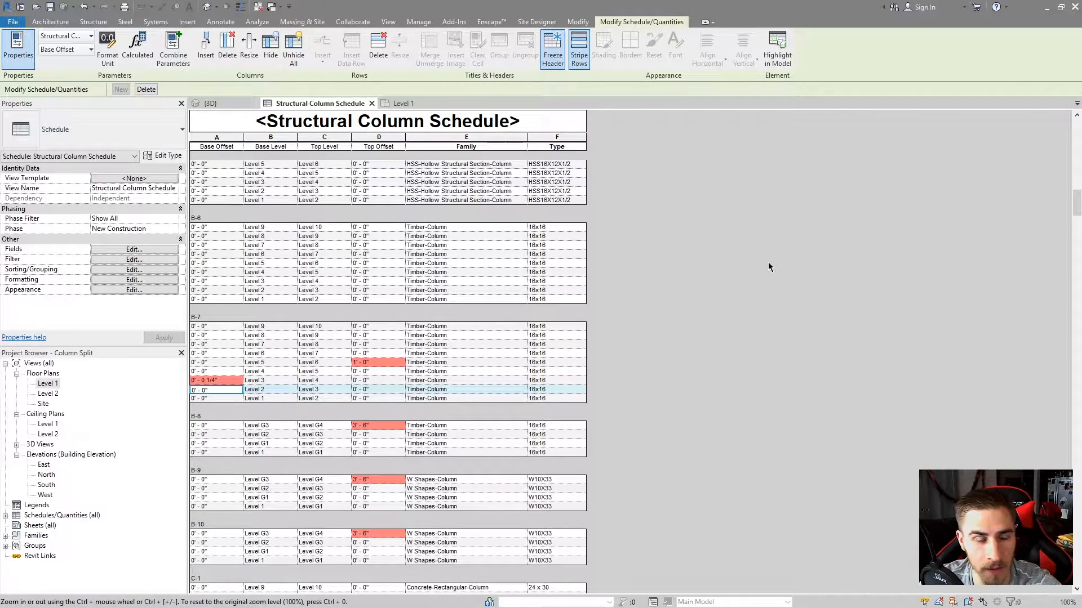
mouse_move(281, 343)
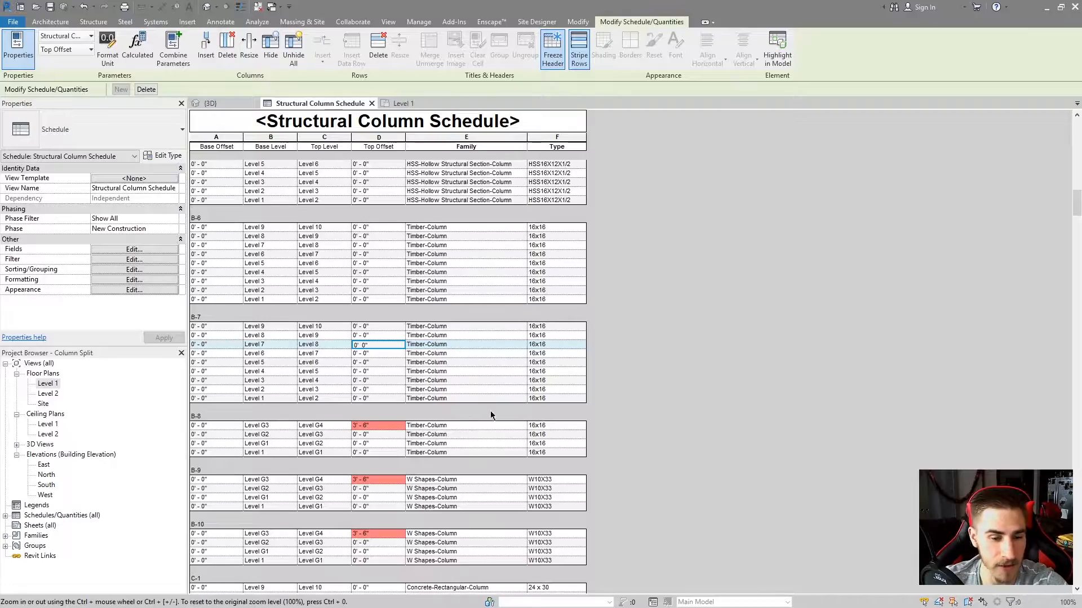
scroll("down", 3)
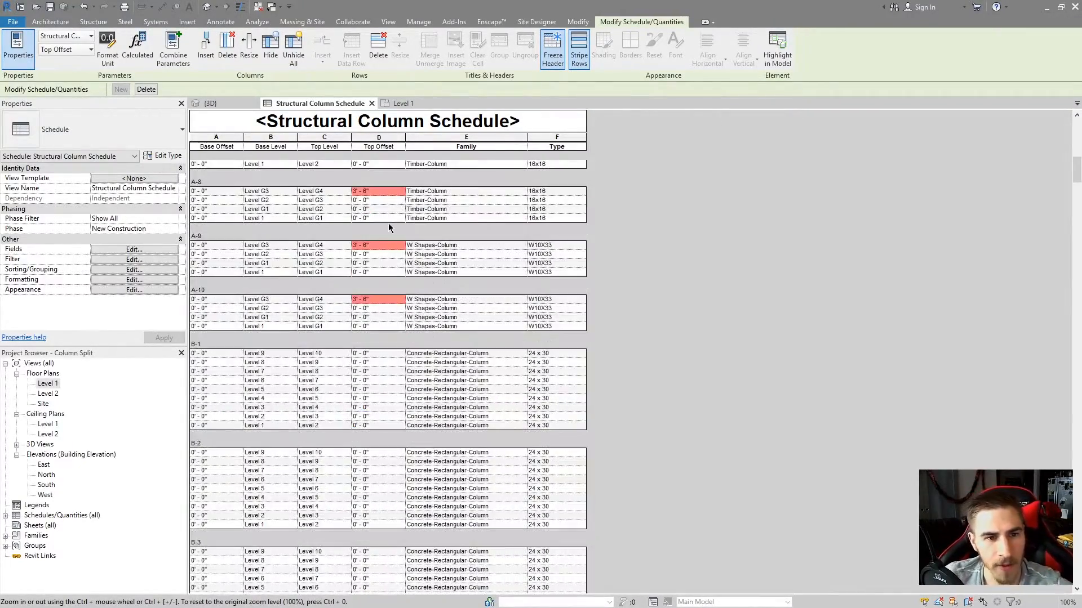
scroll("down", 3)
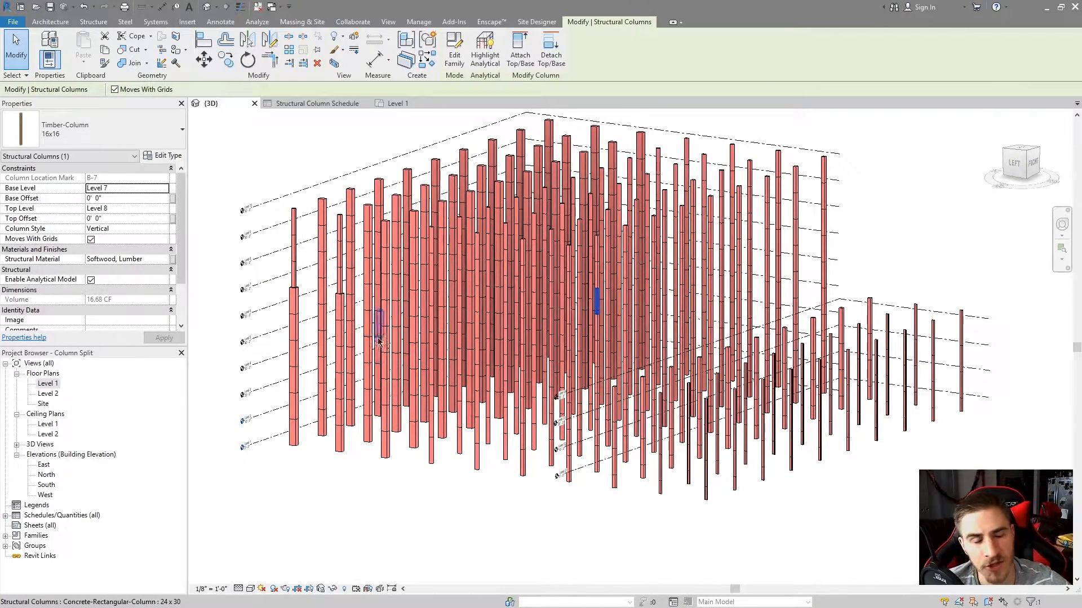
left_click(317, 102)
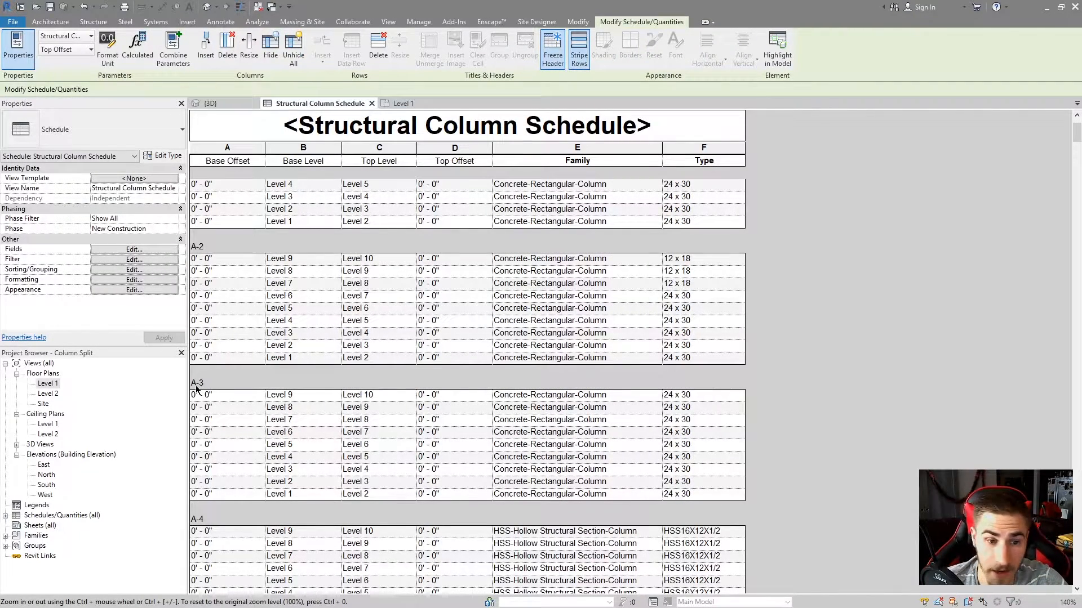
mouse_move(290, 451)
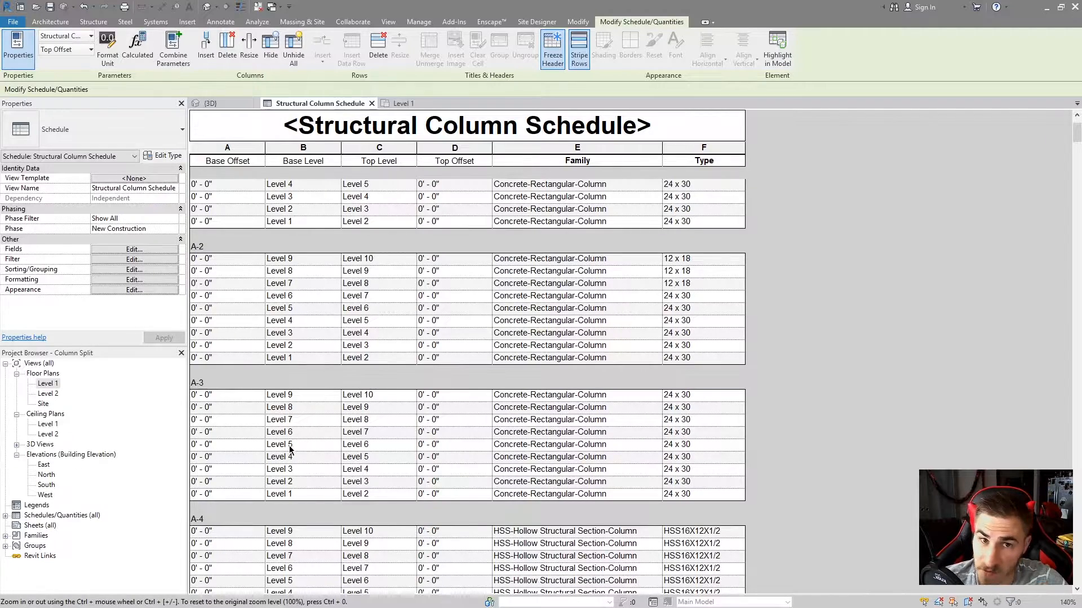
mouse_move(545, 446)
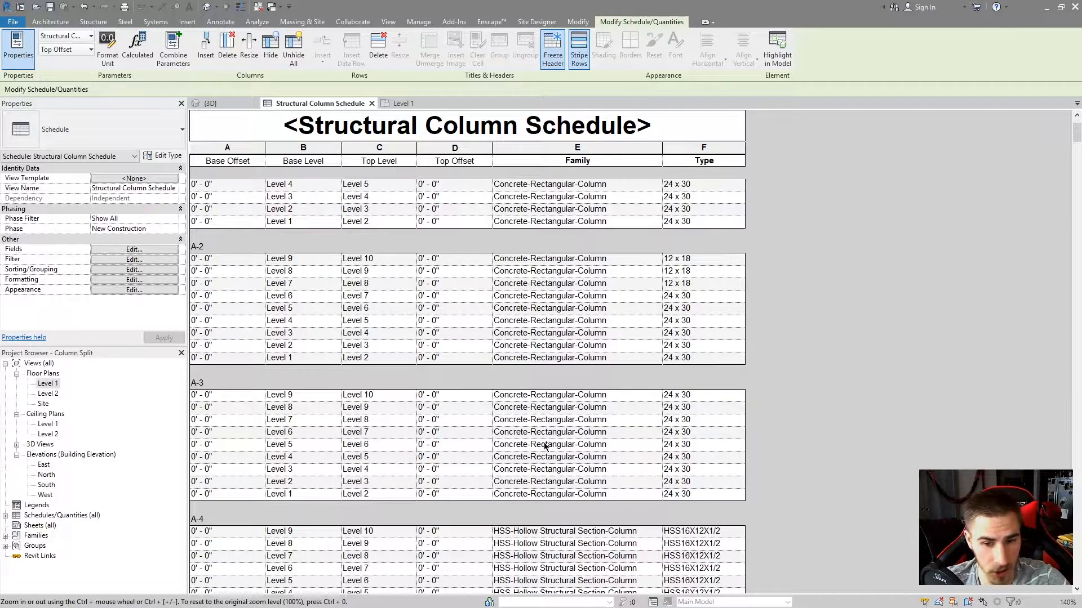
left_click(549, 432)
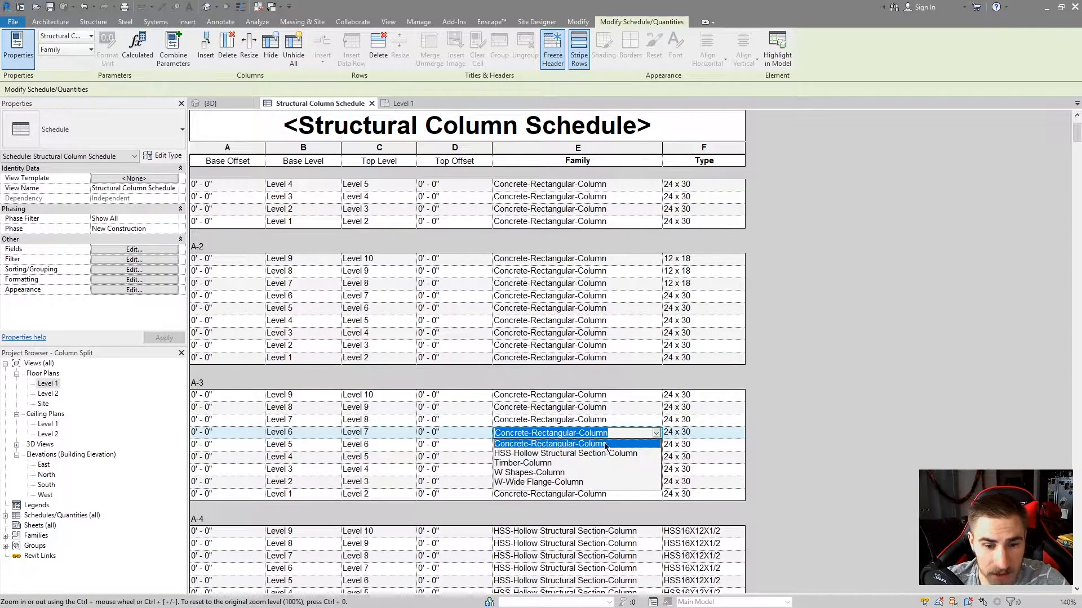
mouse_move(805, 413)
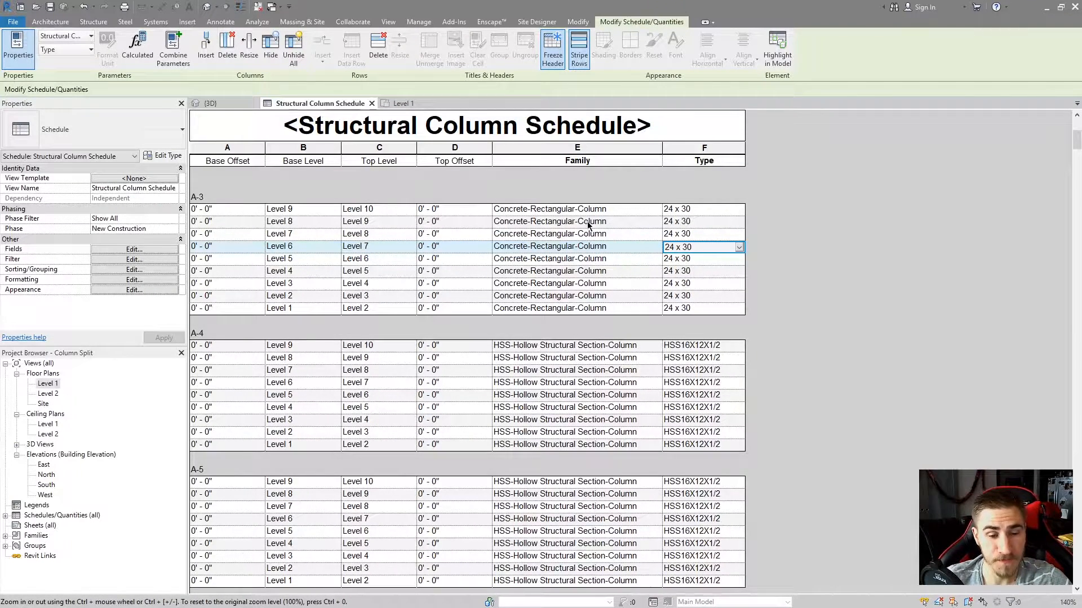
mouse_move(600, 231)
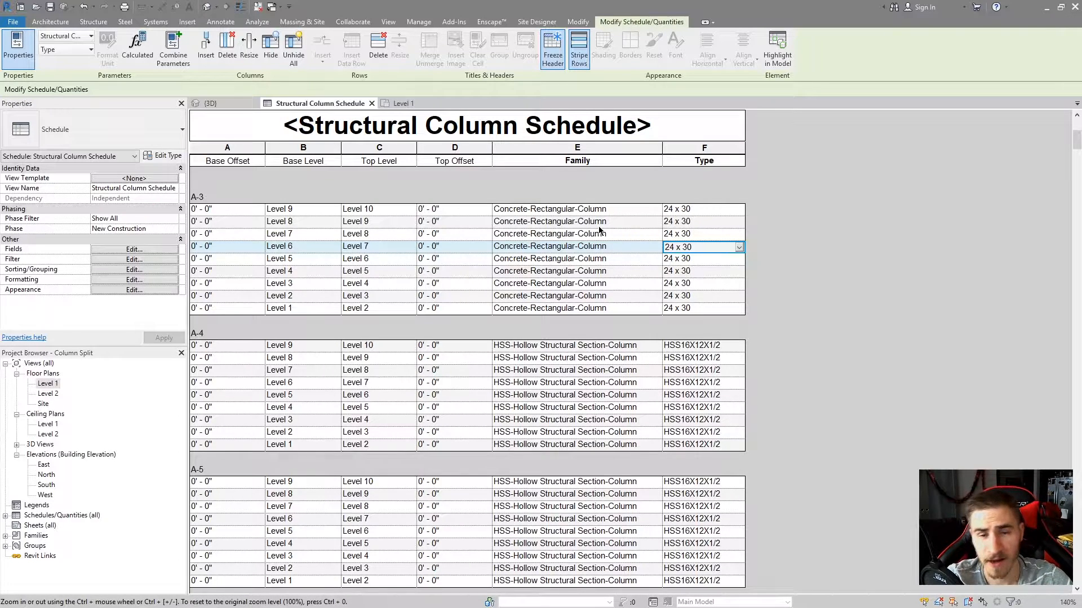